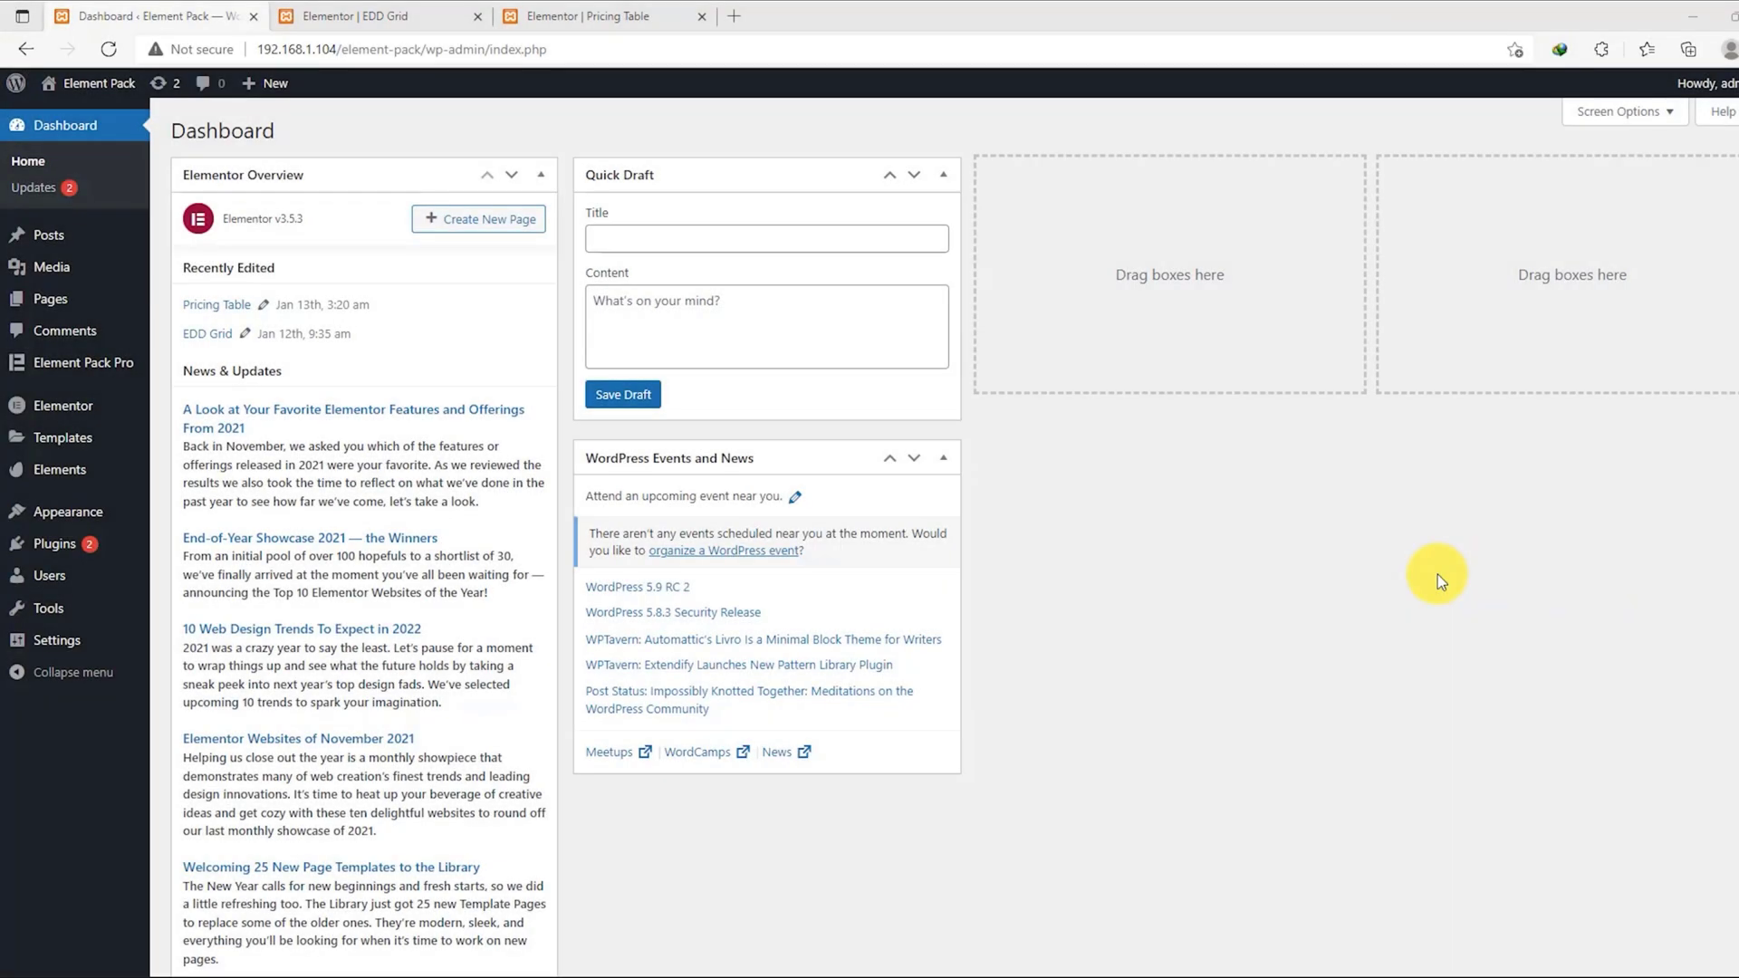
mouse_move(210, 388)
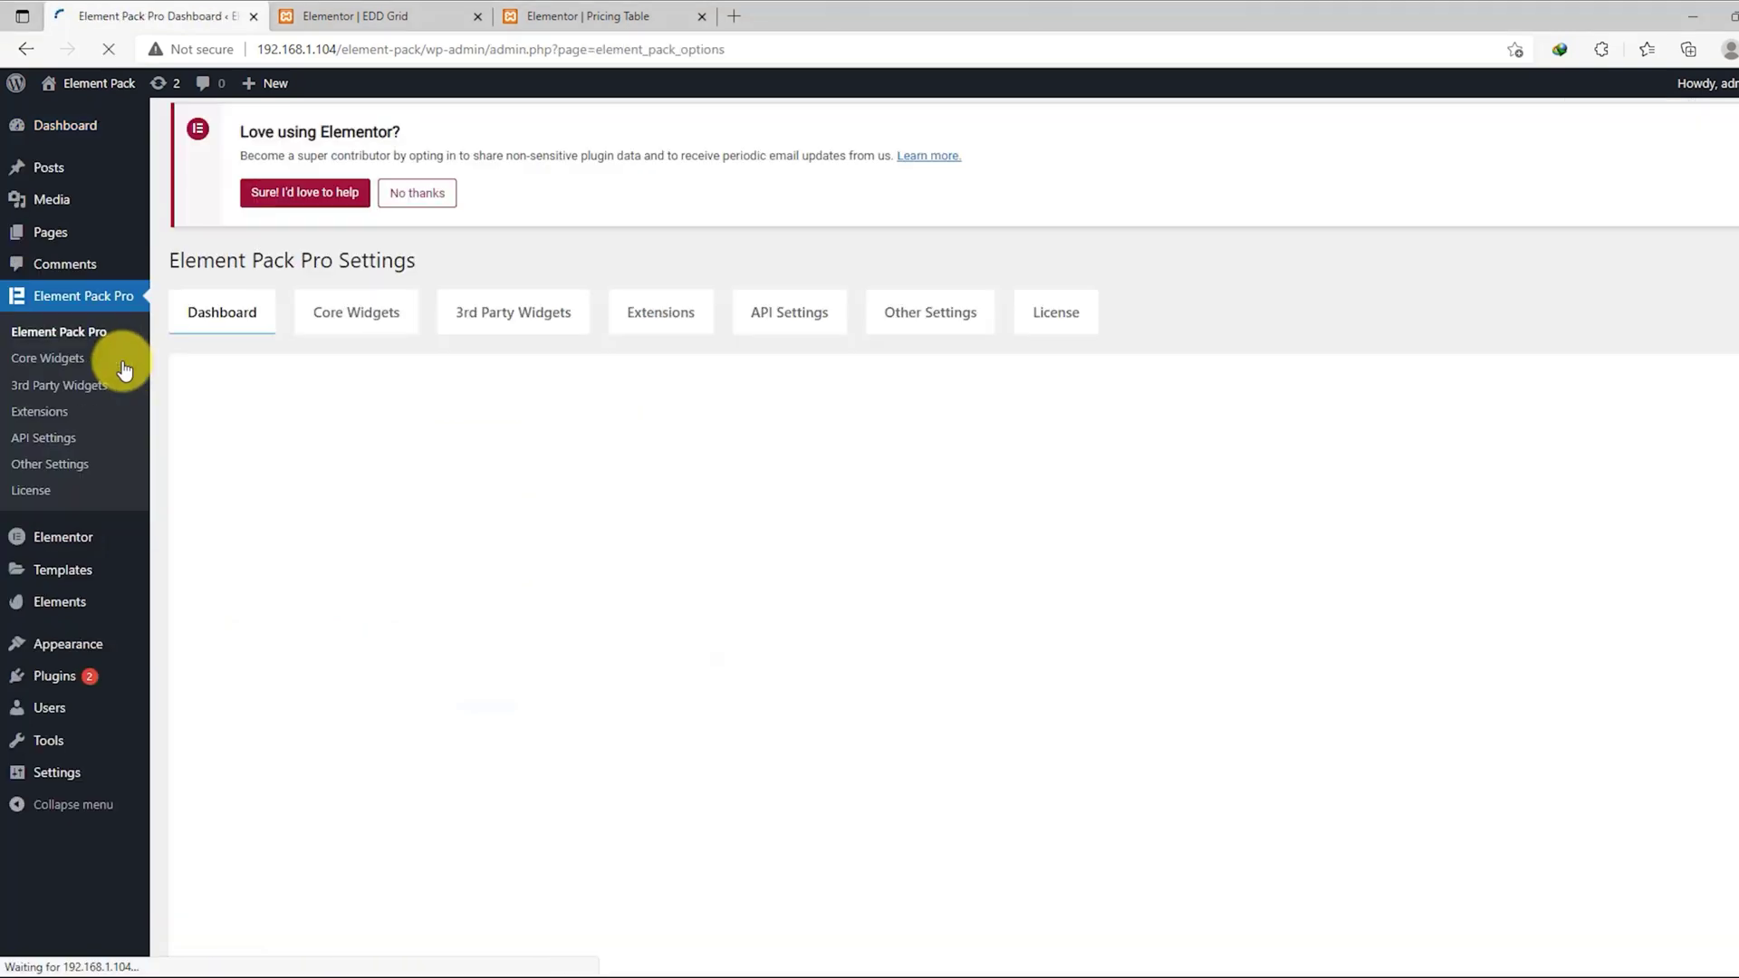
- Install Easy Digital Downloads from Element Pack Pro's 3rd Party Widgets and continue to the plugin installer
click(513, 313)
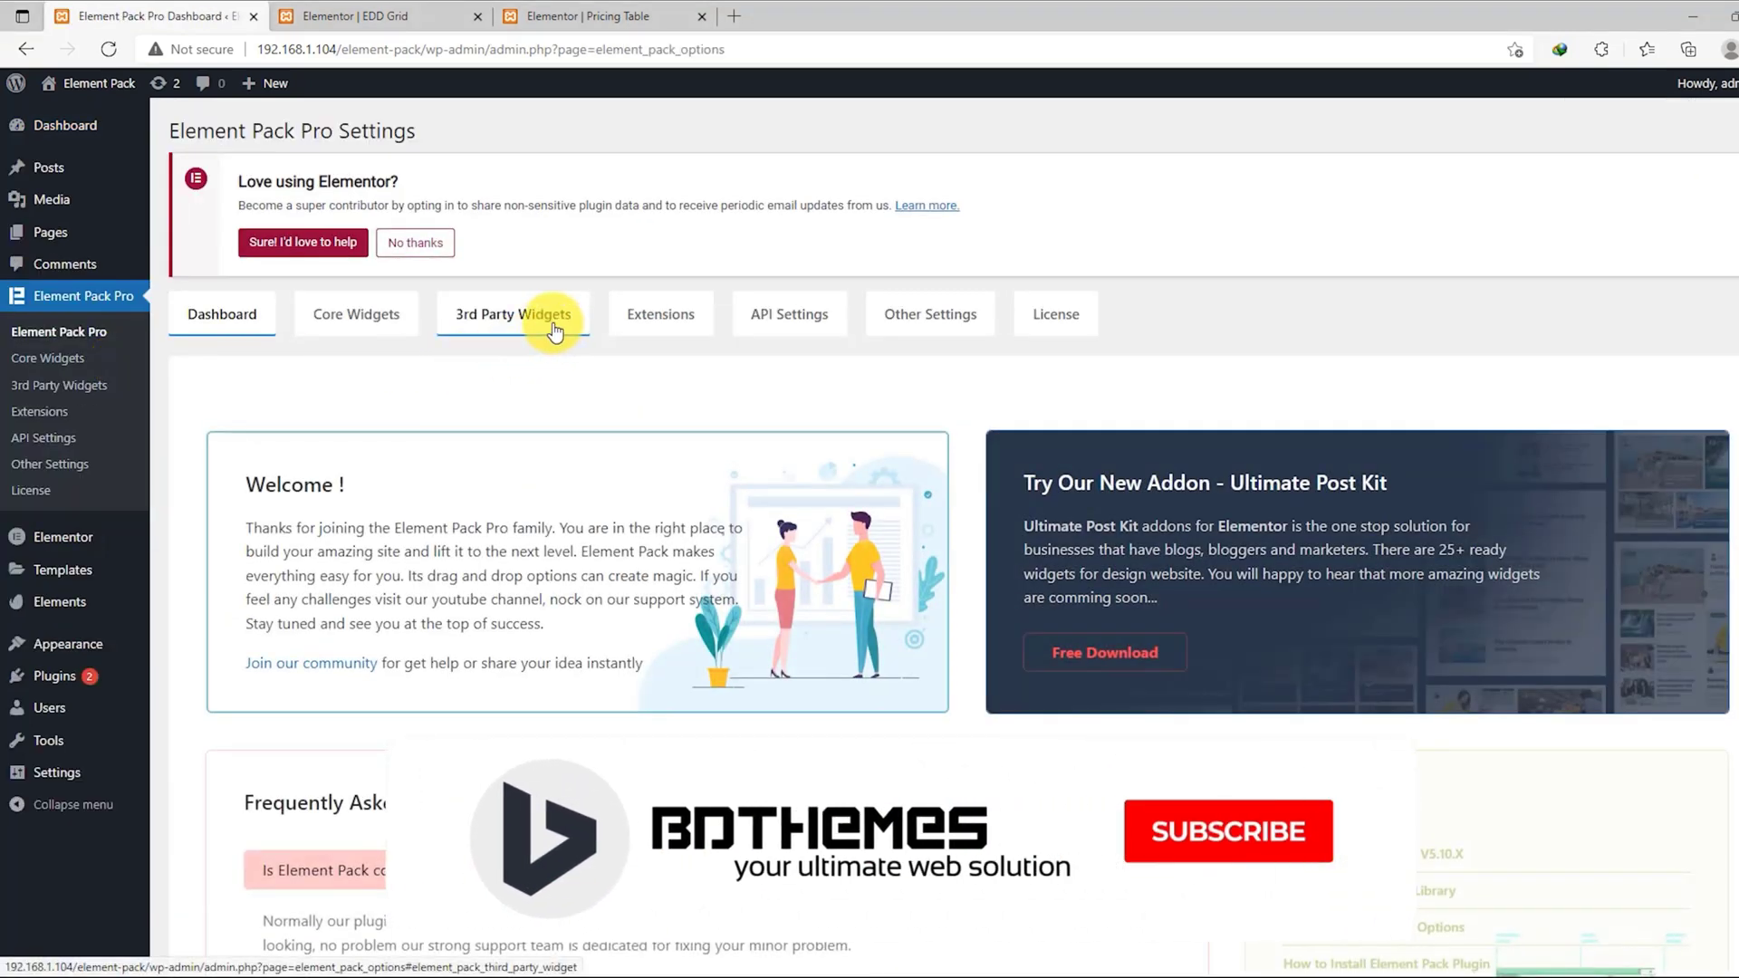
click(512, 313)
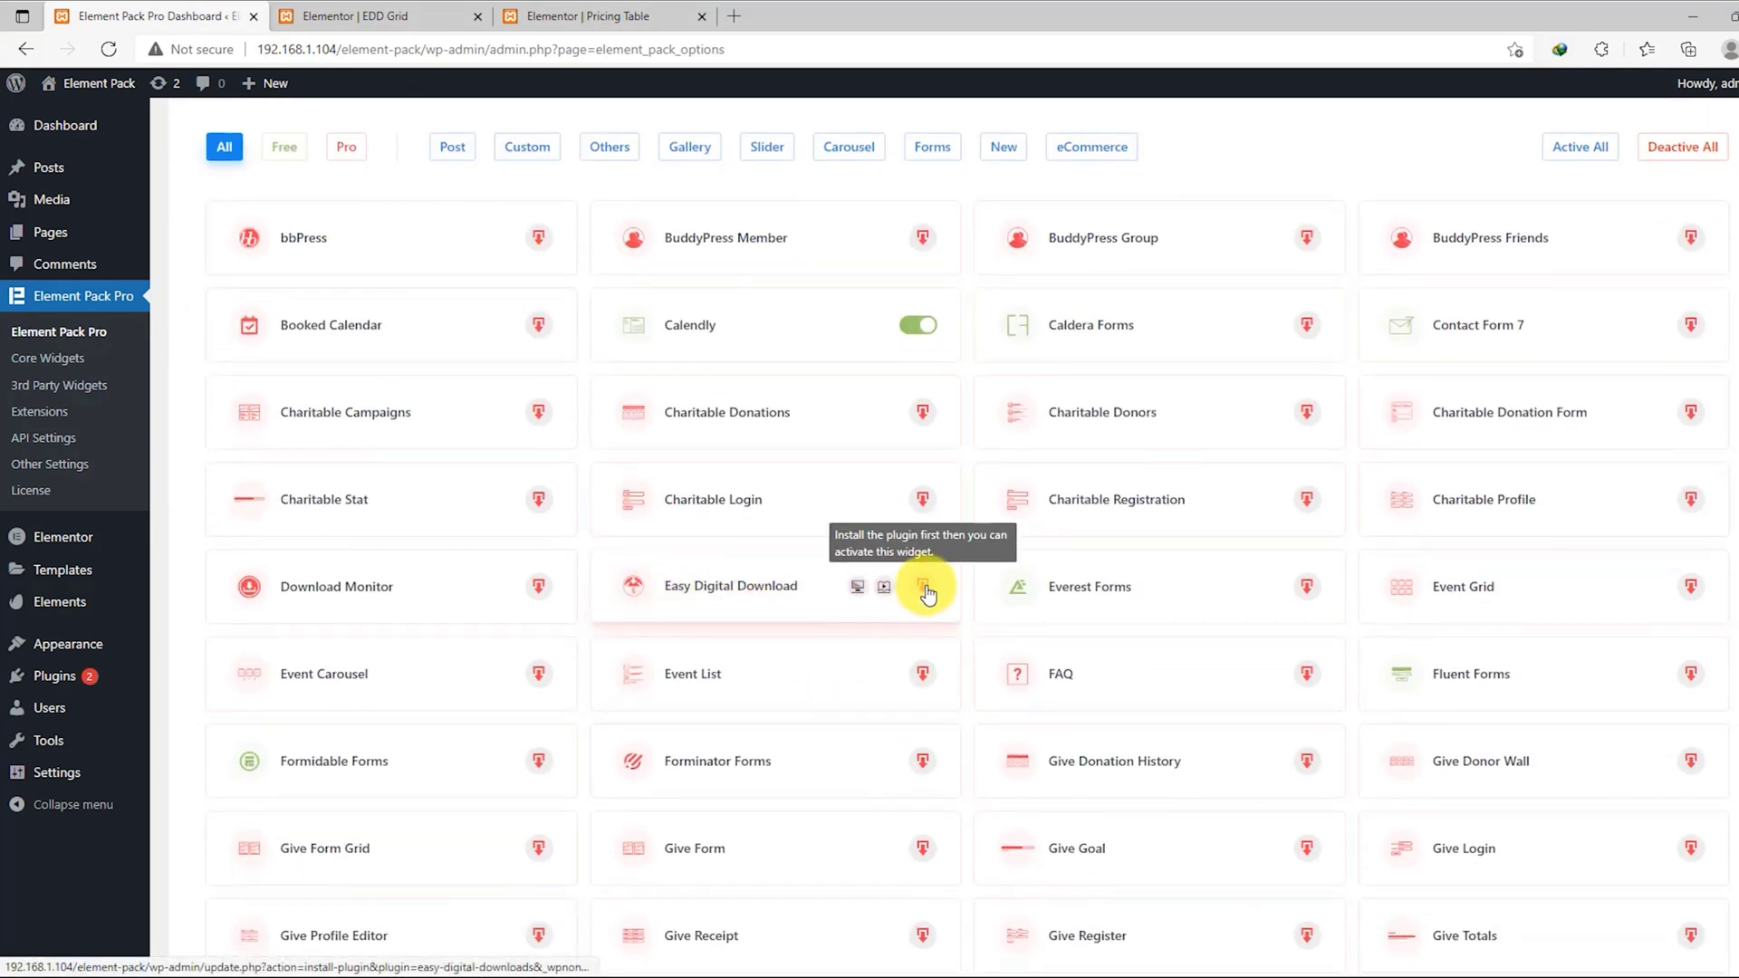
click(926, 585)
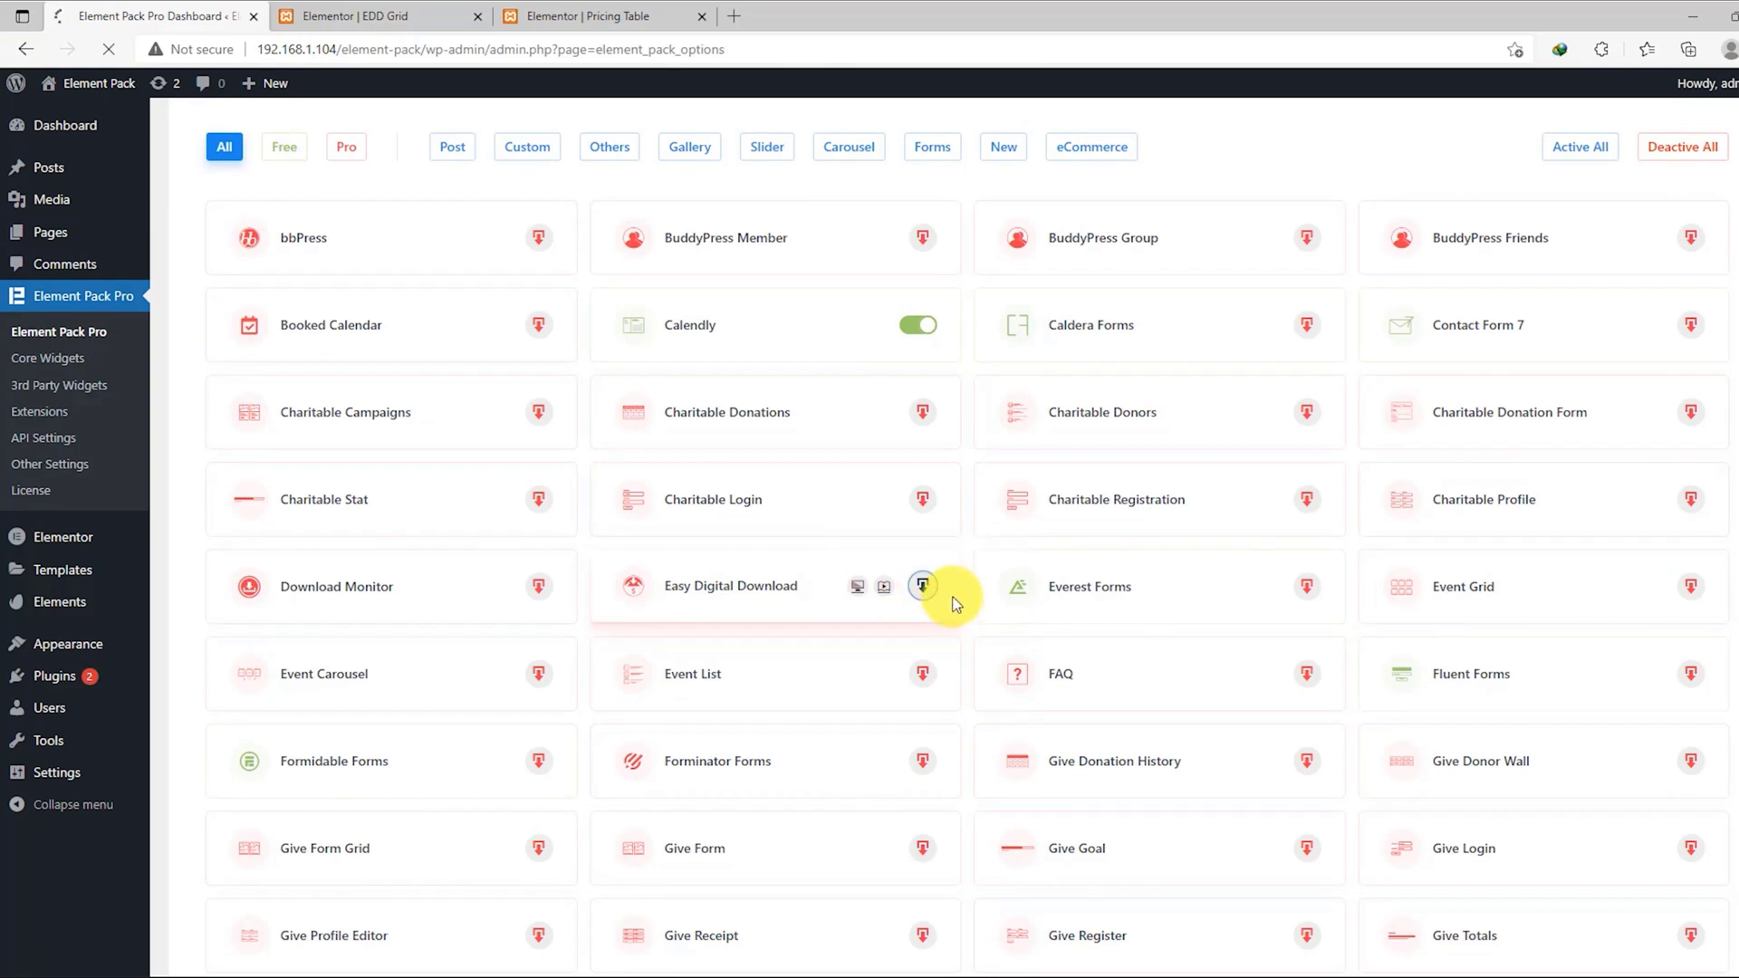
click(922, 585)
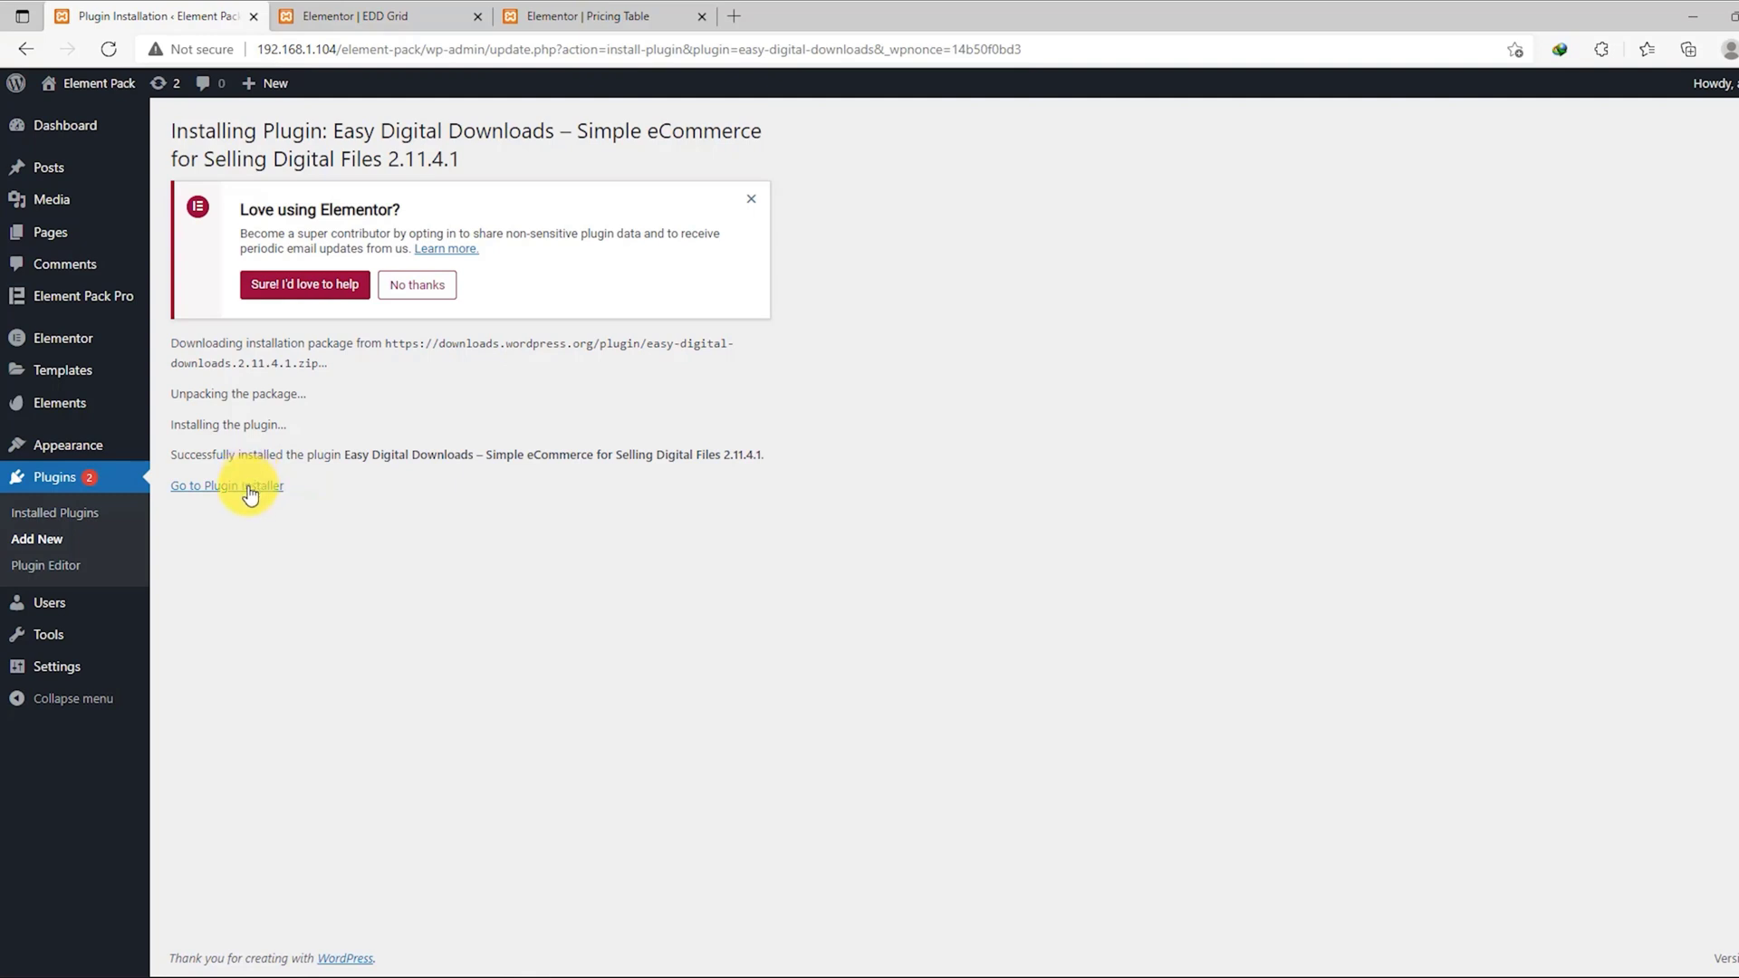
click(226, 485)
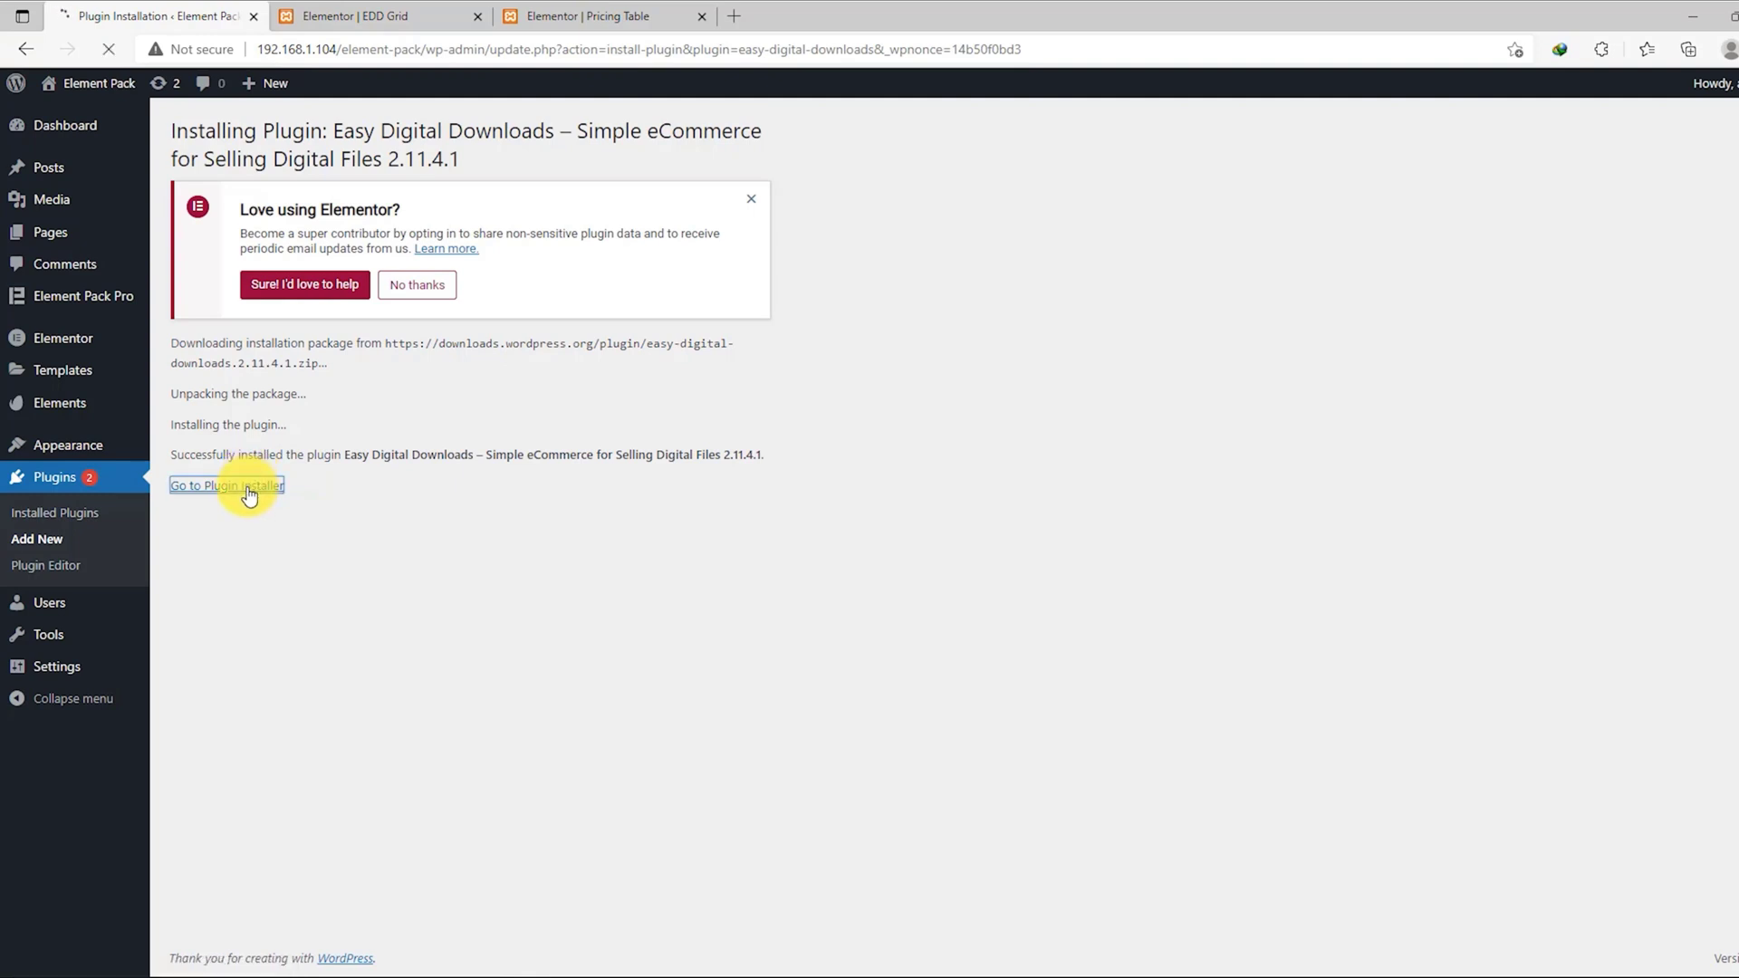
click(226, 485)
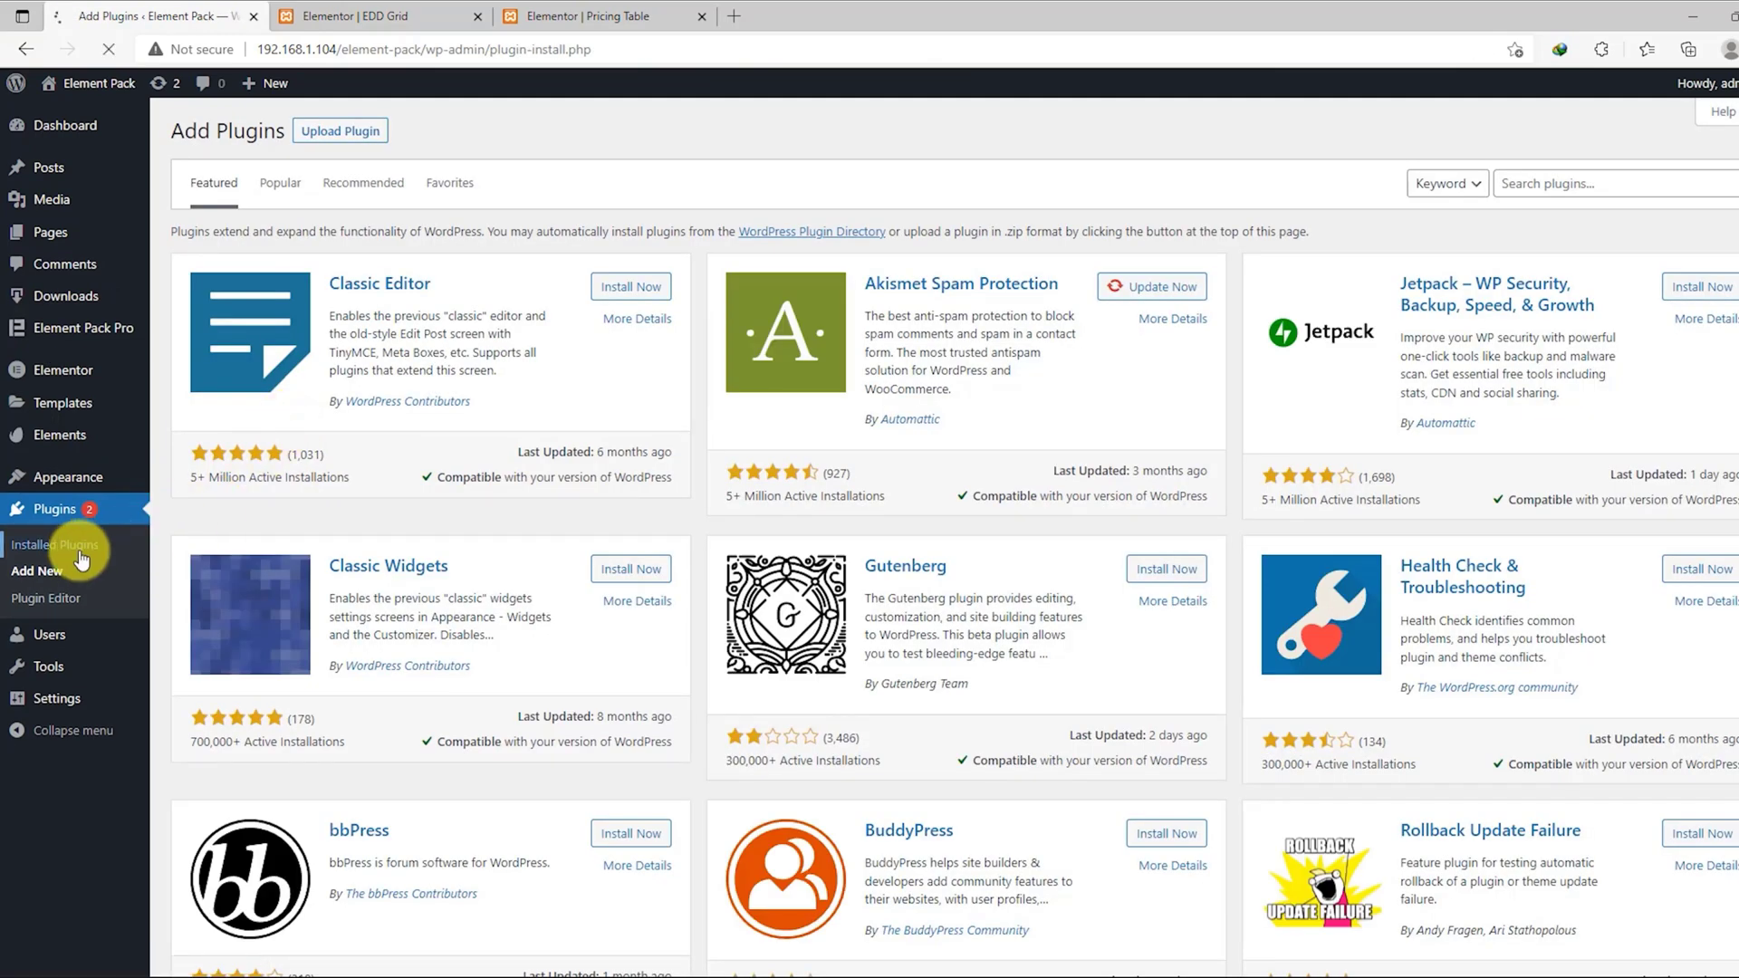
- From Downloads > All Downloads, start a new download and review its Download Prices and Files fields
click(57, 545)
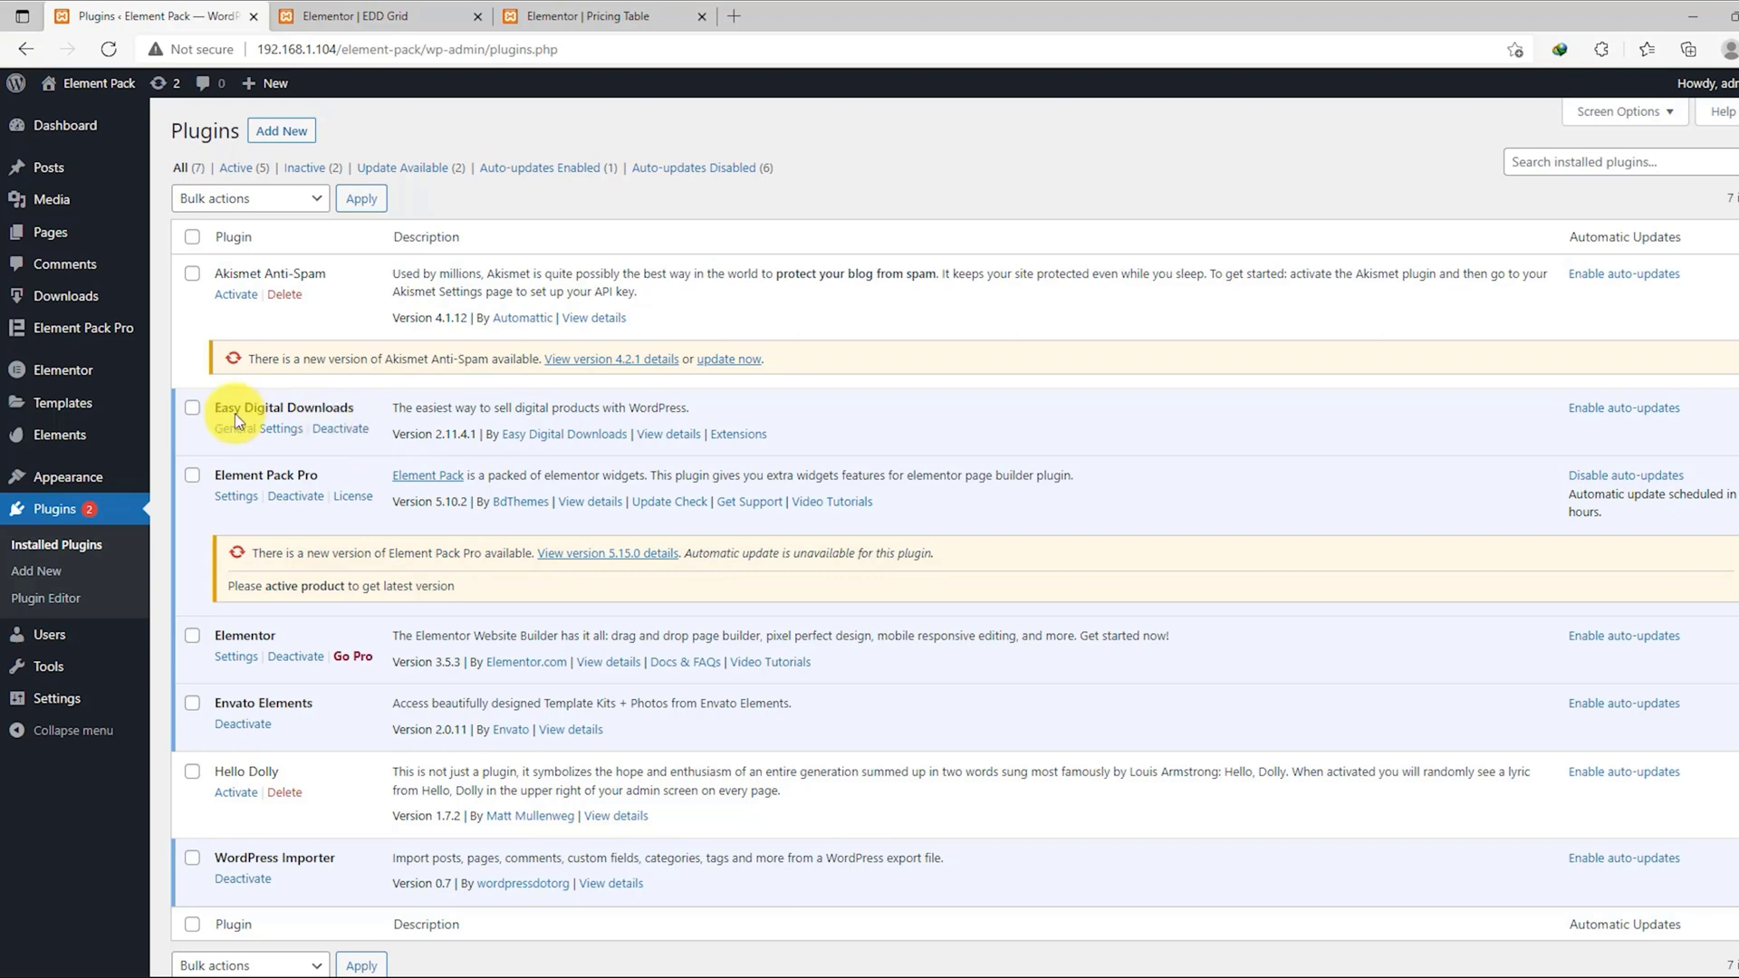
mouse_move(63, 296)
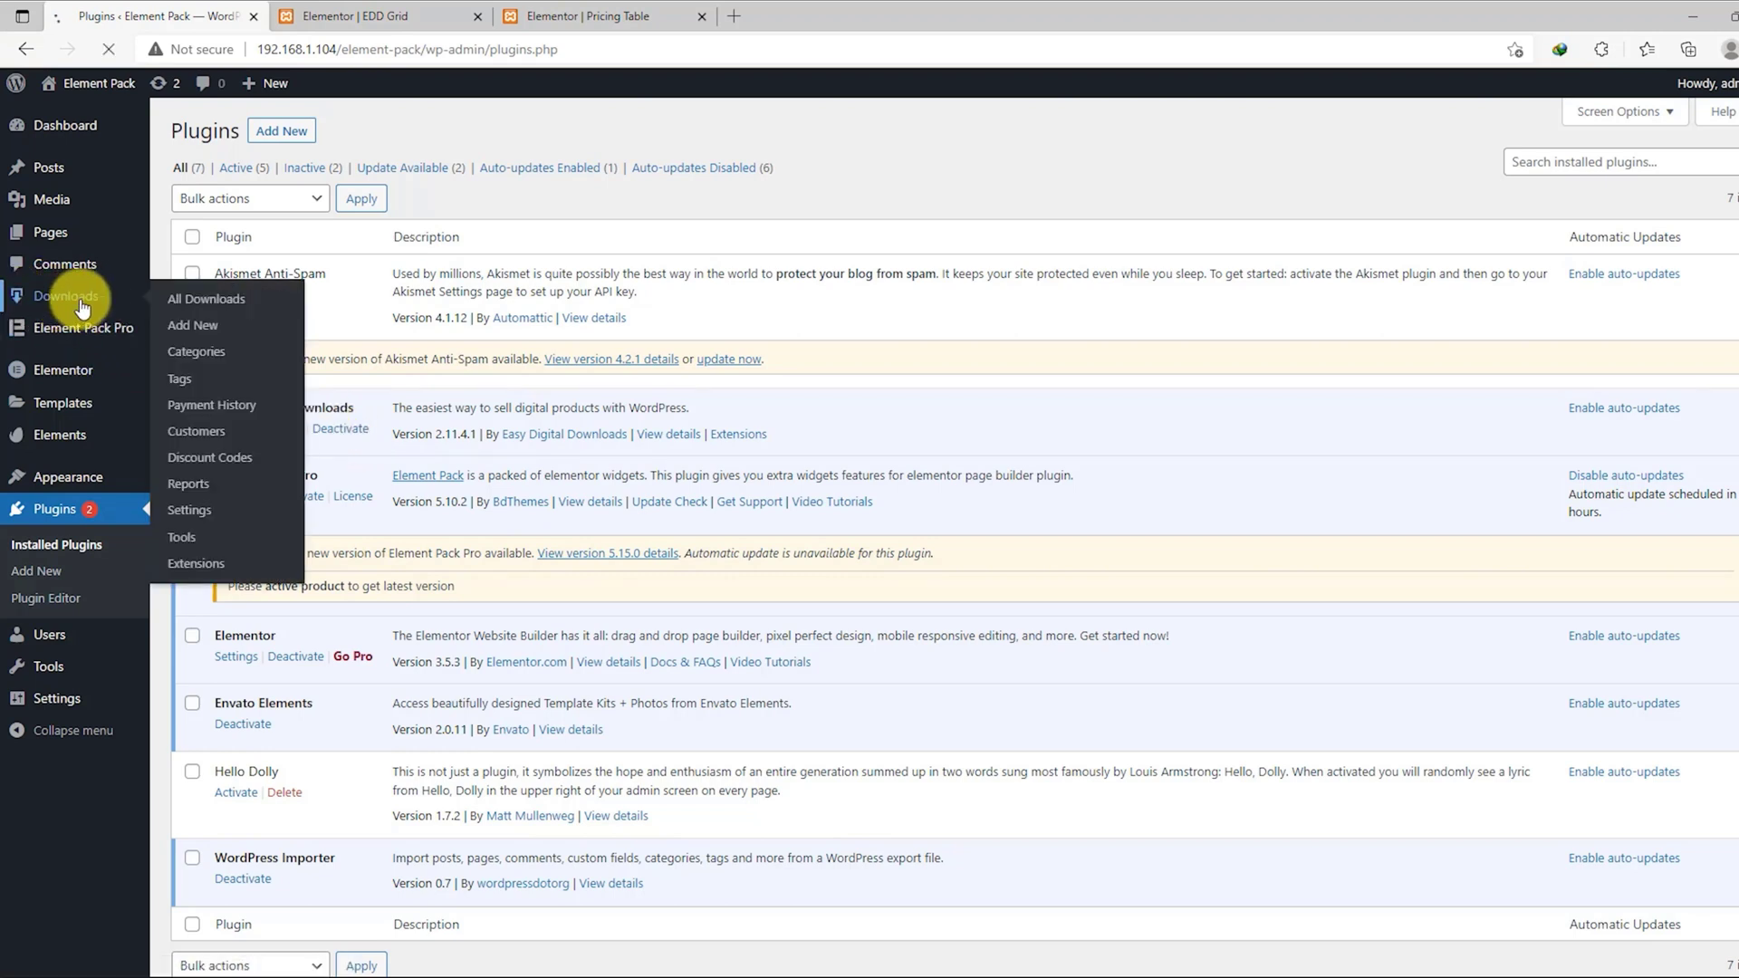
click(205, 299)
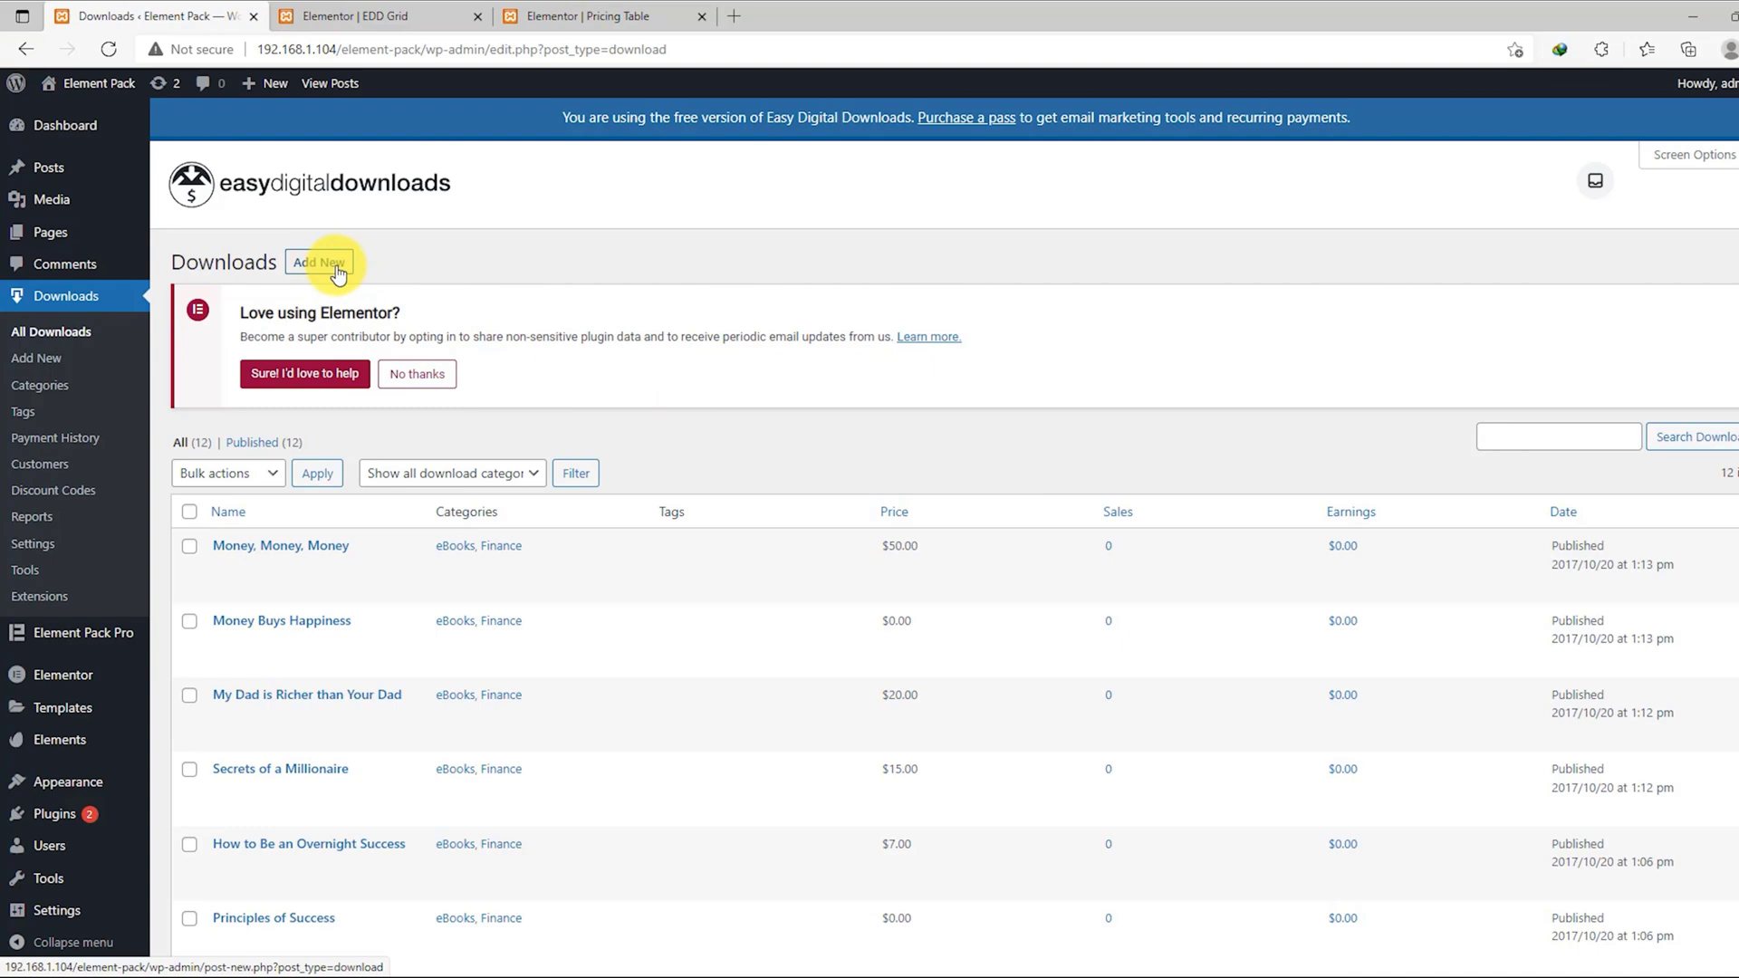
click(319, 261)
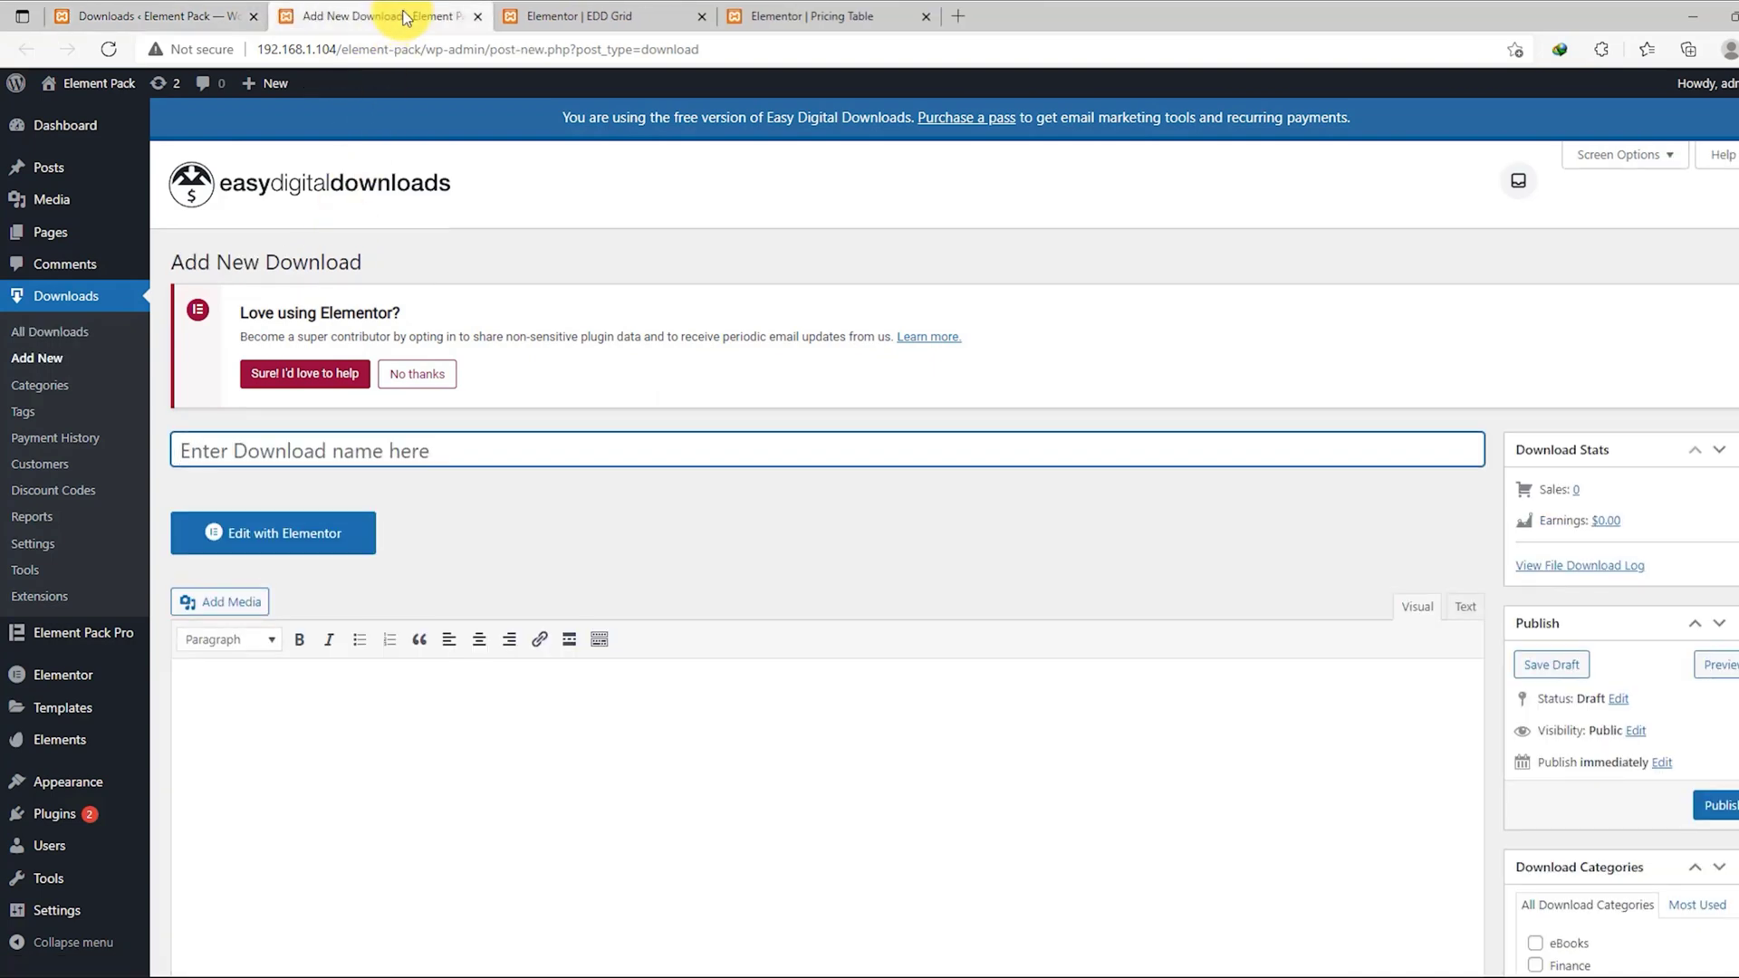
scroll(down, 3)
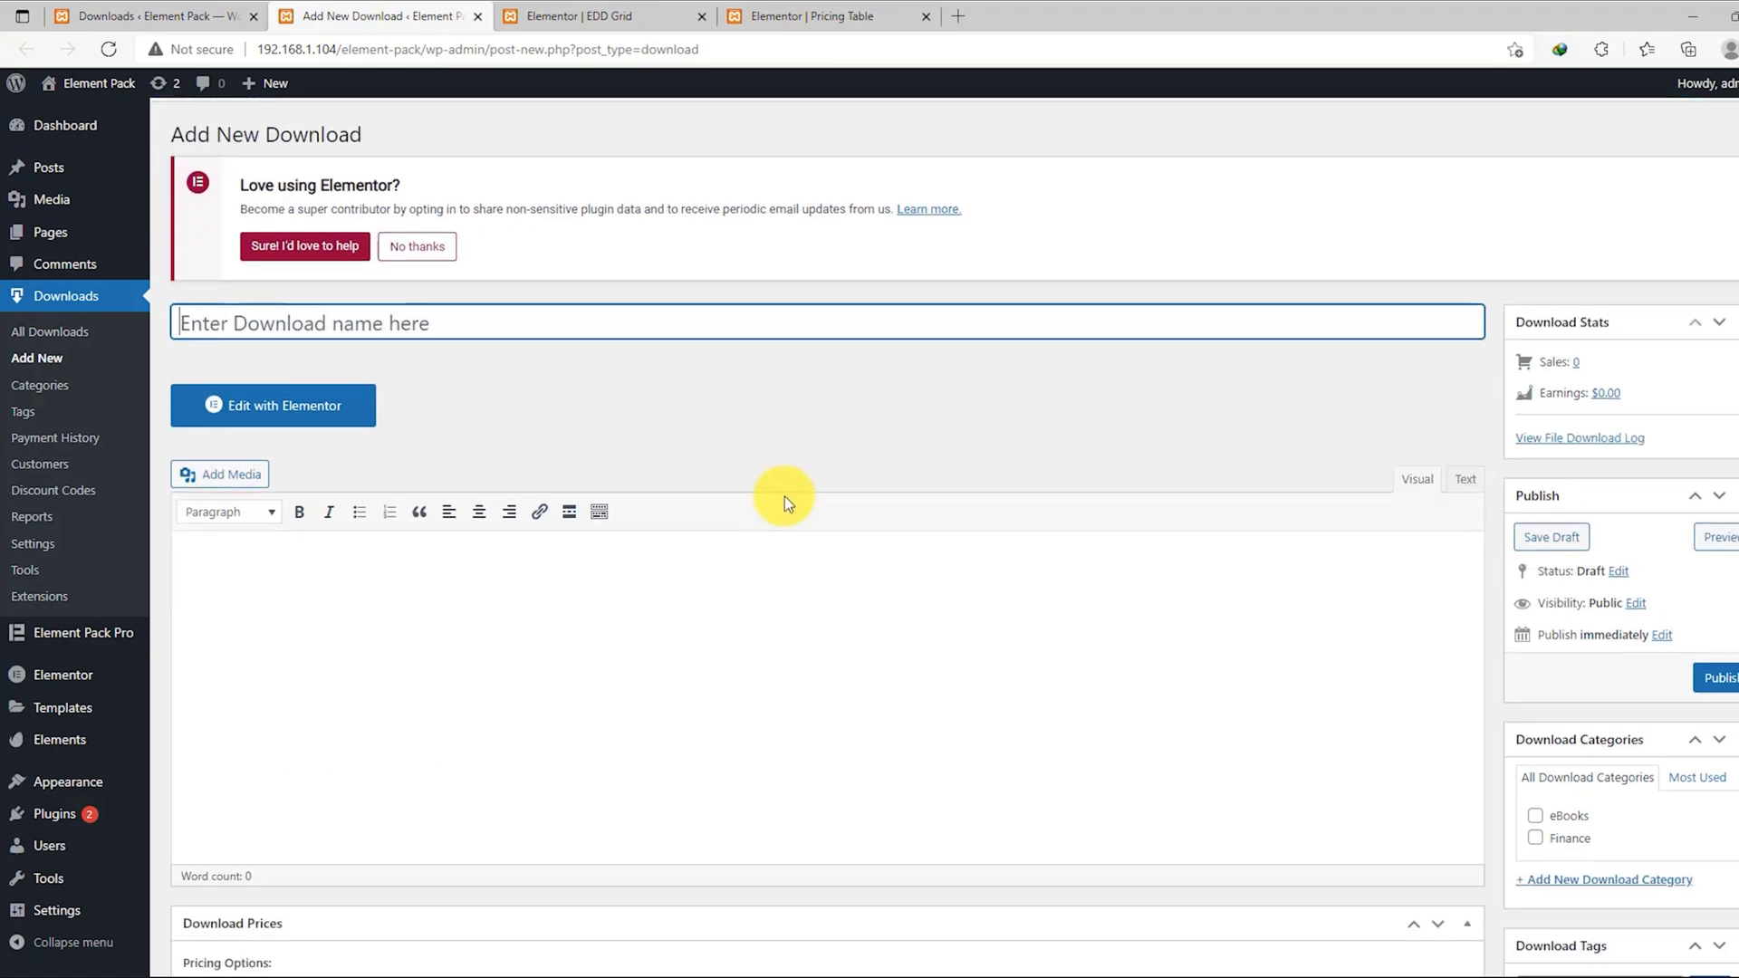
scroll(down, 3)
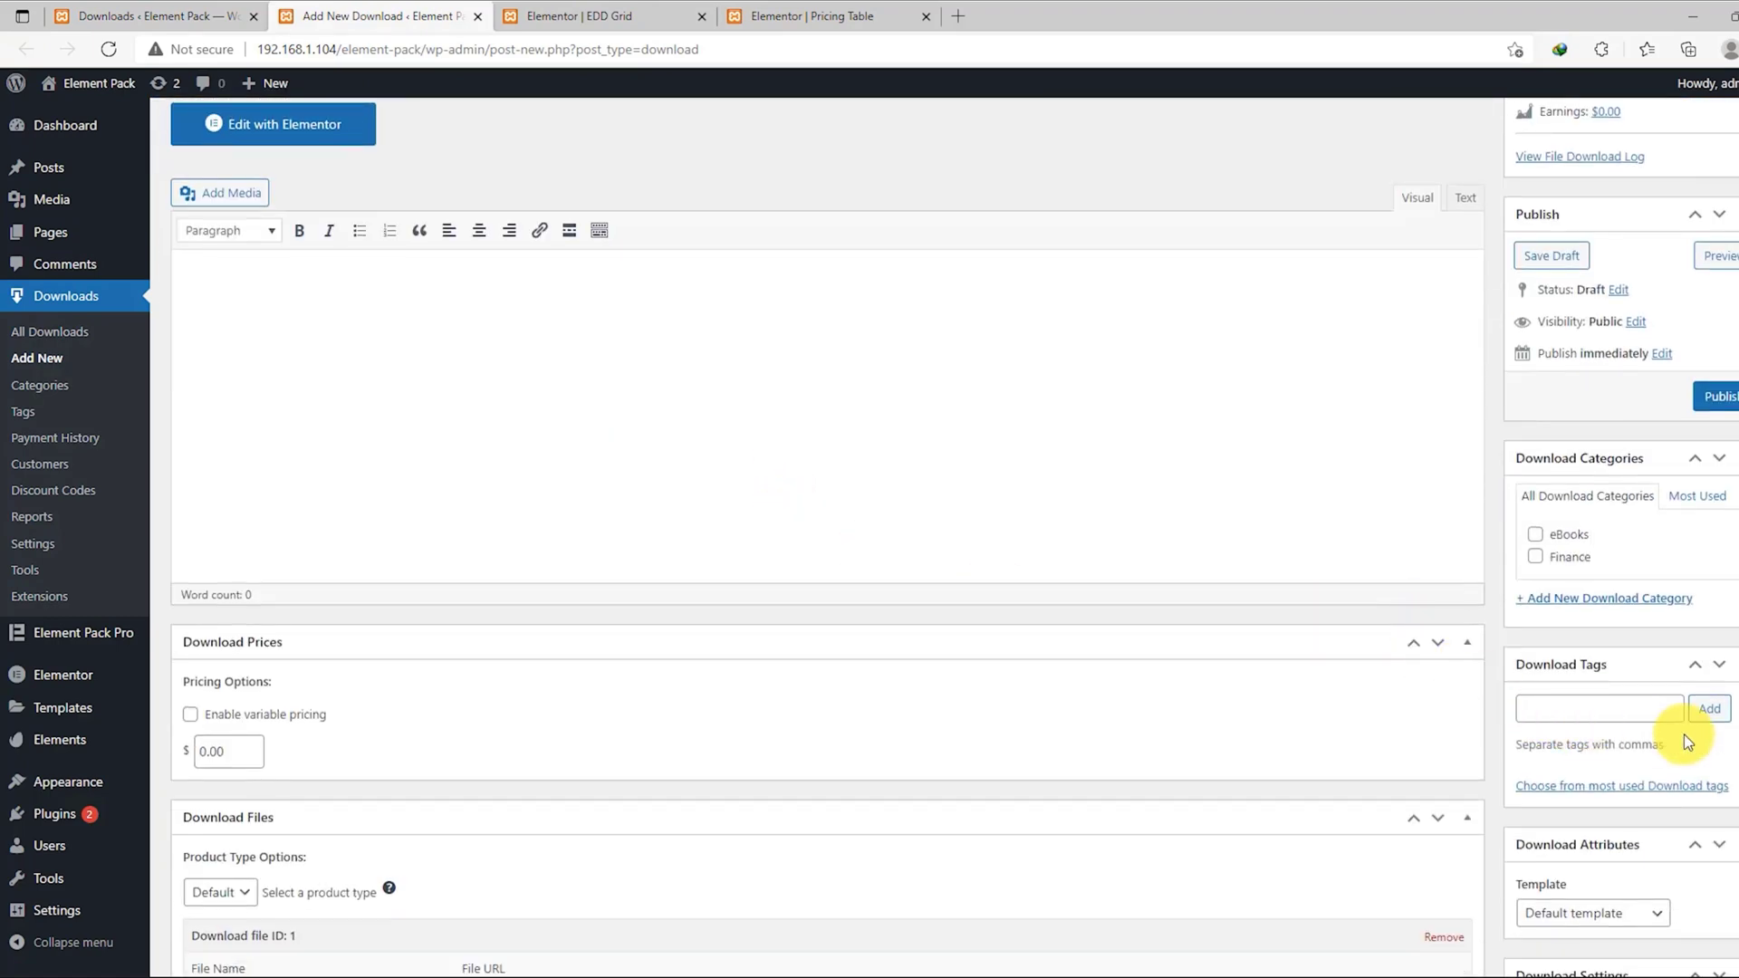
scroll(down, 3)
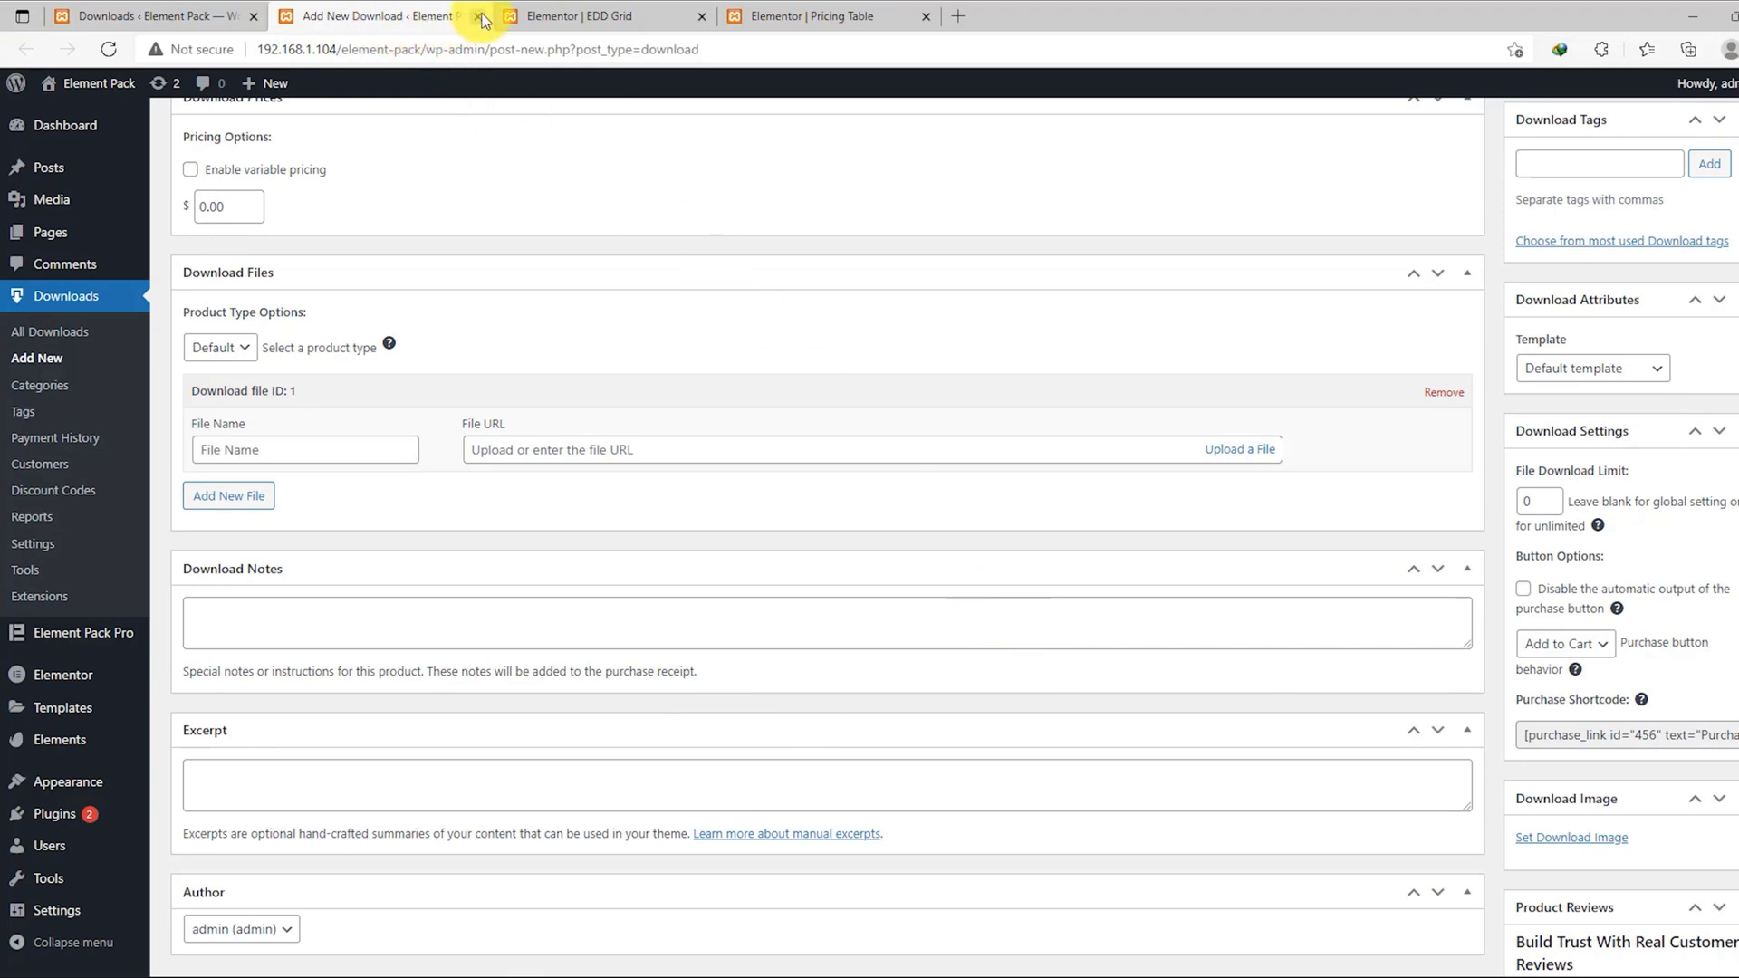
- Edit the Money, Money, Money ebook and set its download price to 50.00
click(478, 17)
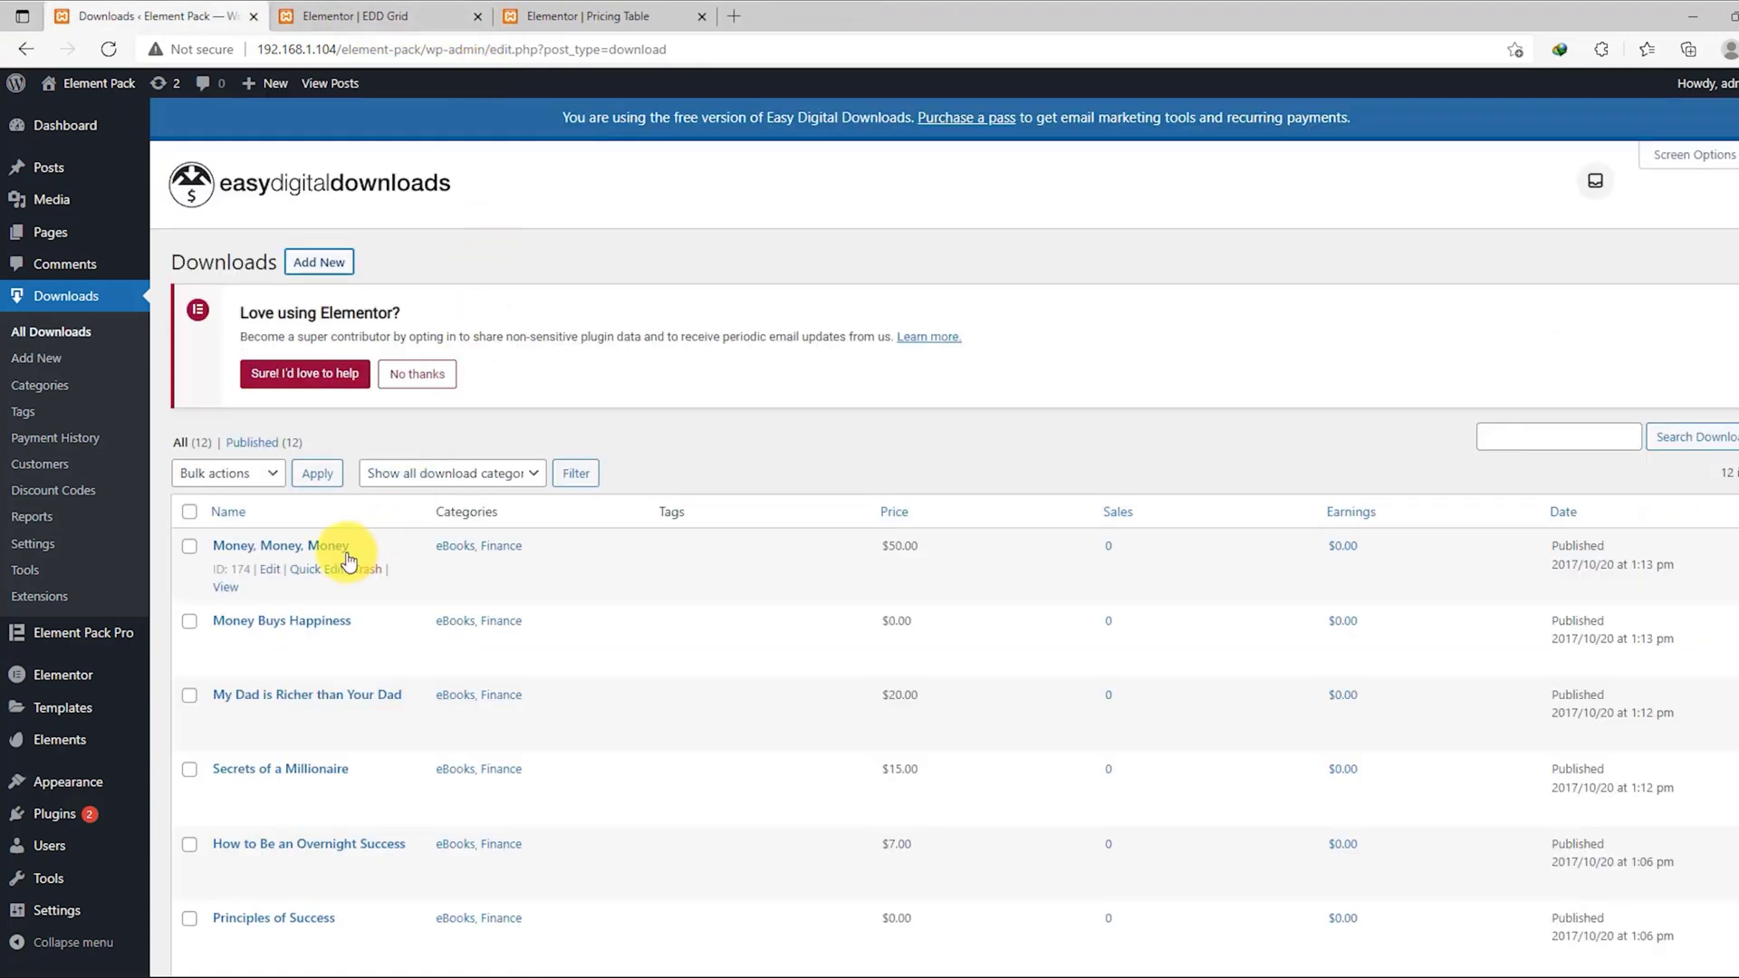
mouse_move(270, 569)
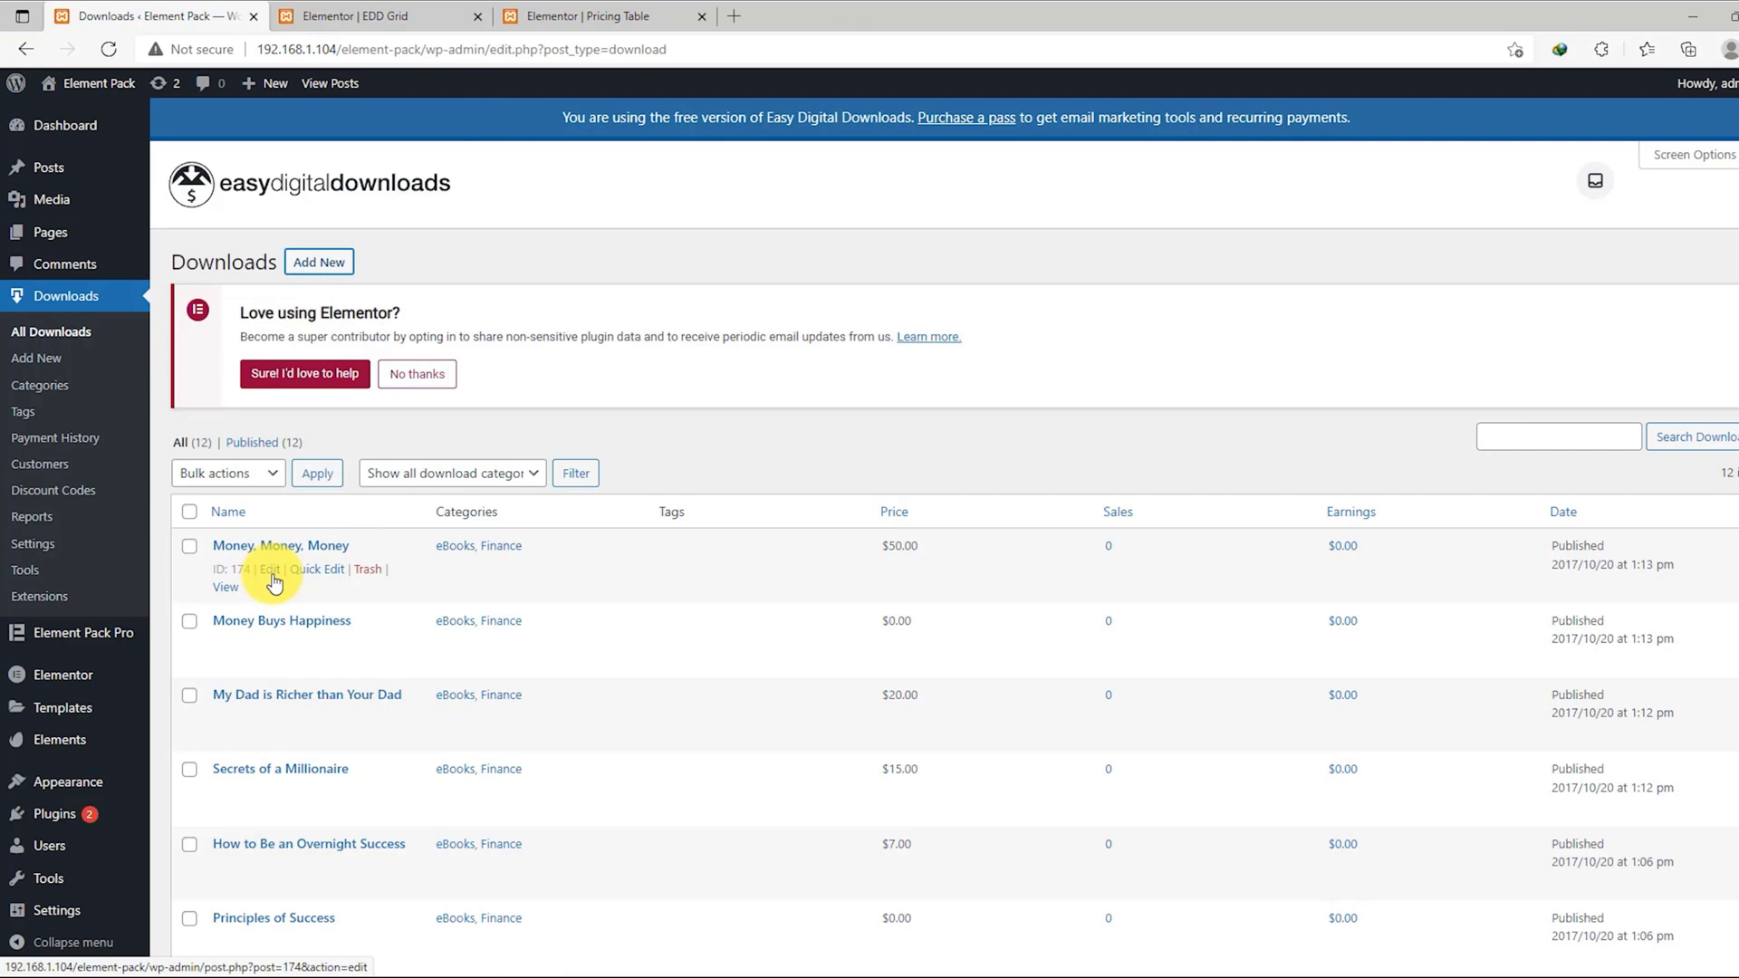
click(269, 569)
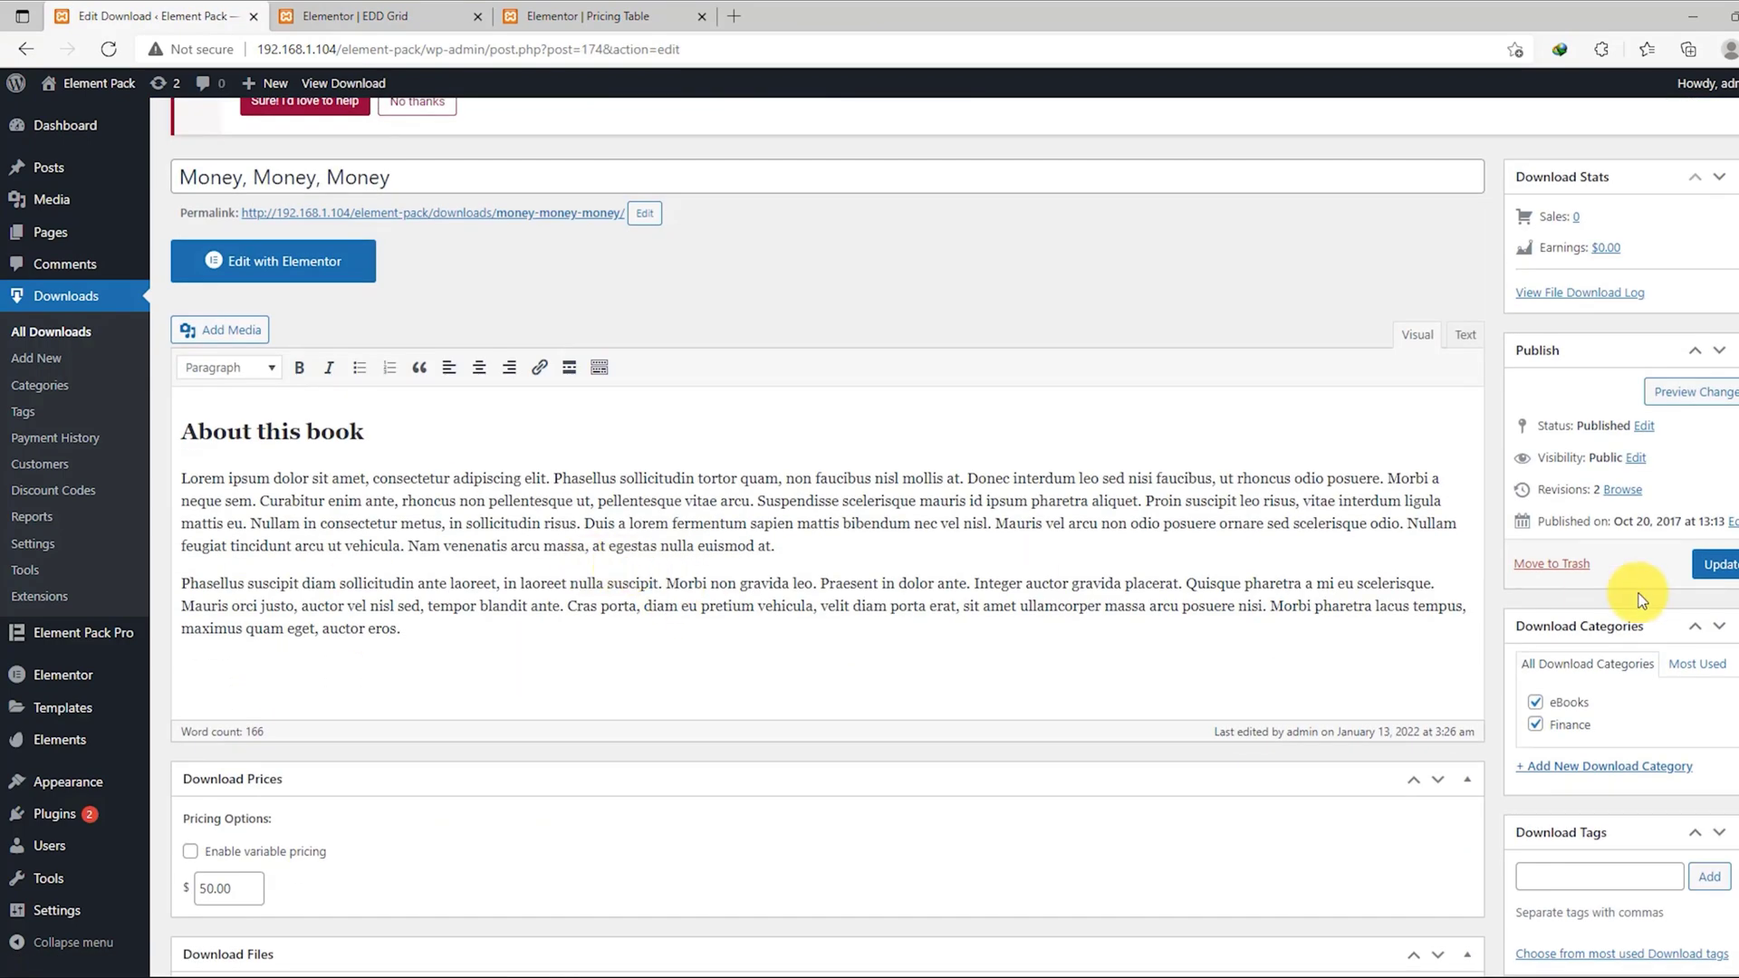
scroll(down, 3)
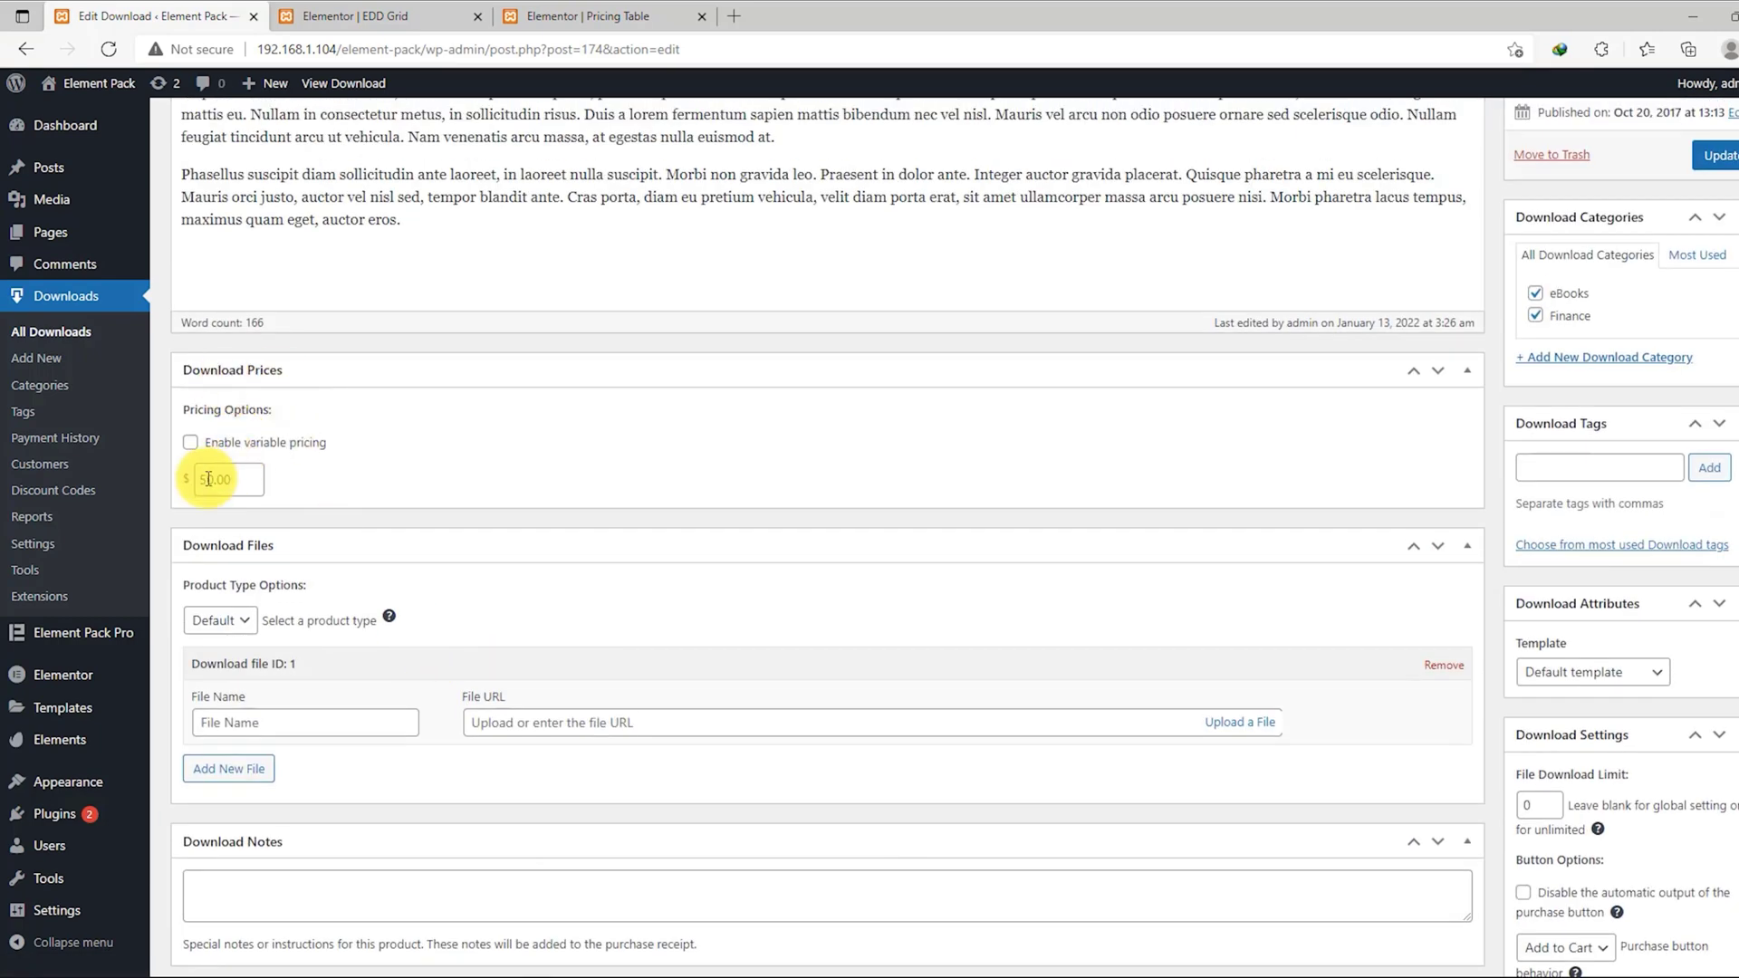
text(50.00)
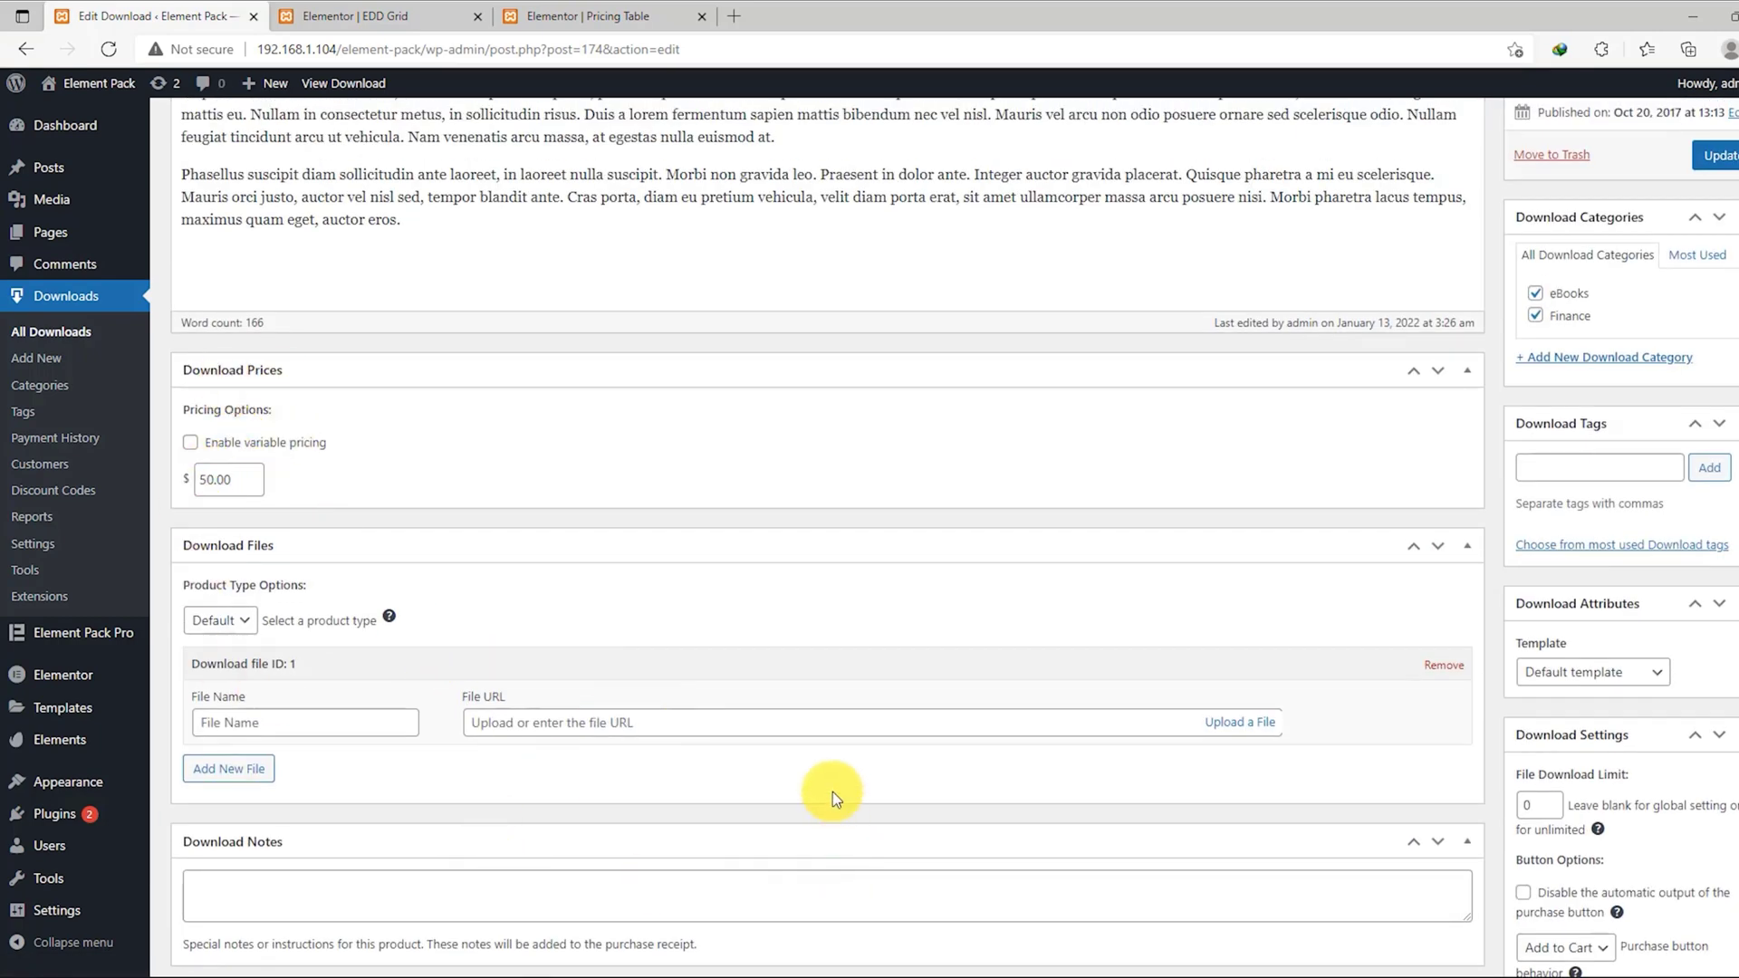
click(355, 16)
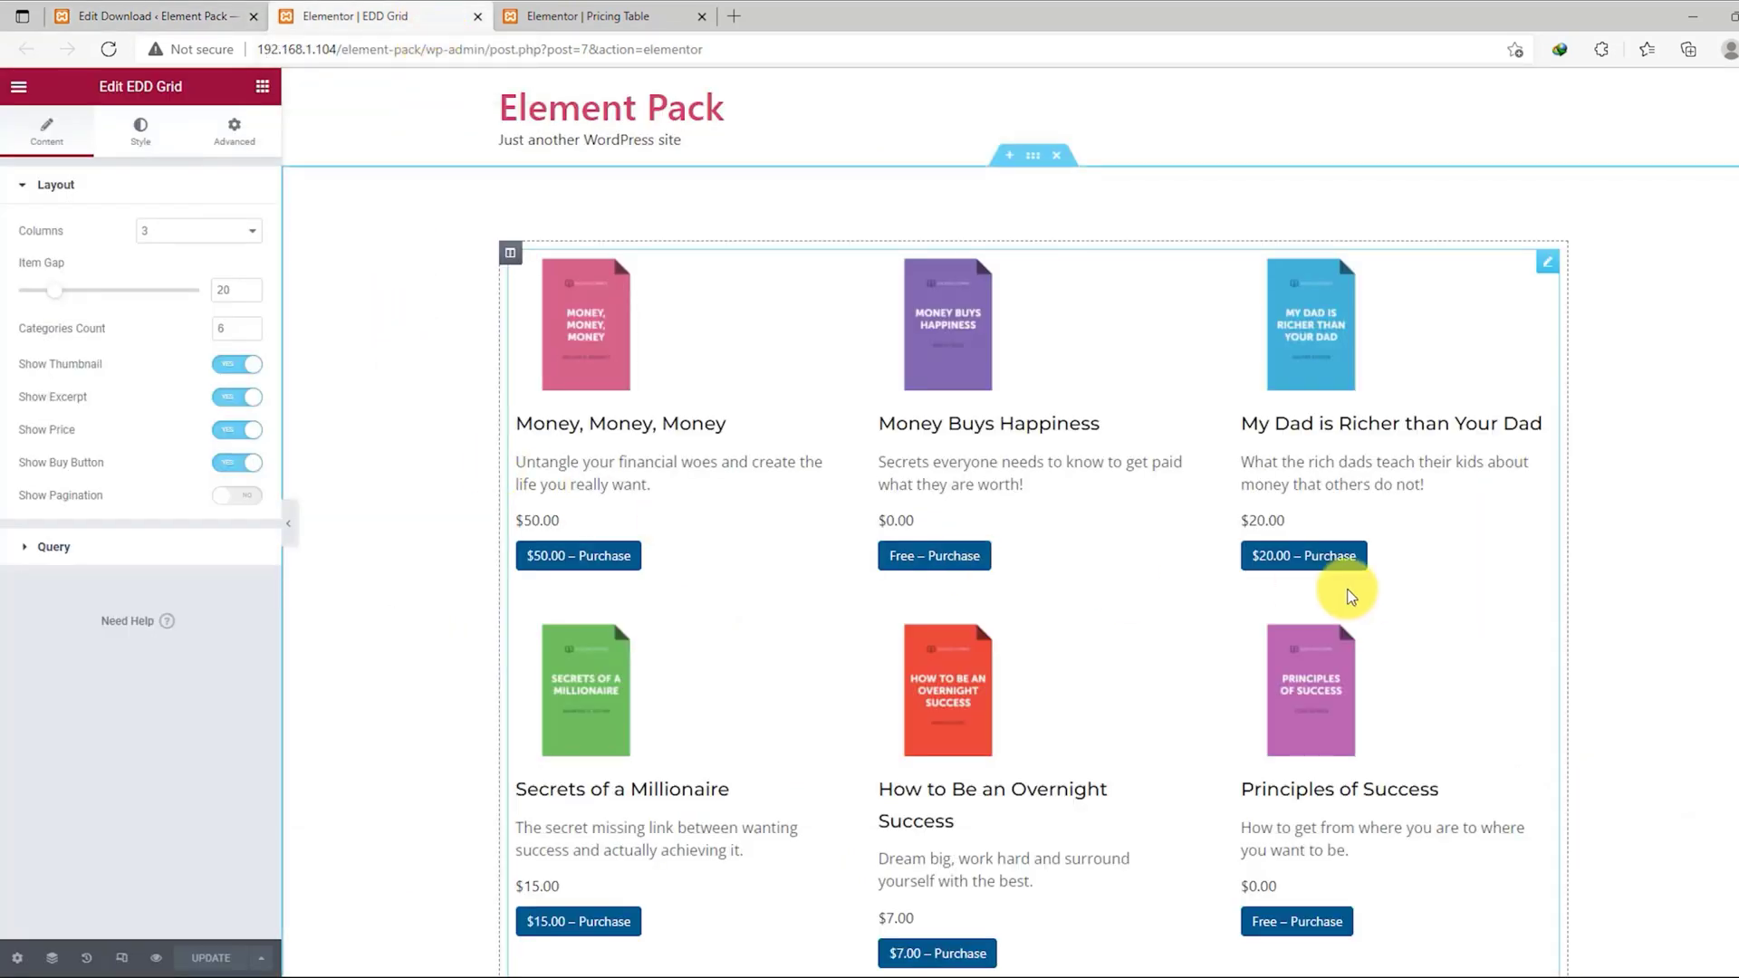
mouse_move(668, 355)
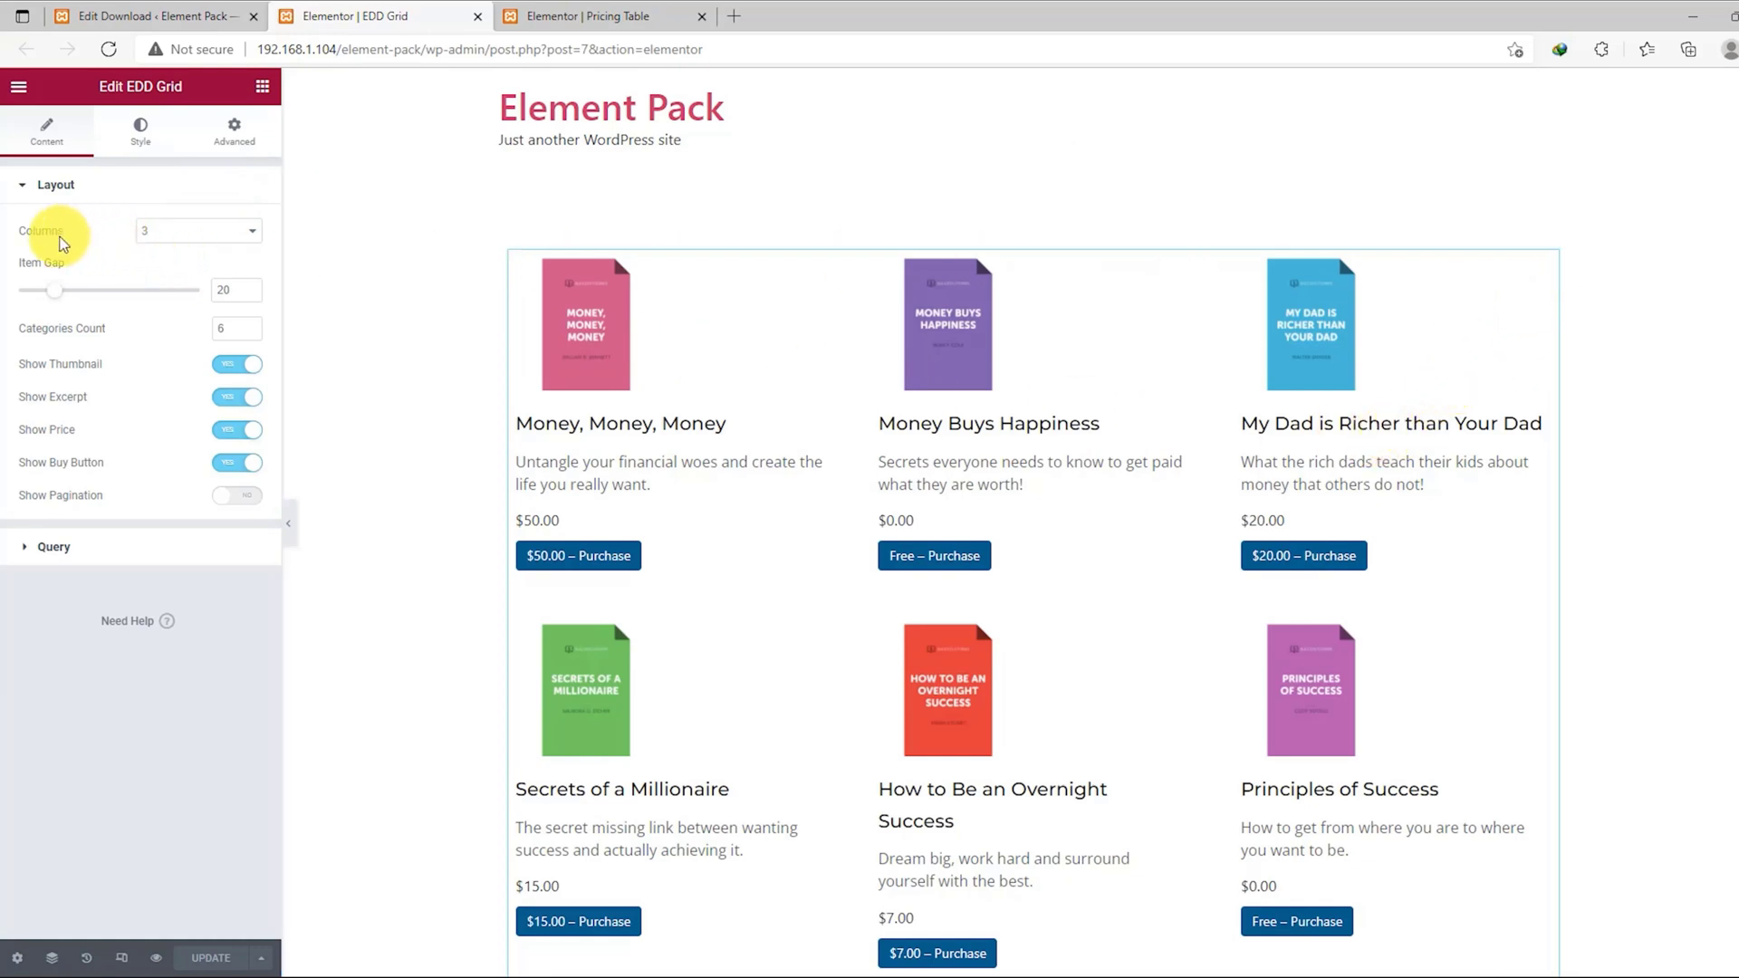
- Keep the EDD Grid at 3 columns and move to its Style item settings
click(198, 230)
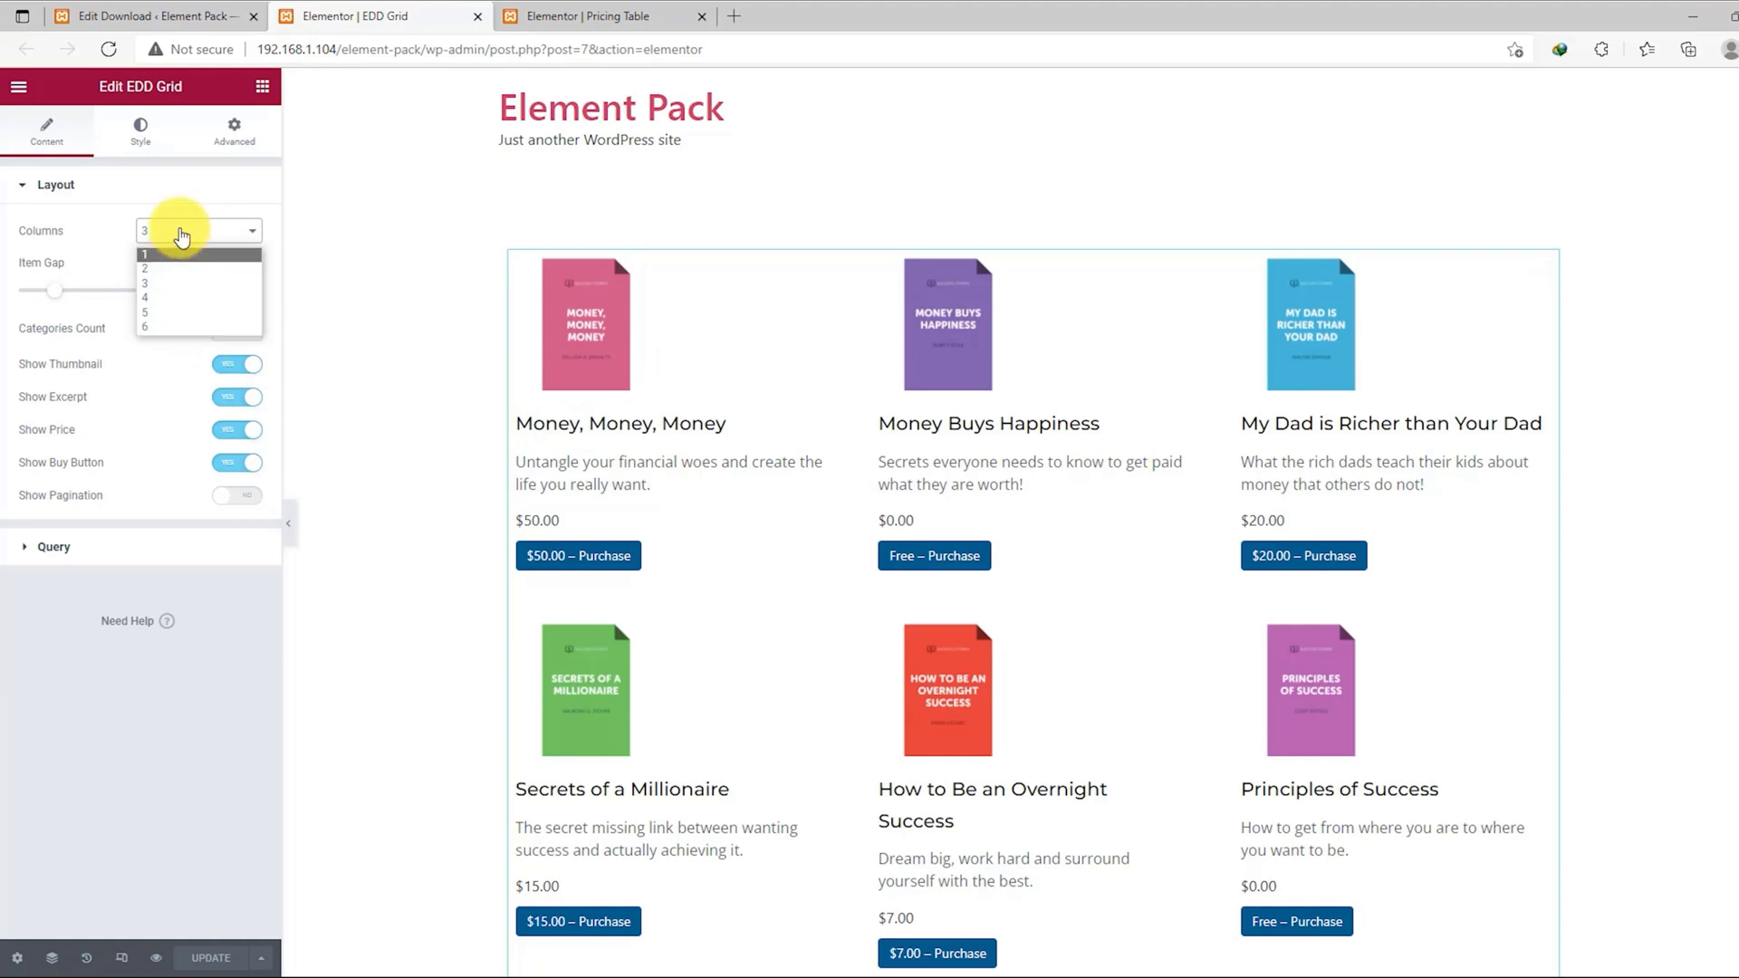
click(145, 230)
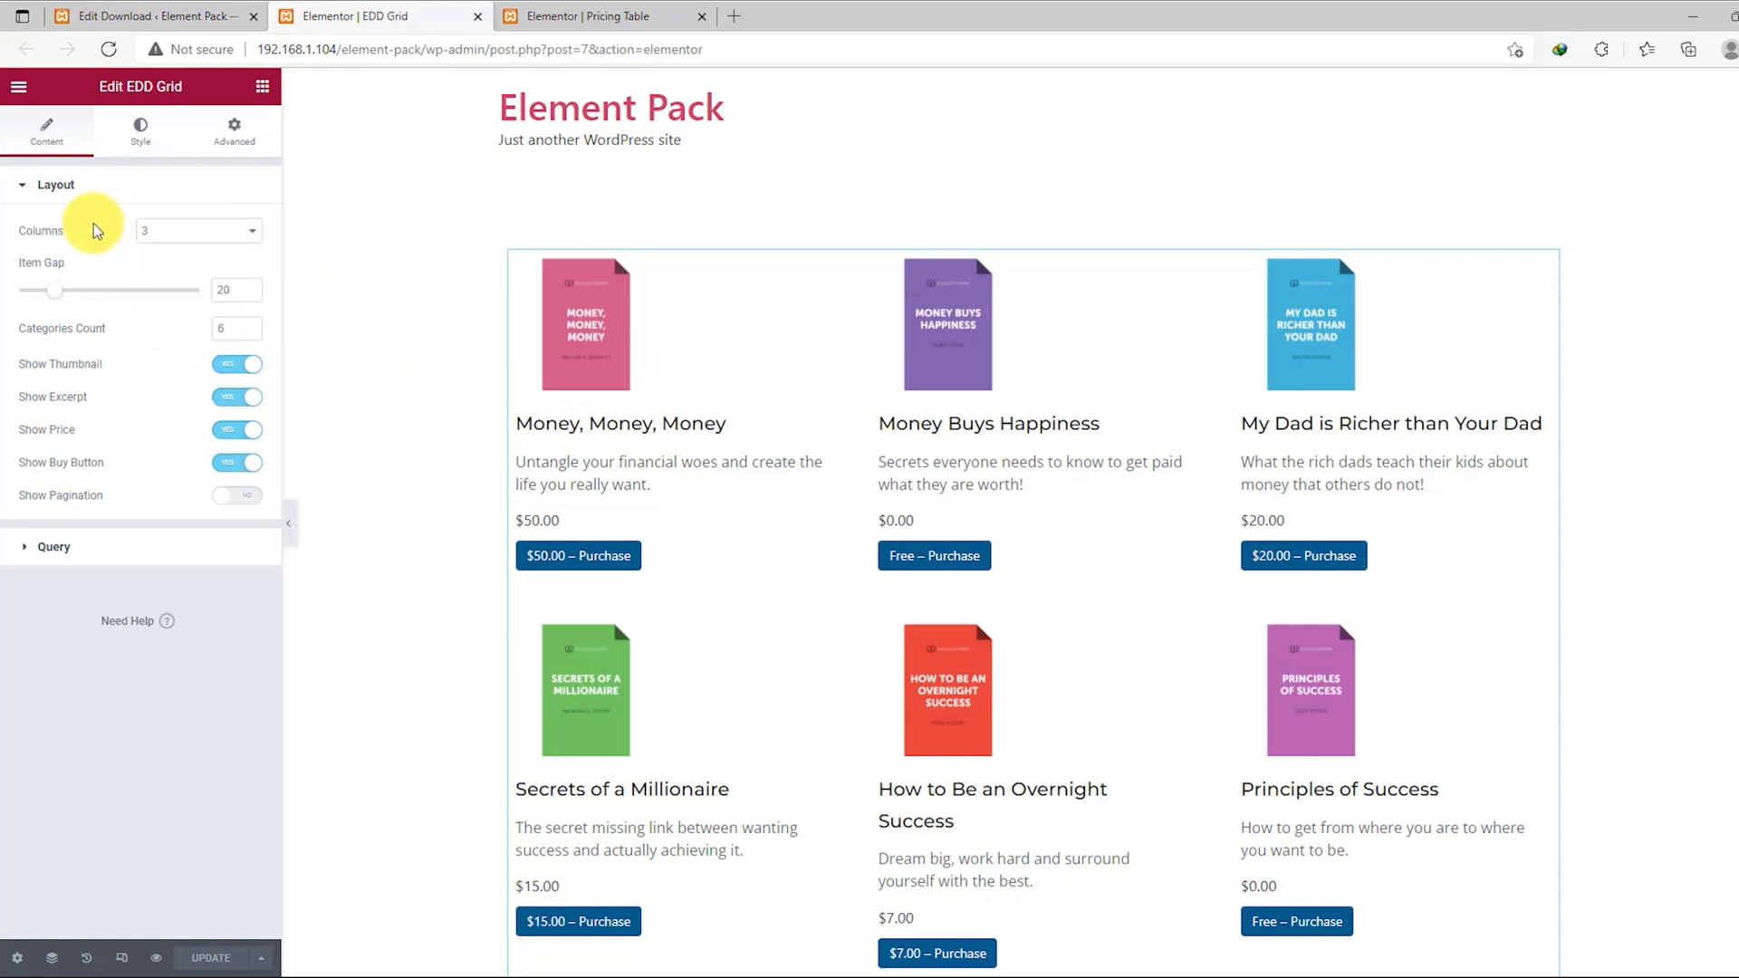
mouse_move(120, 308)
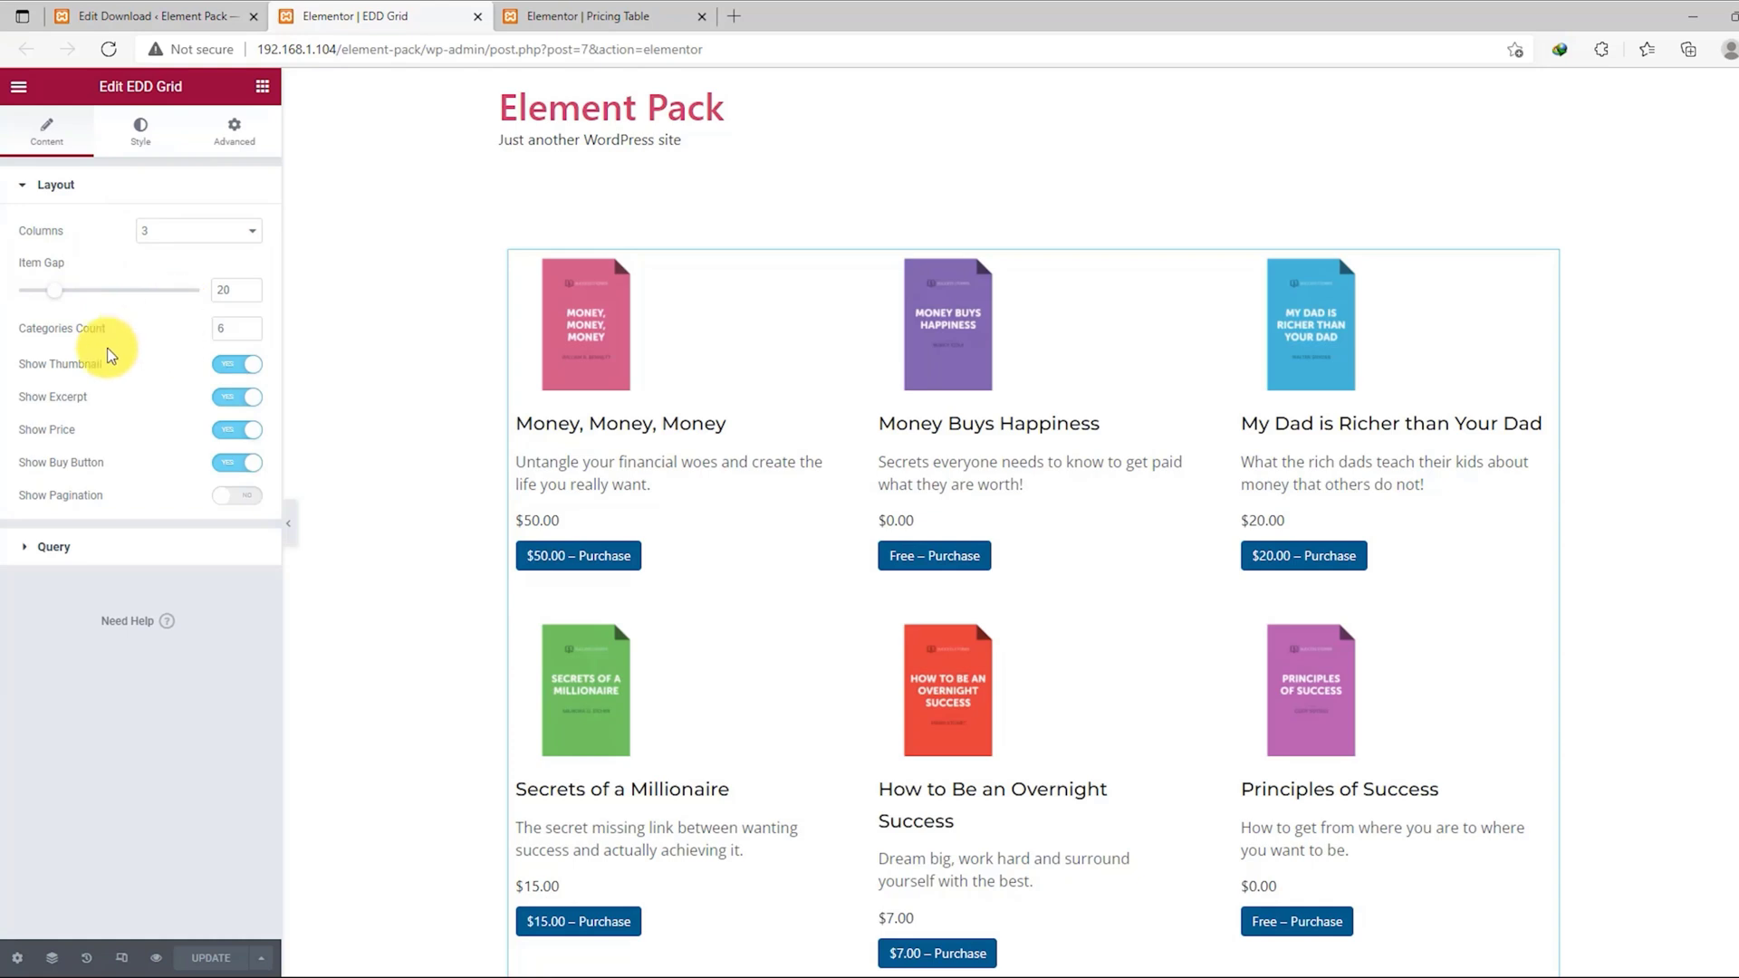
mouse_move(150, 463)
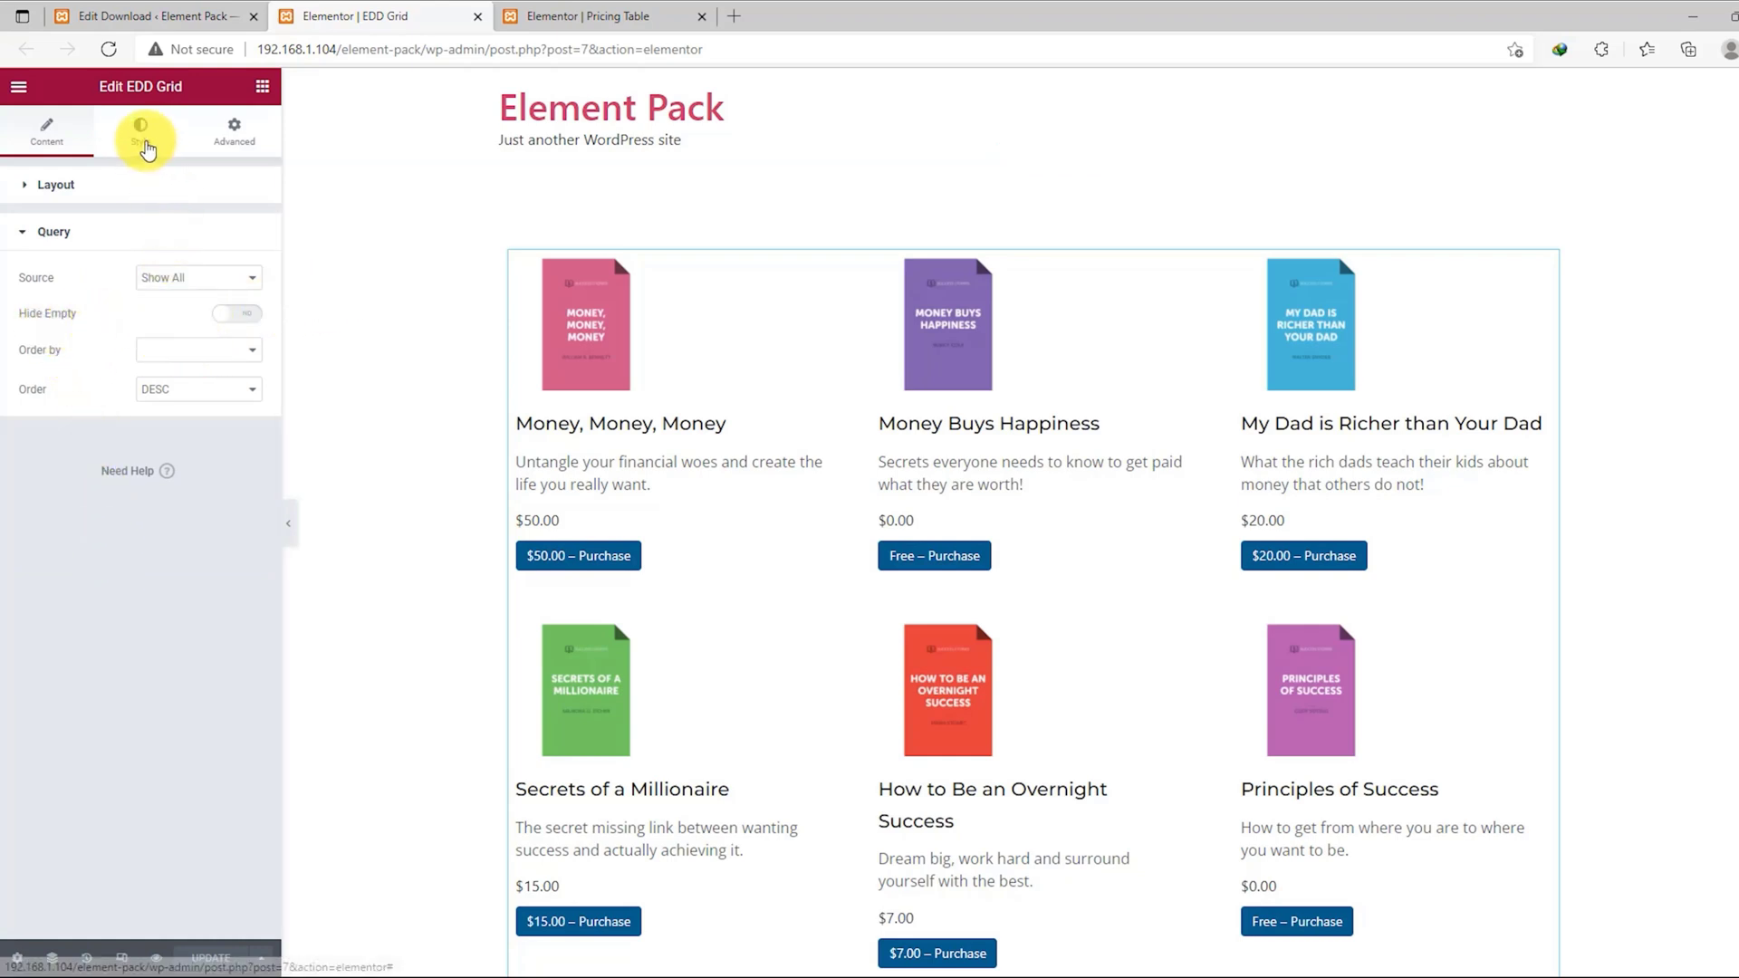
click(140, 130)
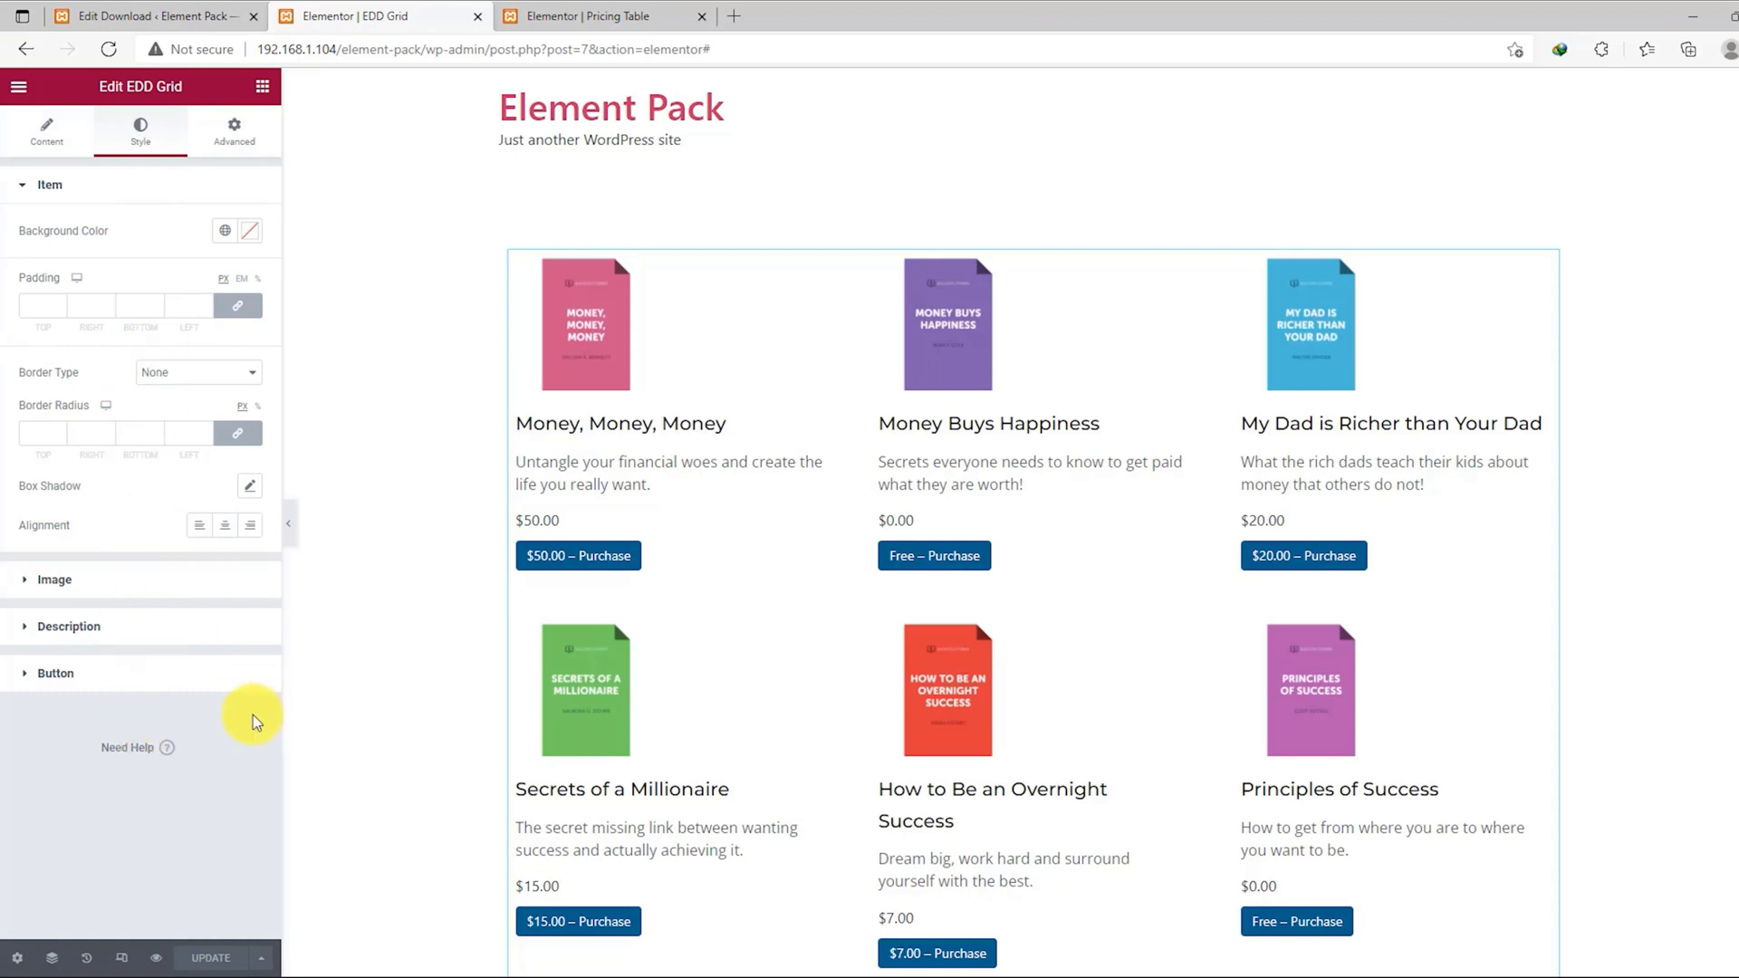
scroll(down, 3)
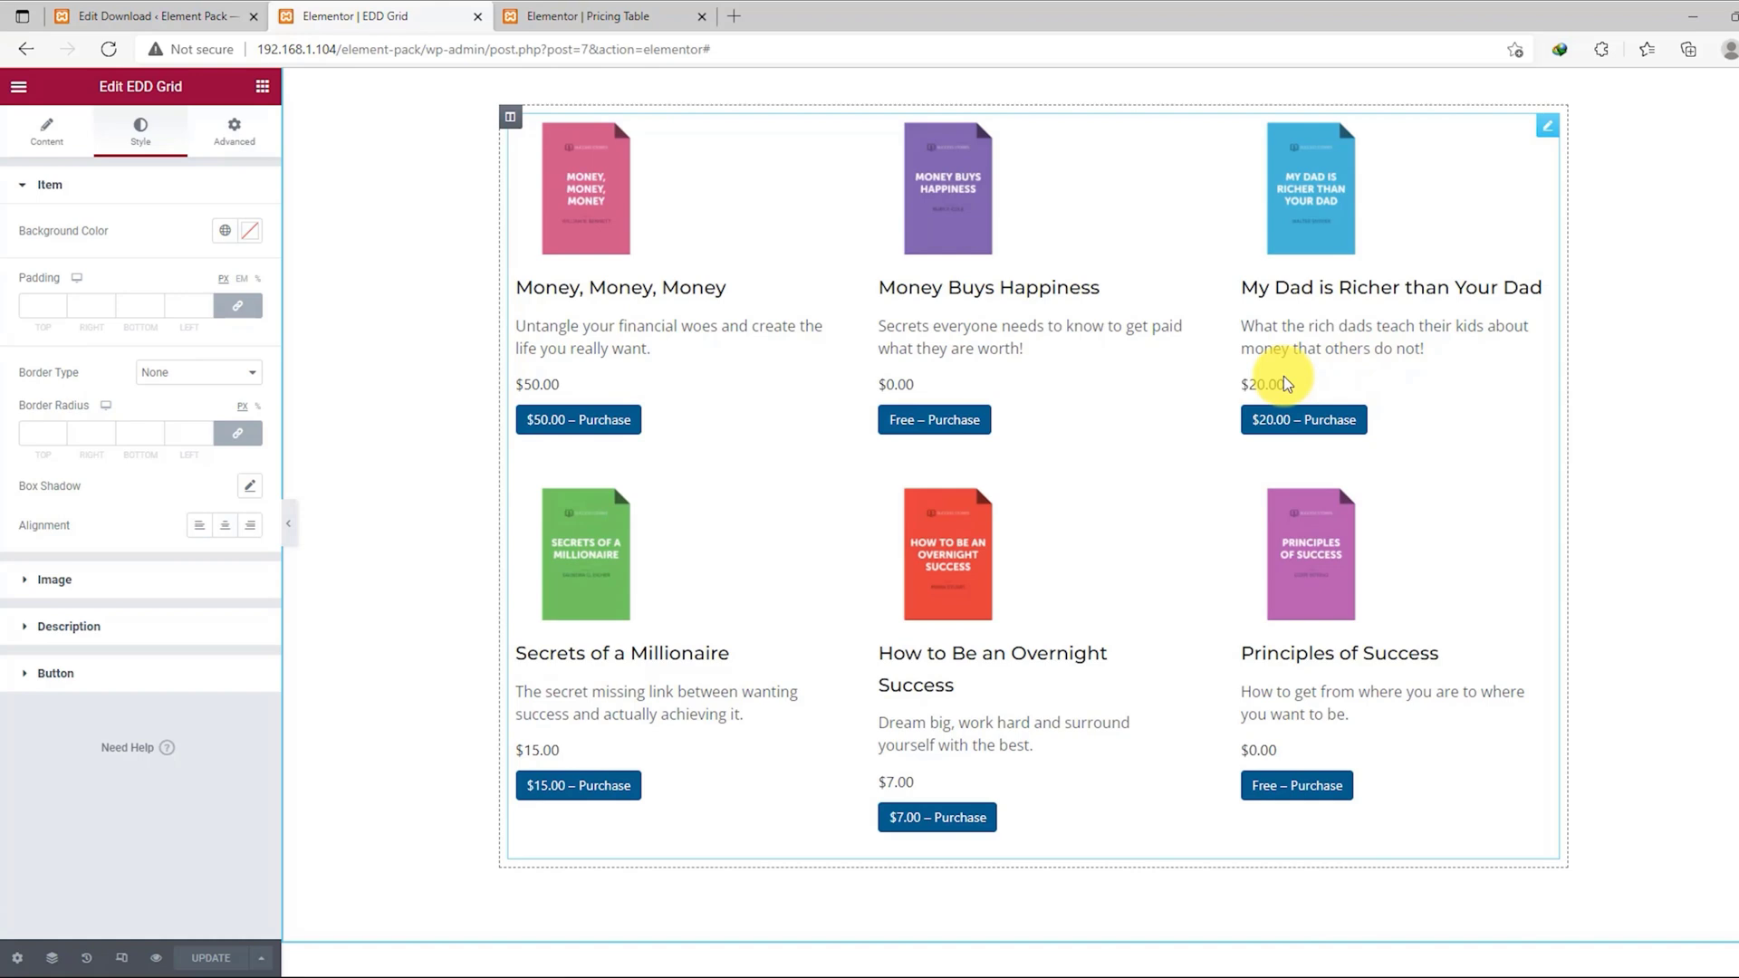
mouse_move(617, 433)
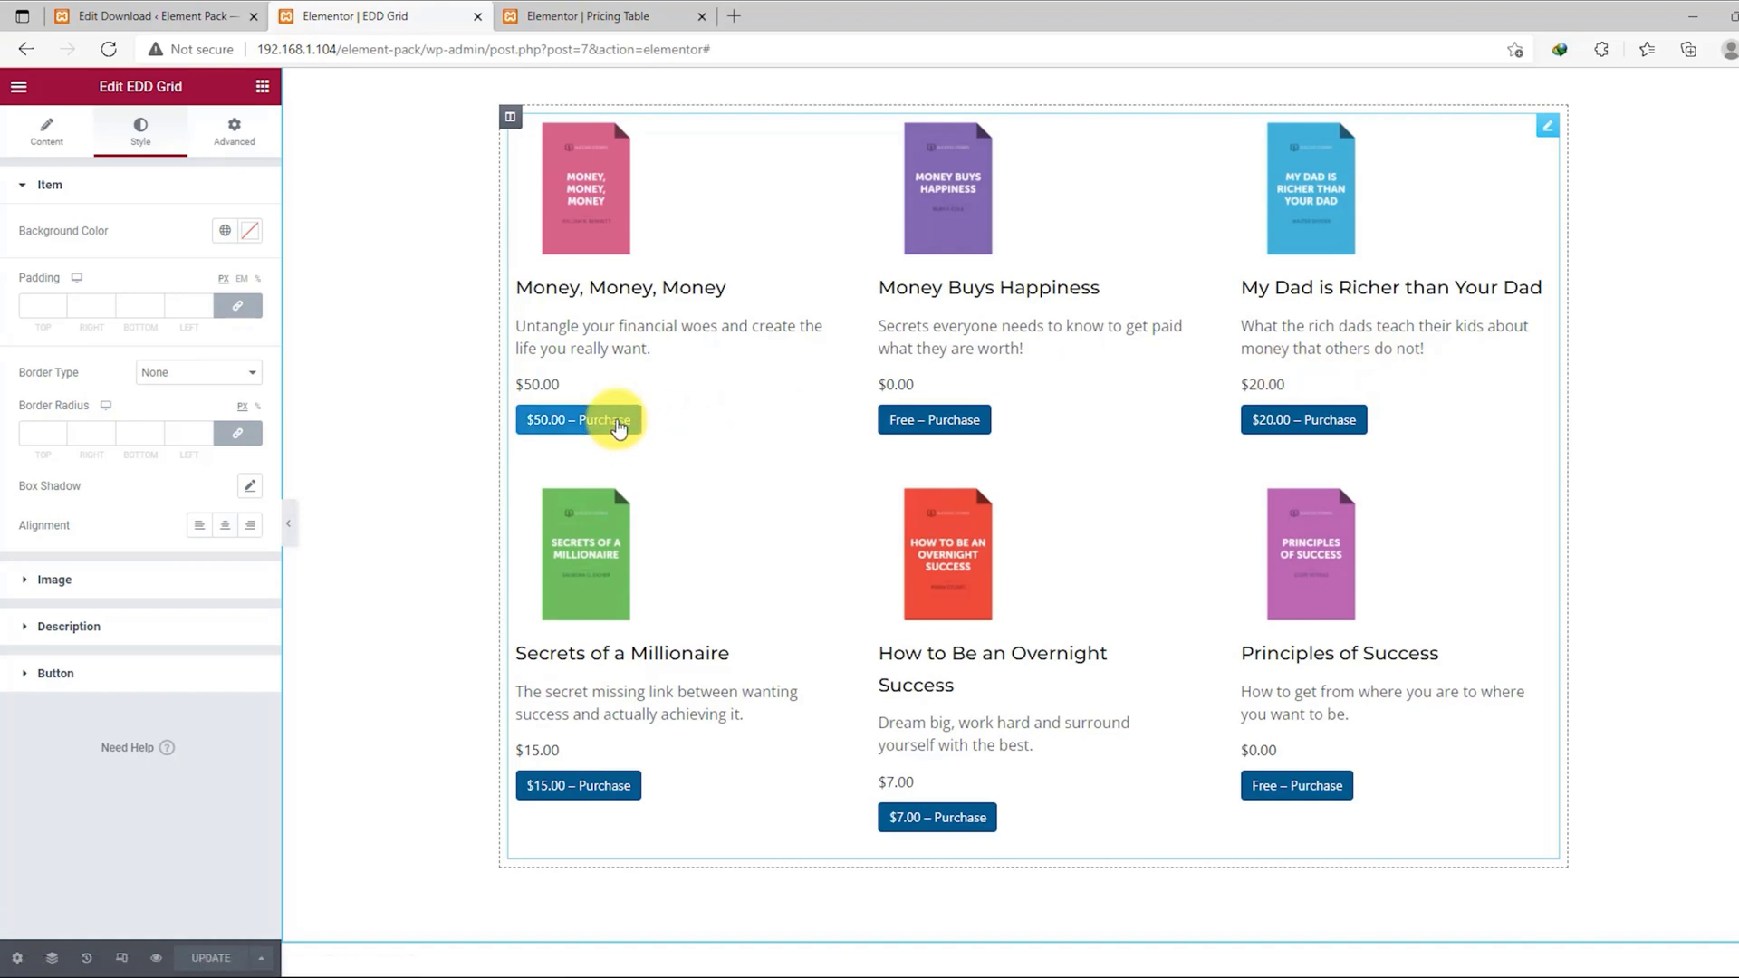
mouse_move(605, 16)
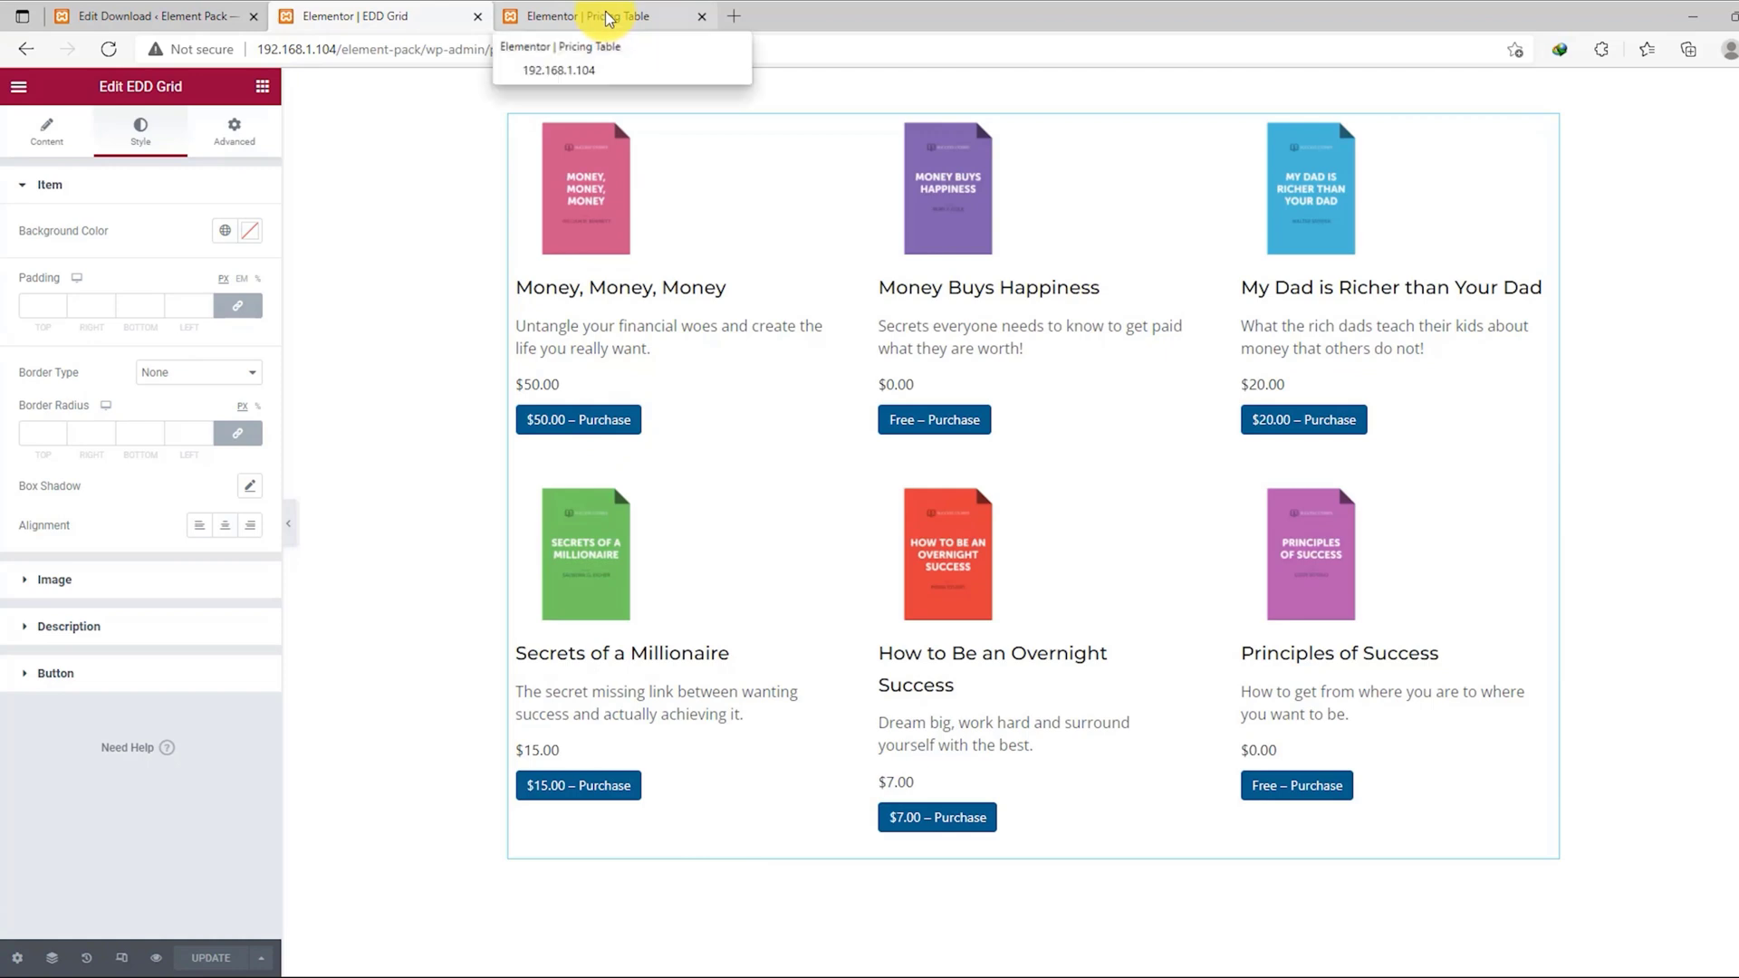
- In the Price Table footer, enable Easy Digital Download integration with an ebook item and set Price to 50
click(605, 17)
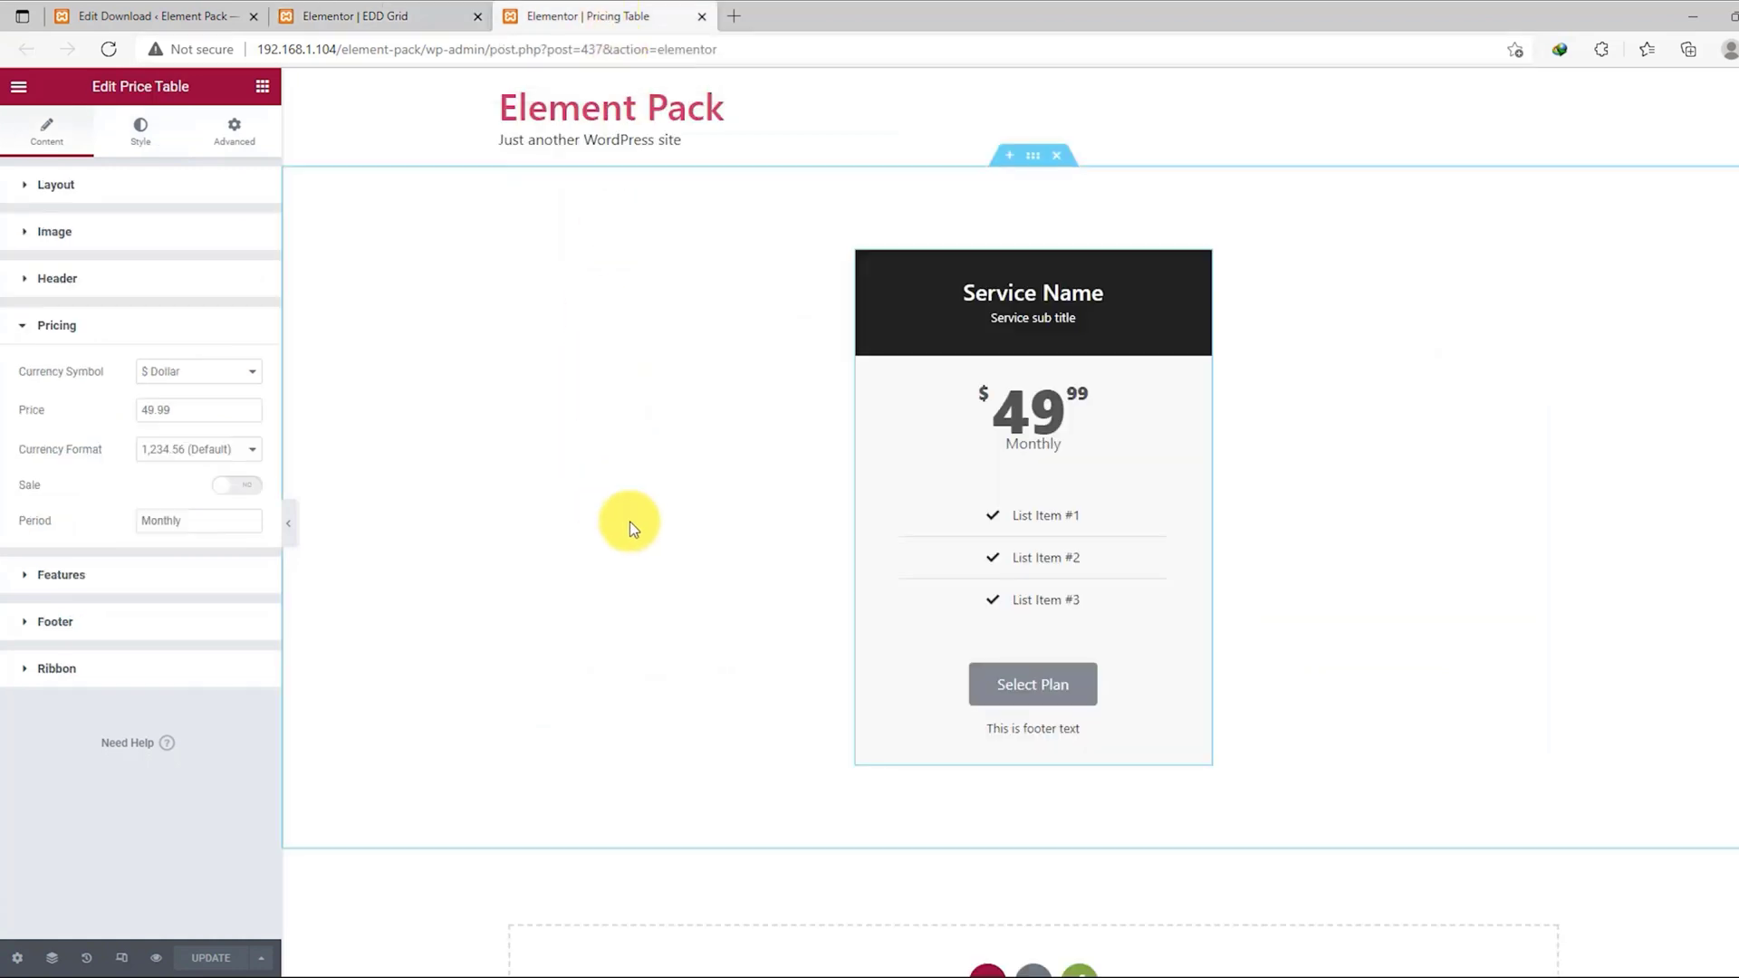
click(1026, 322)
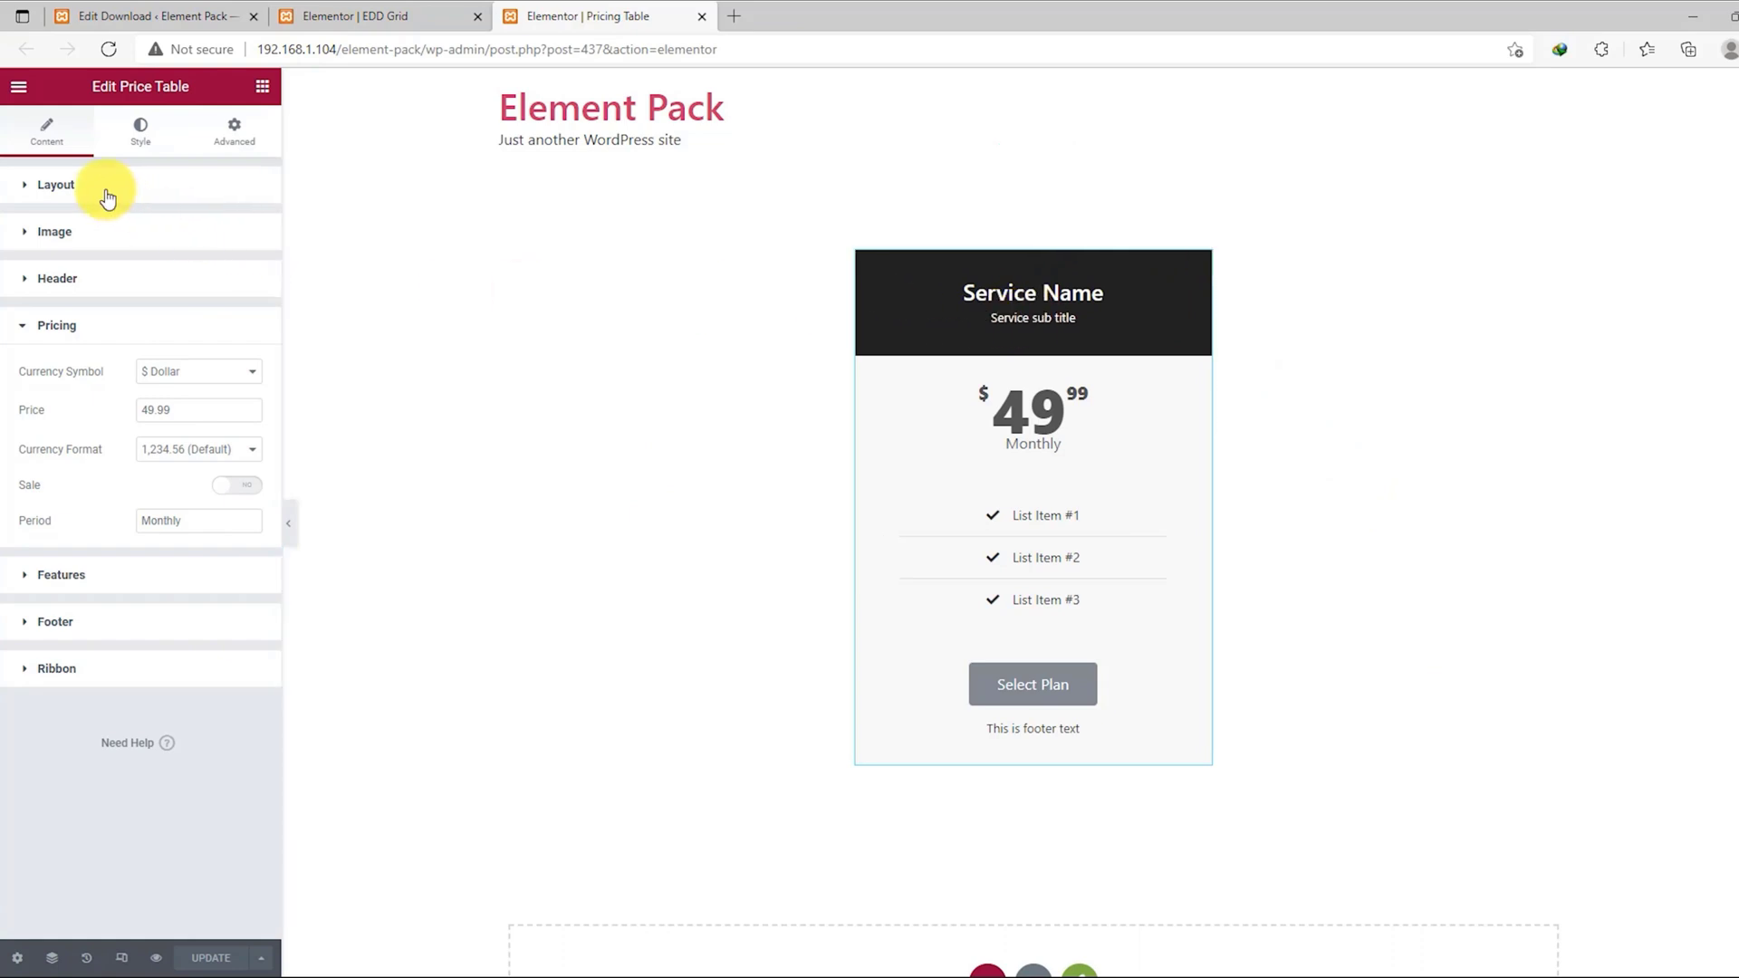
click(56, 185)
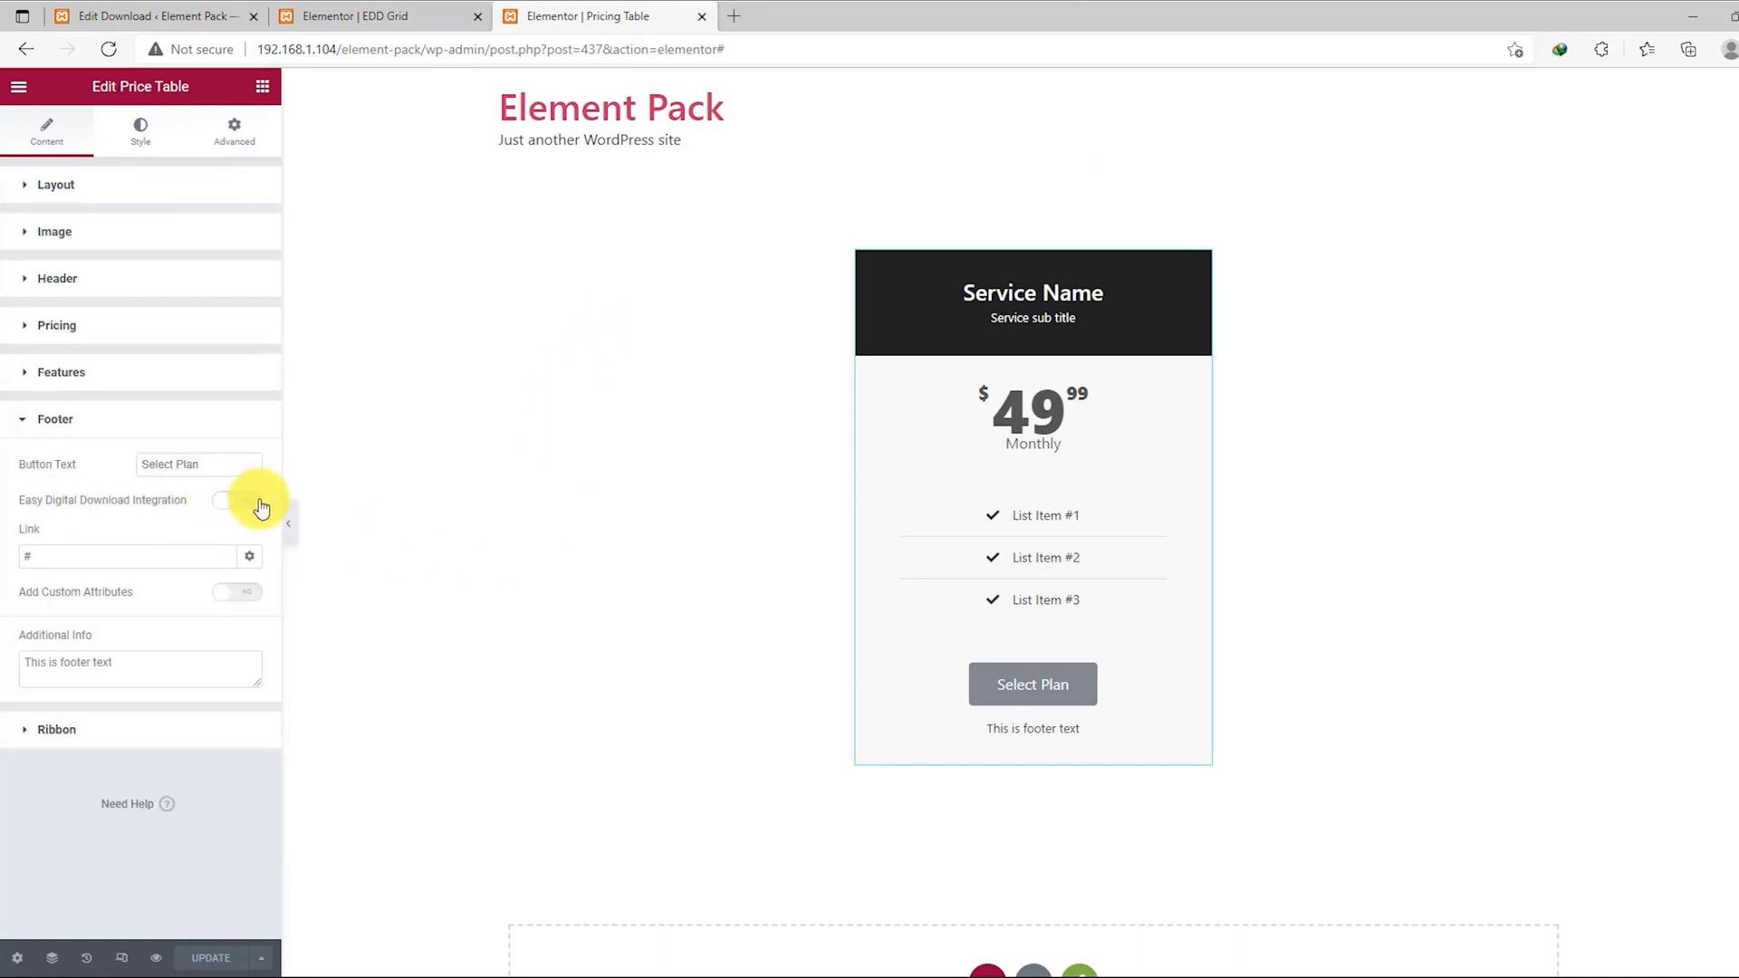
click(236, 500)
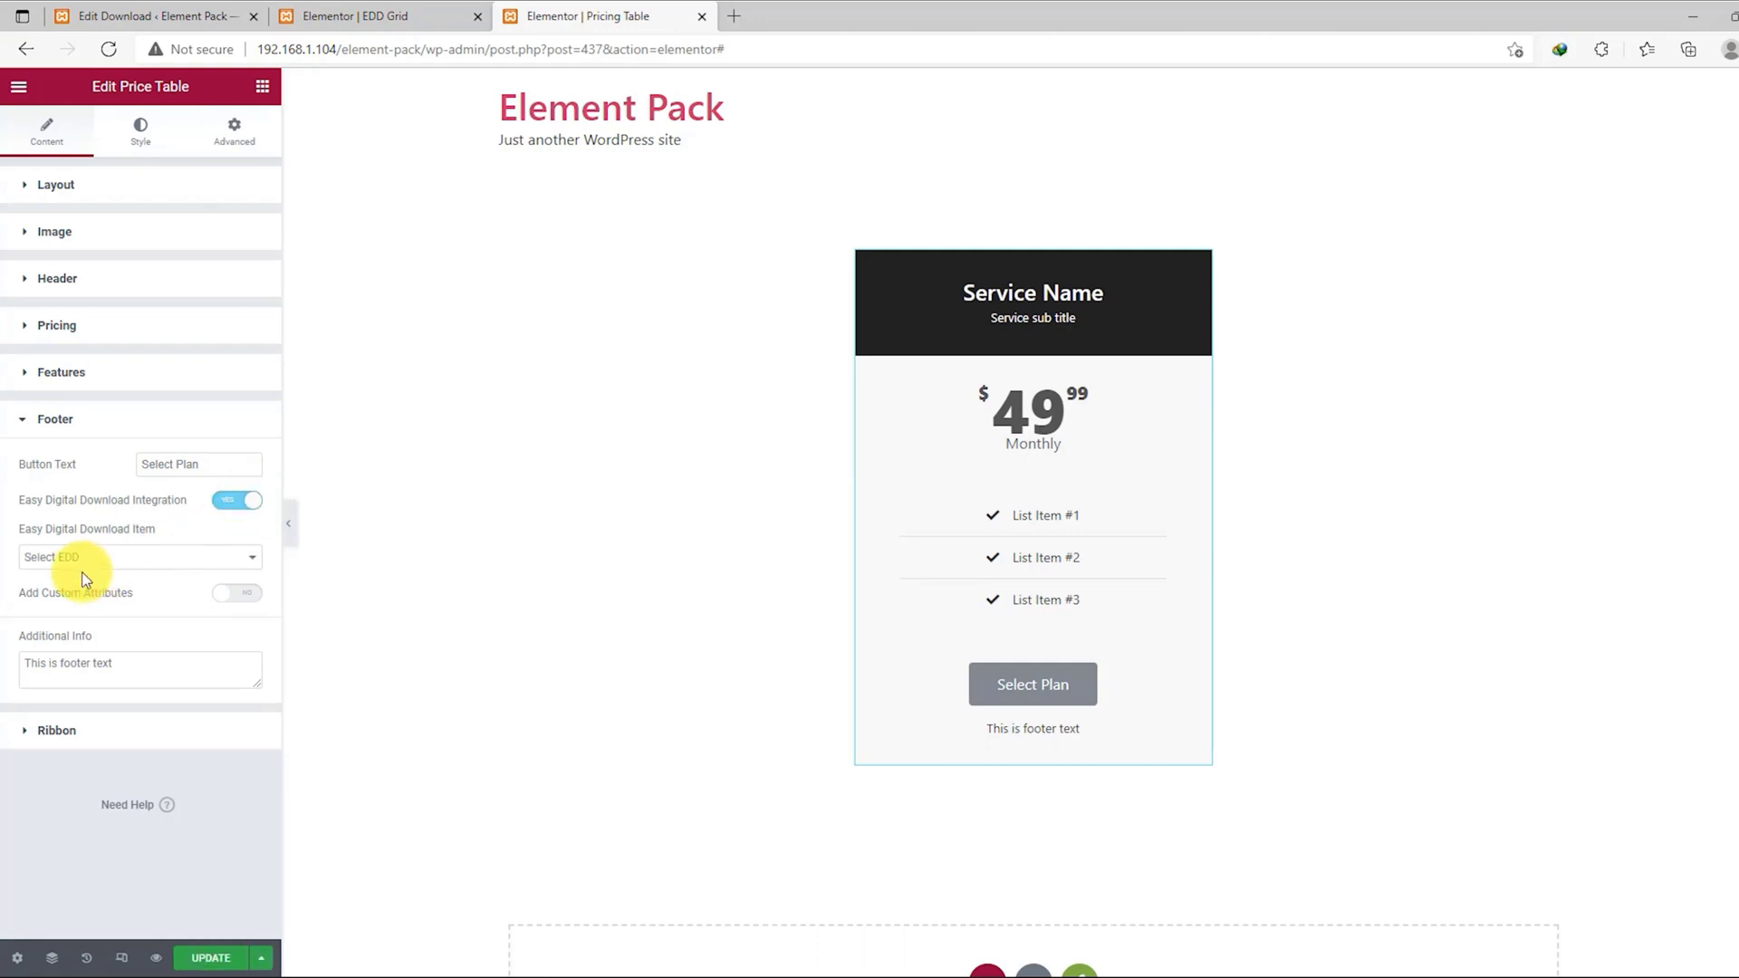
click(140, 556)
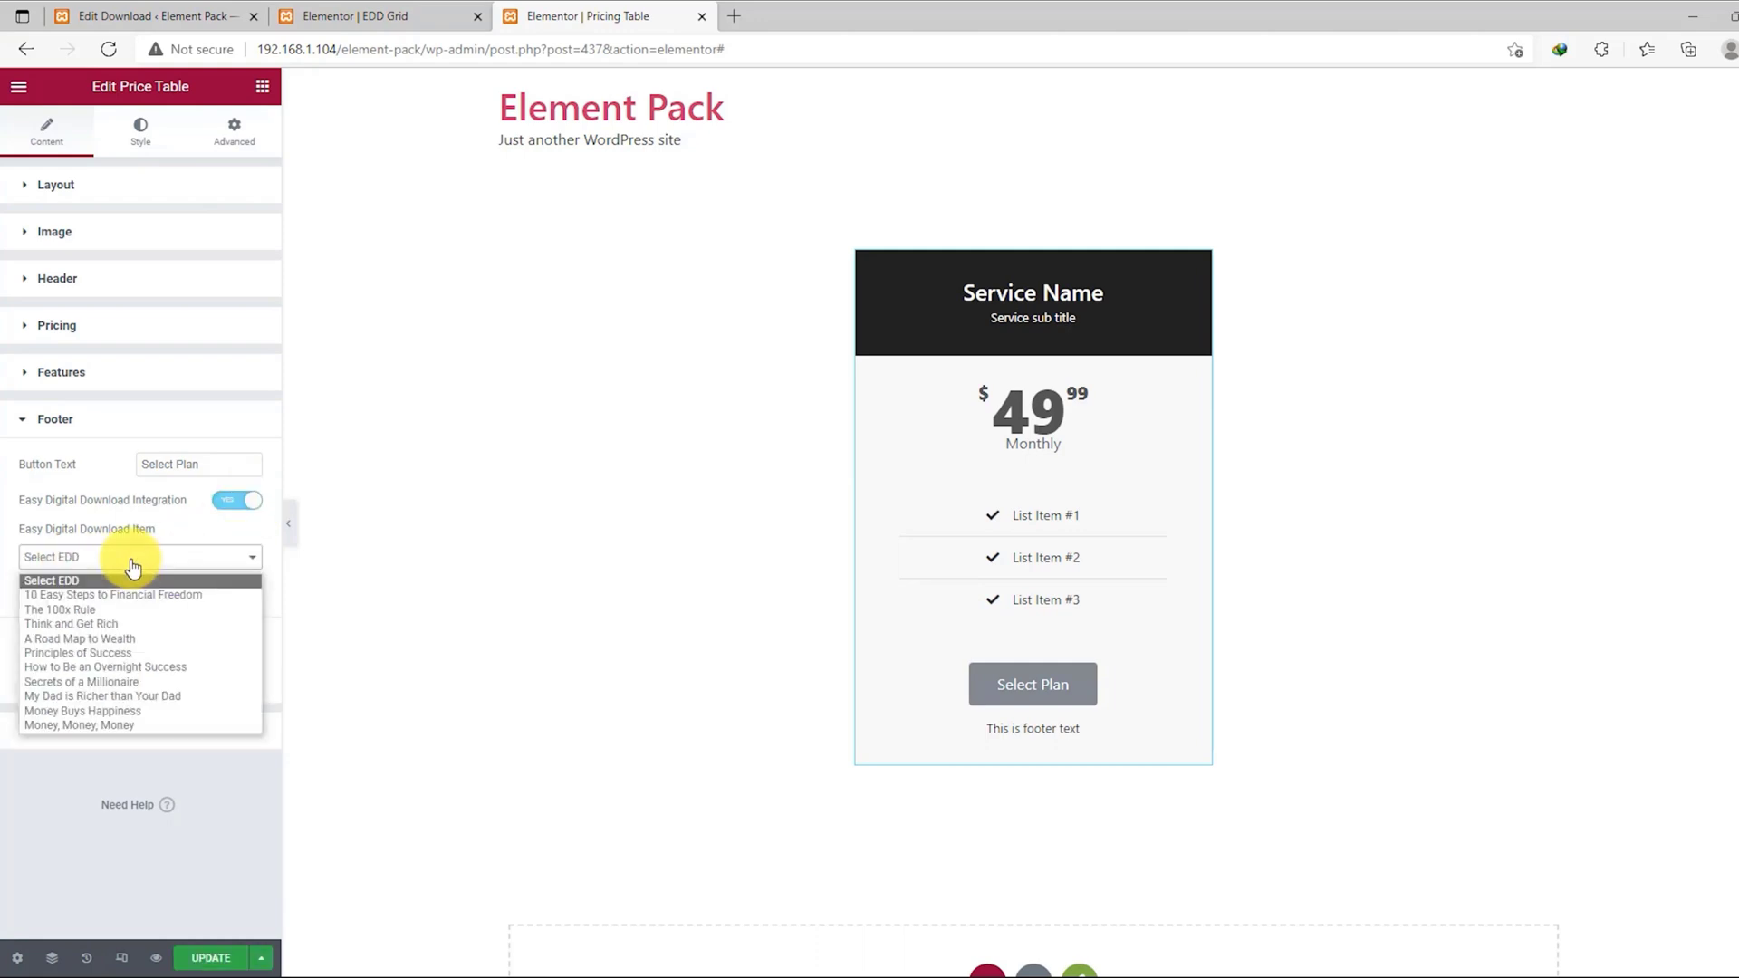
click(78, 724)
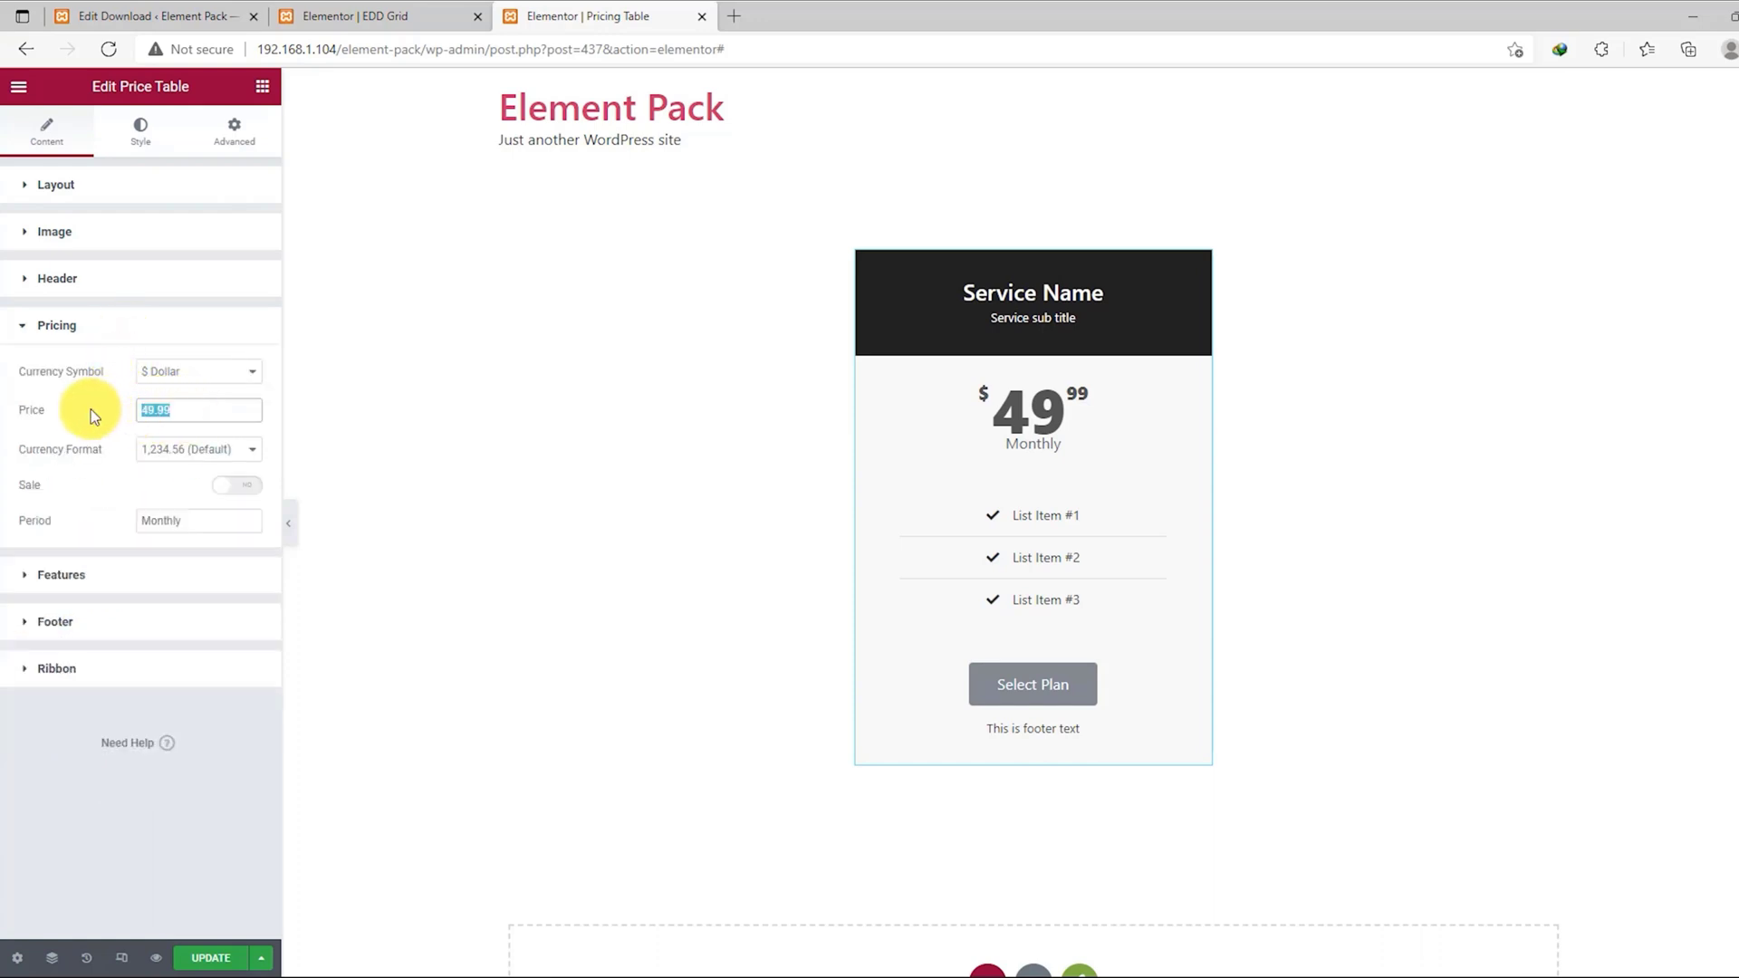
text(50)
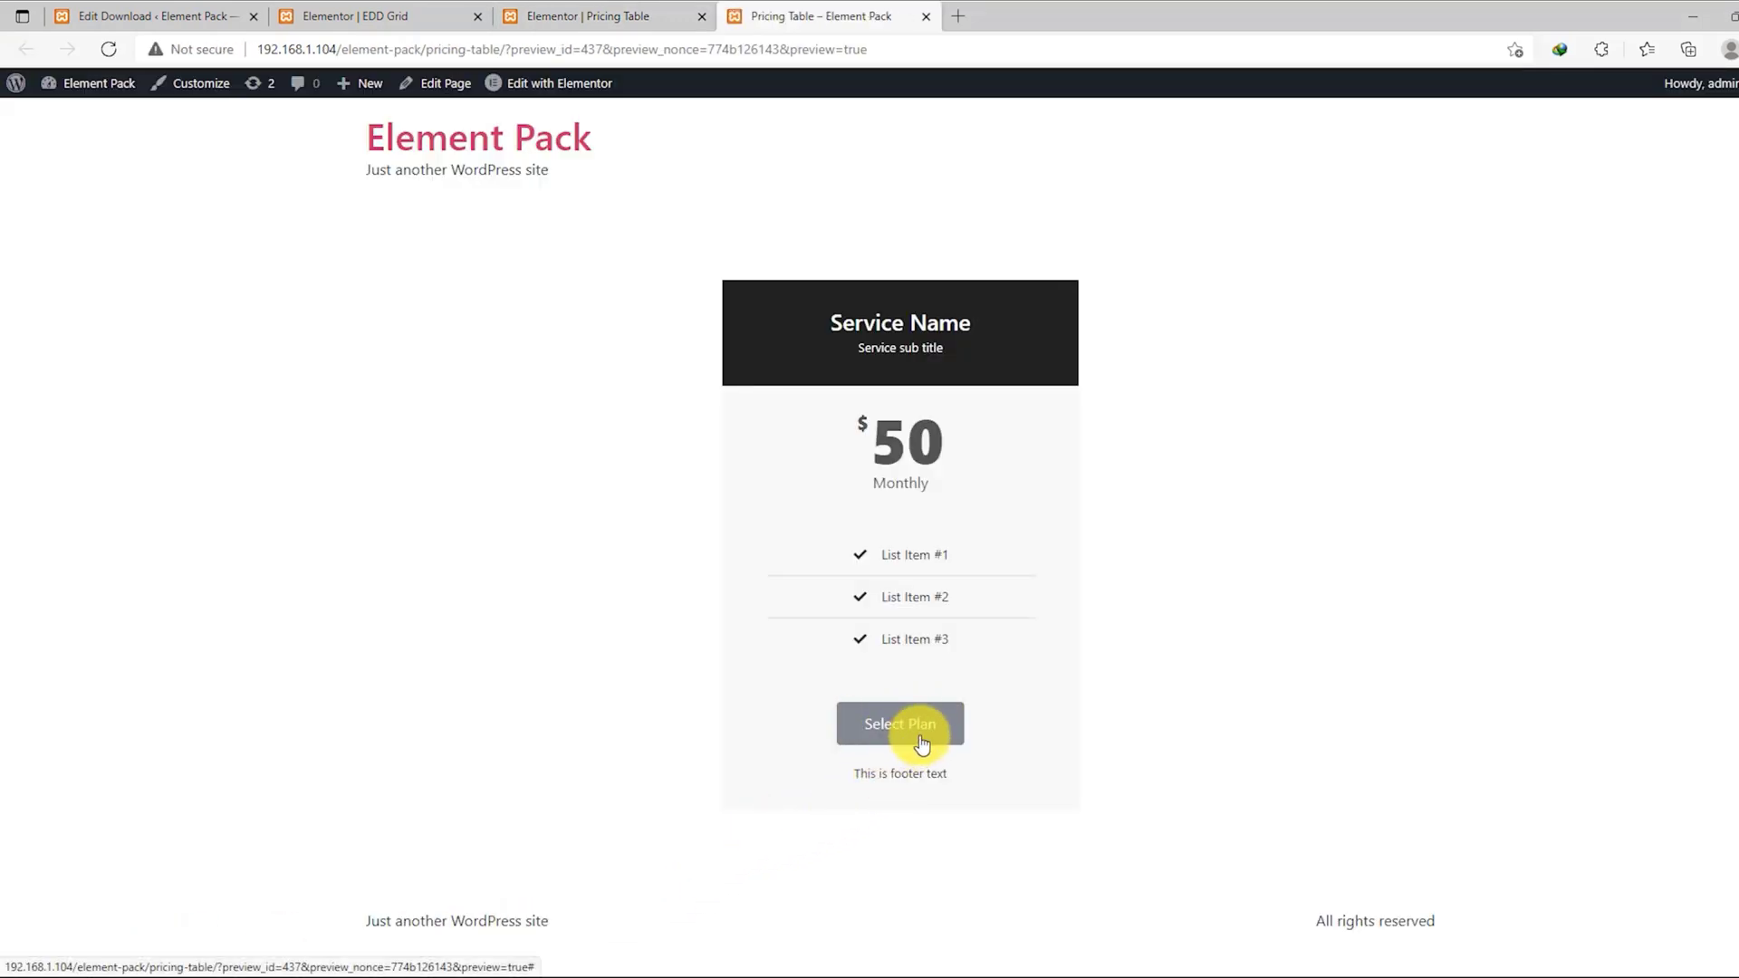
- On the preview, Select Plan to add Money, Money, Money at $50.00 and proceed to EDD checkout
click(900, 725)
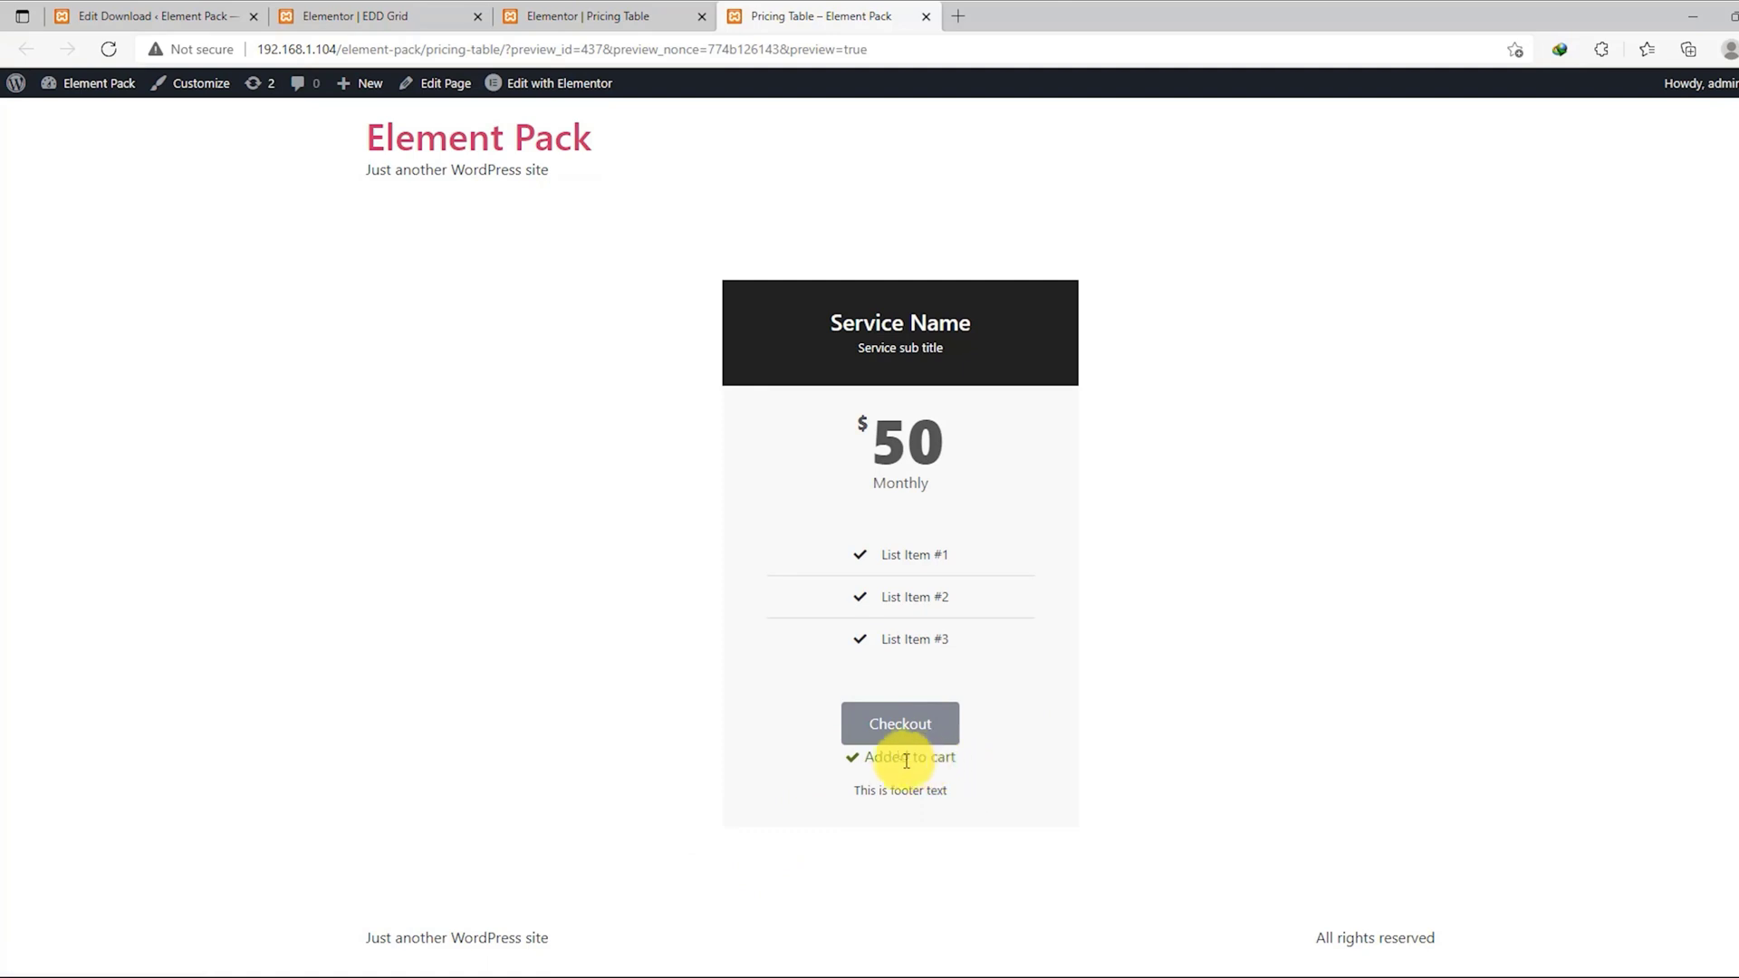
click(900, 724)
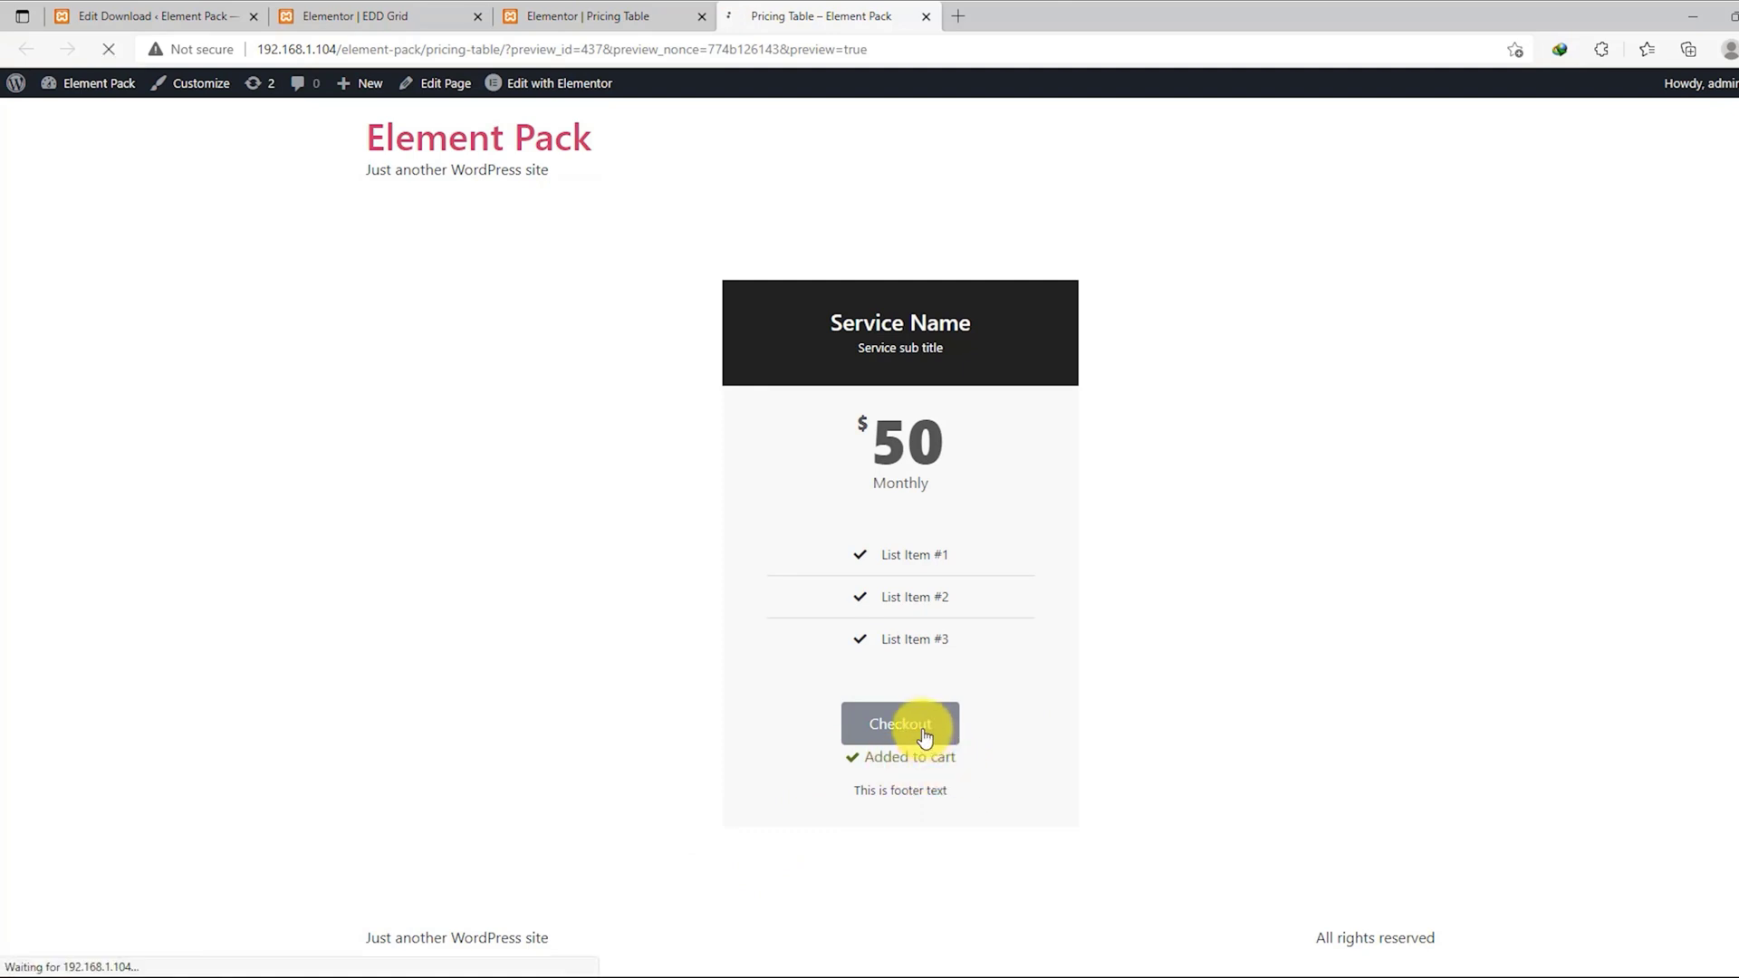
click(900, 722)
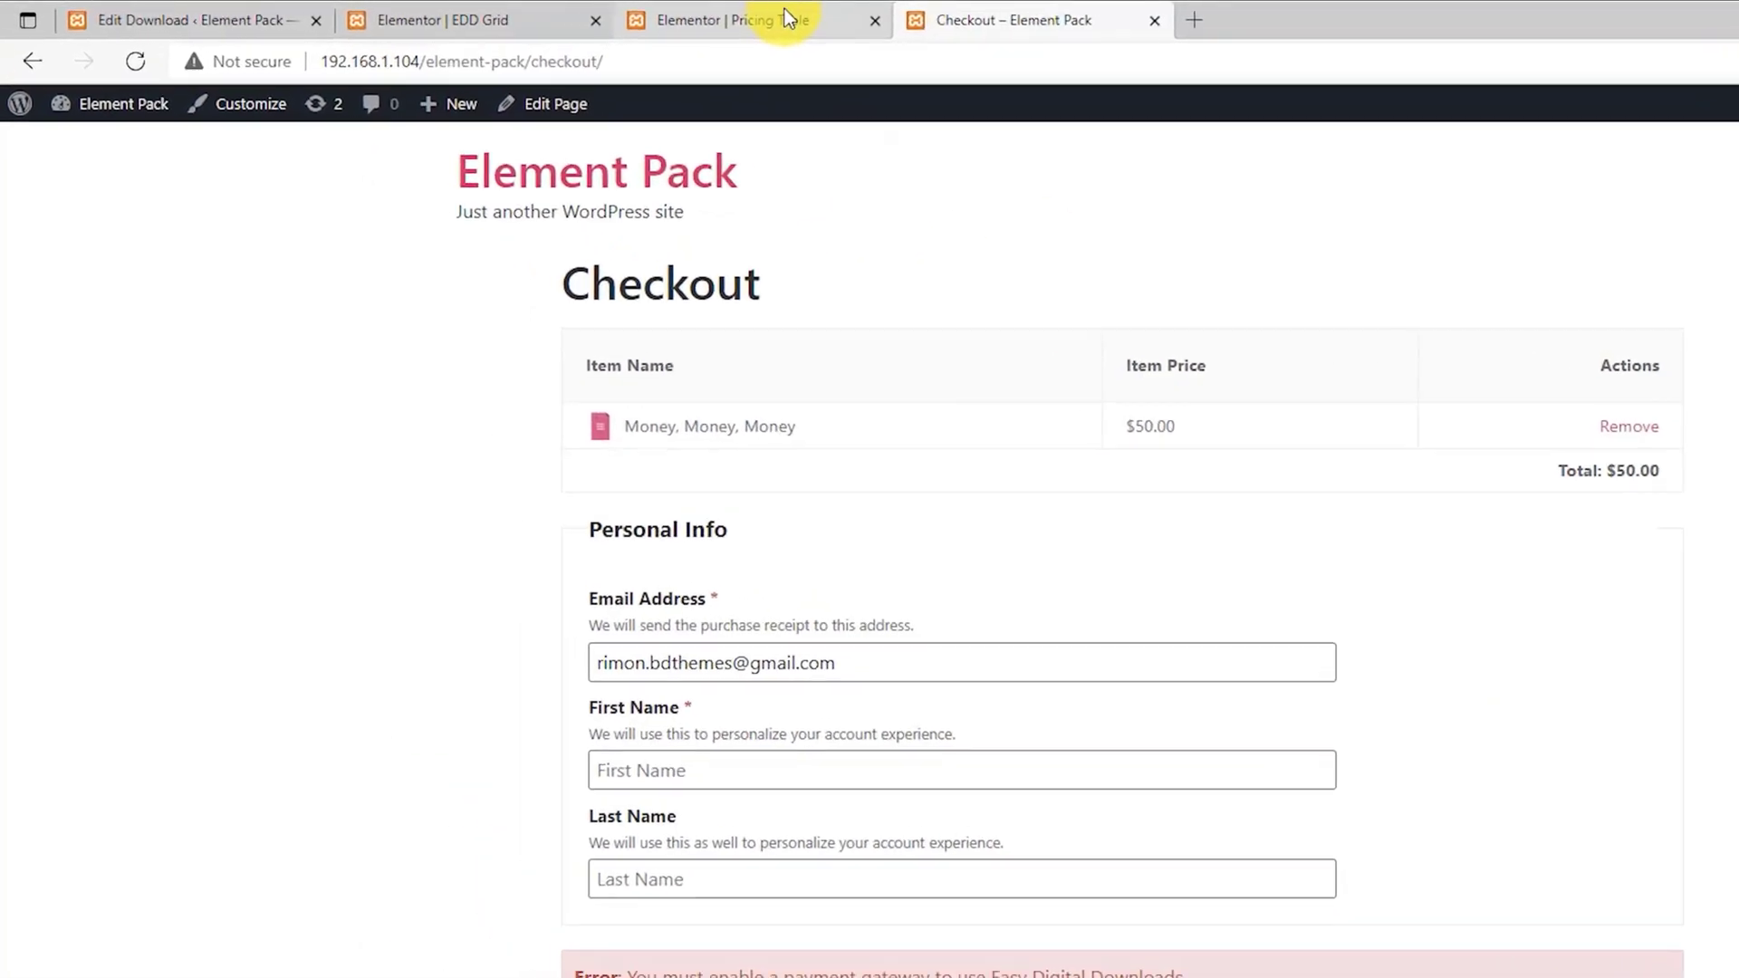
- Search the Elementor widgets for 'easy' to list the EDD Grid, History, Purchase History and Profile Editor
click(728, 20)
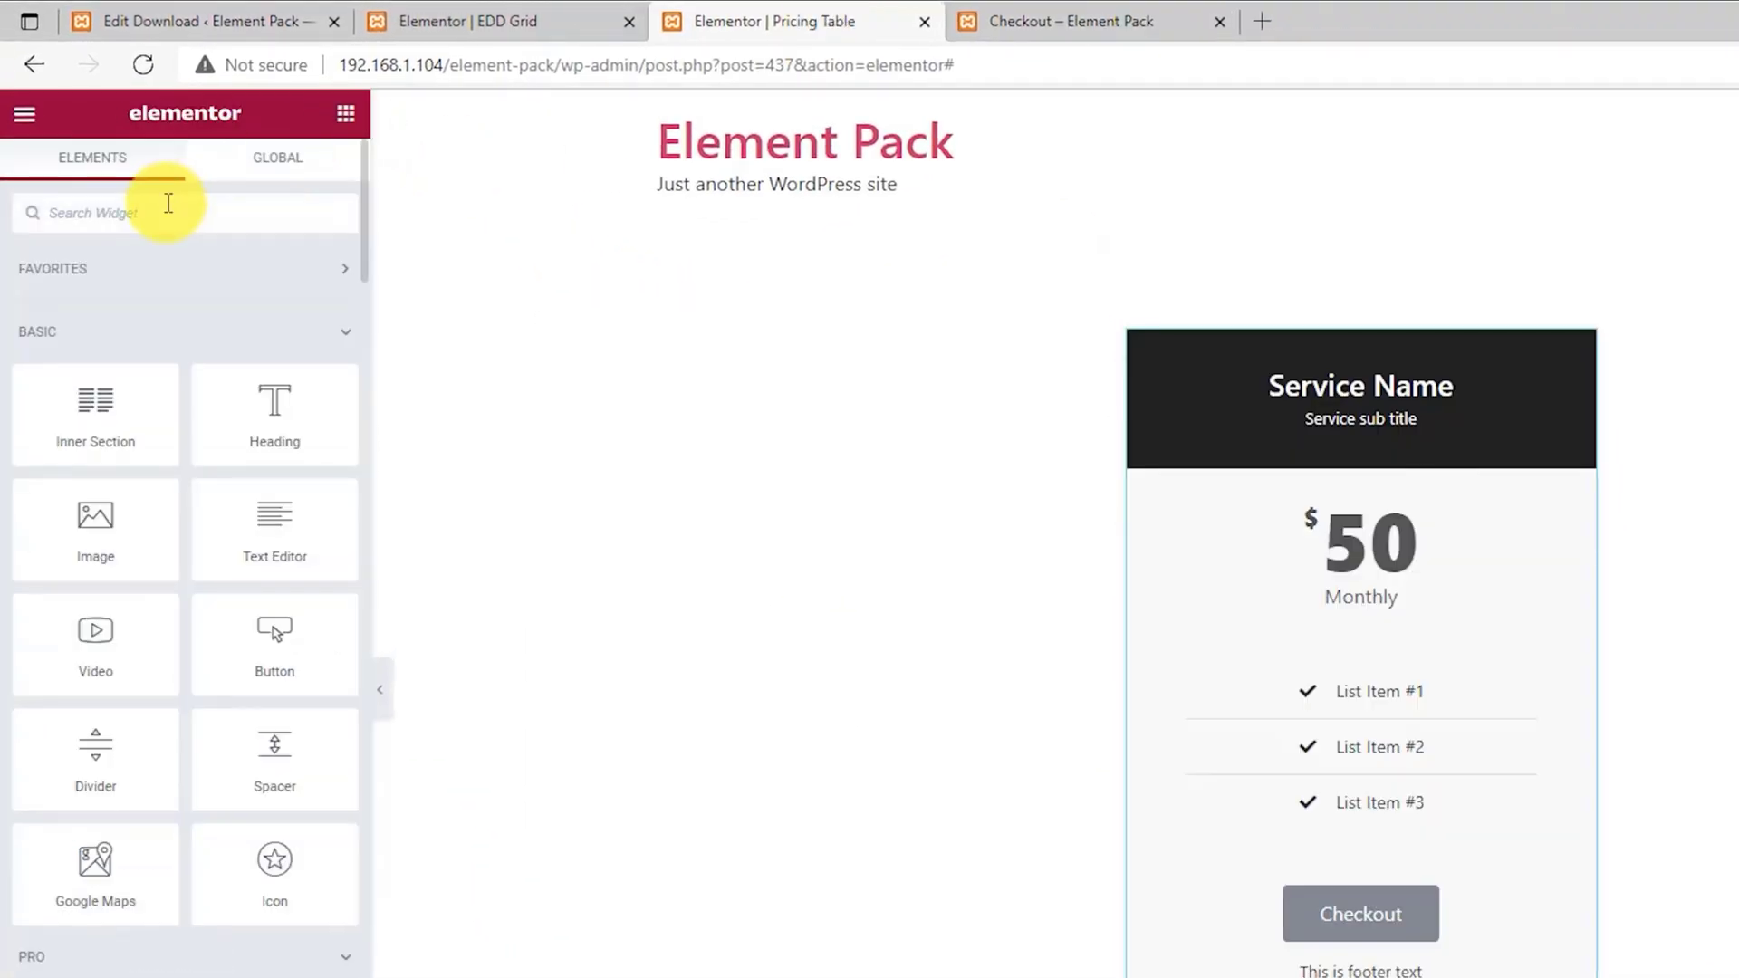
text(easy)
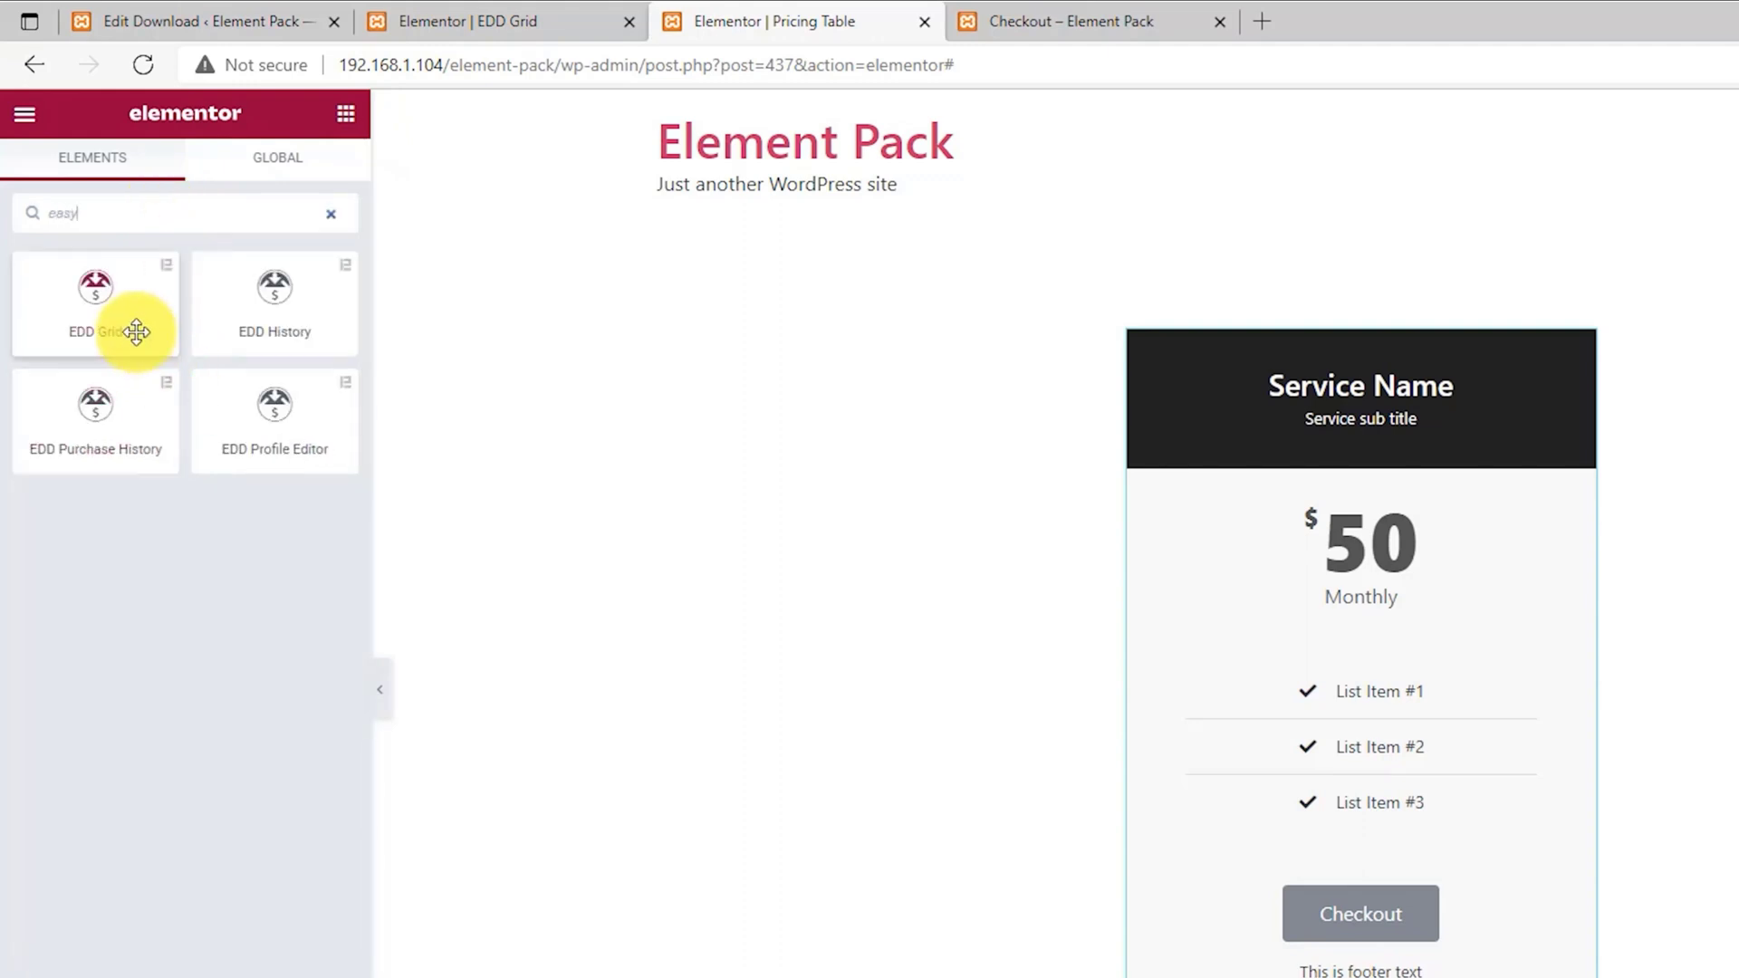
mouse_move(94, 440)
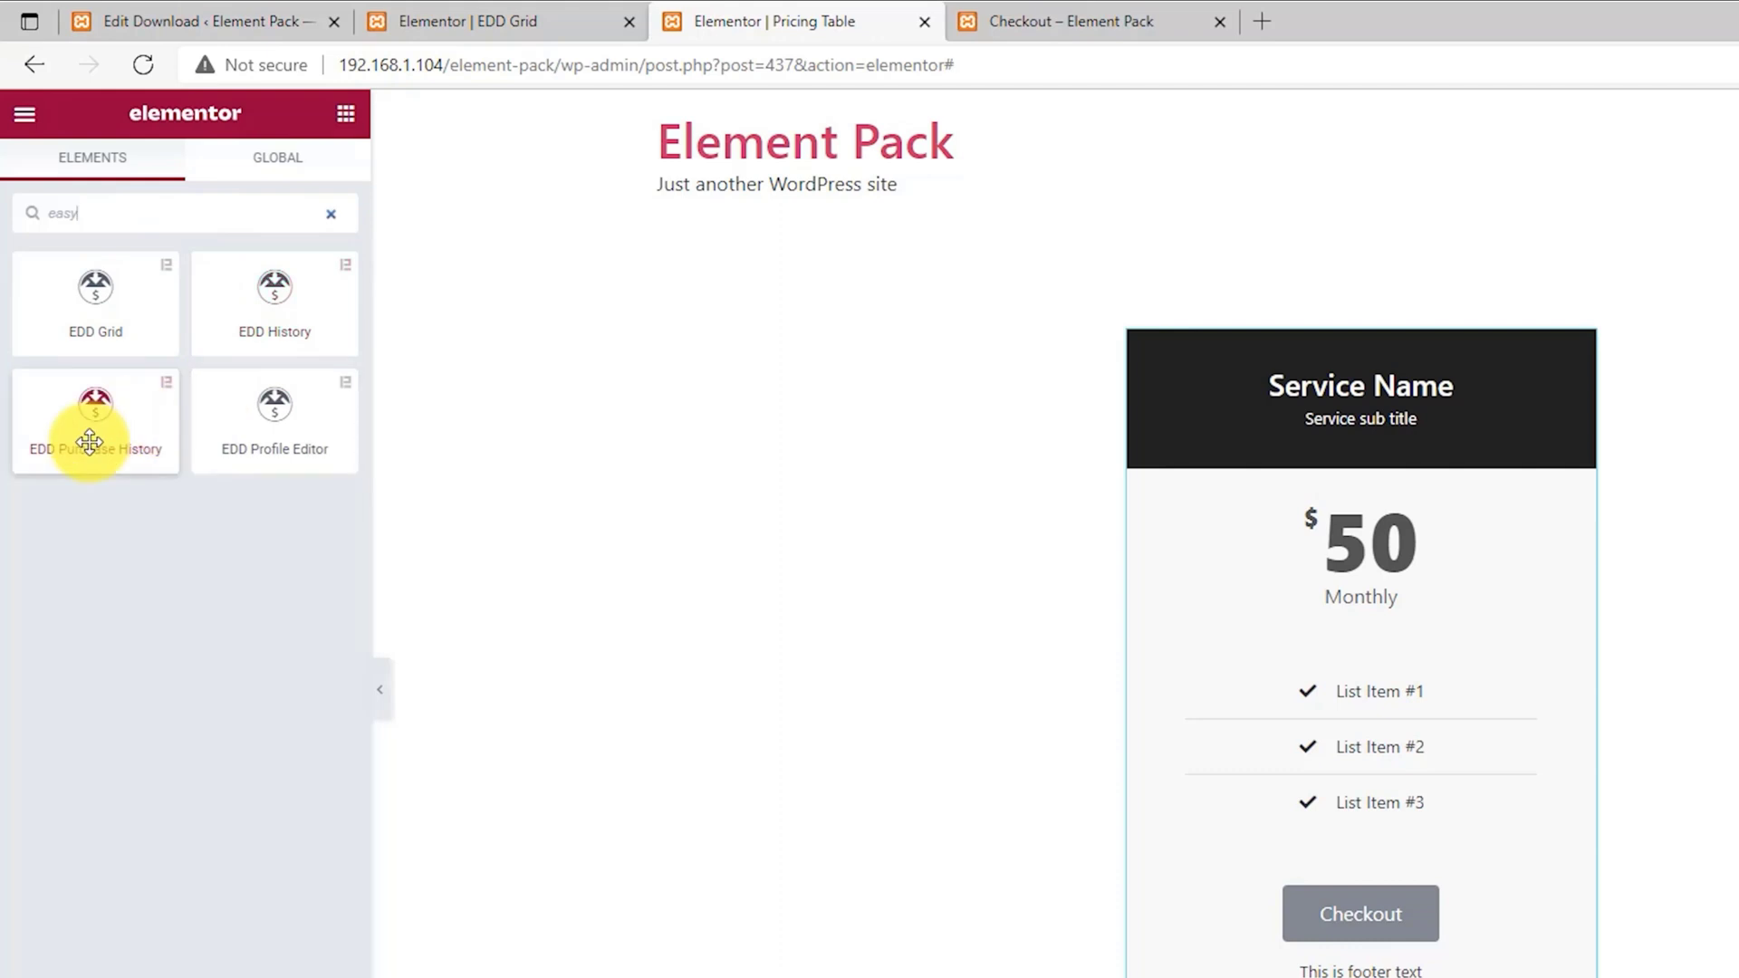
mouse_move(319, 447)
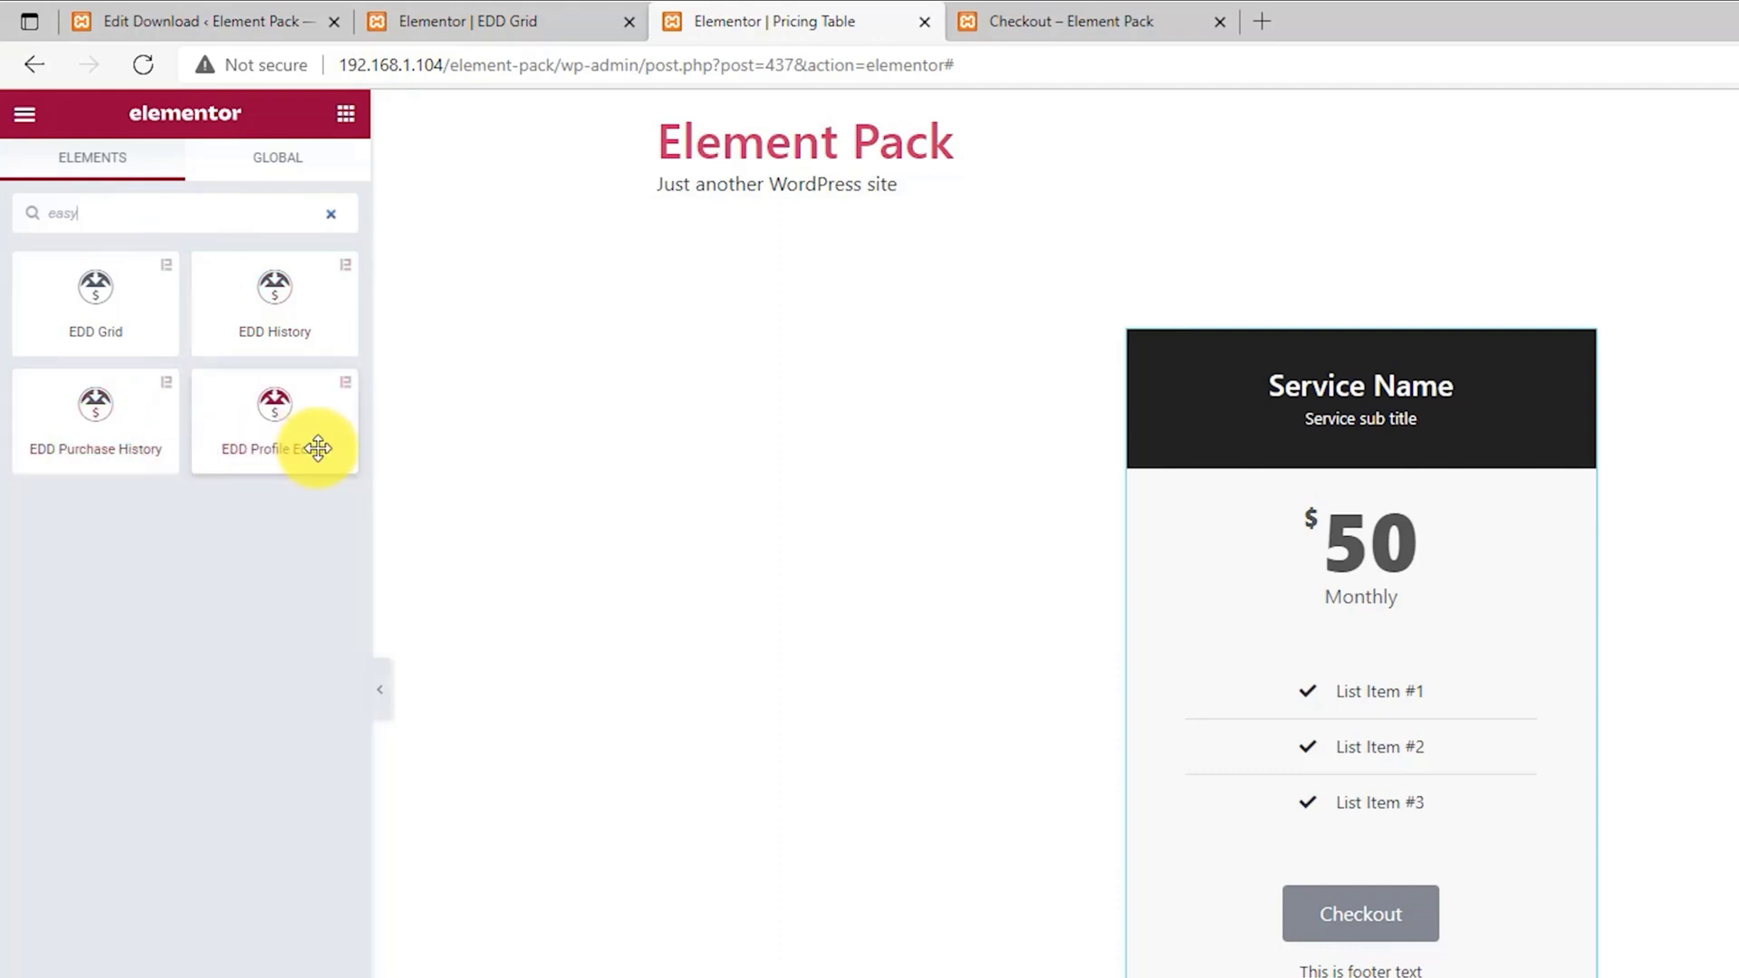